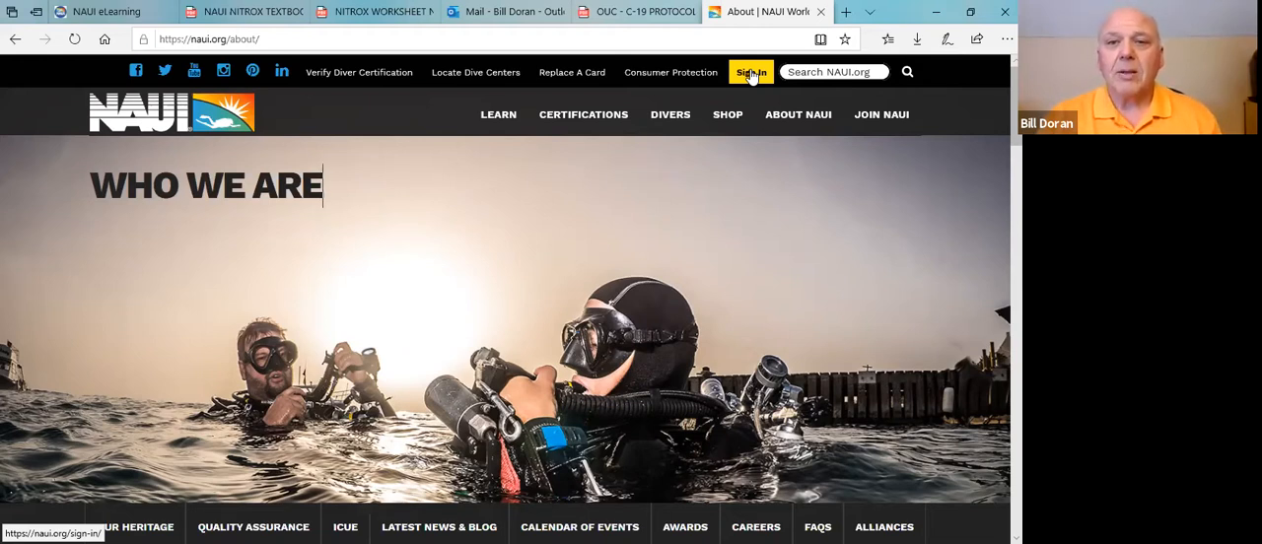
Step: Go from the NAUI About page to the member sign-in page
click(749, 71)
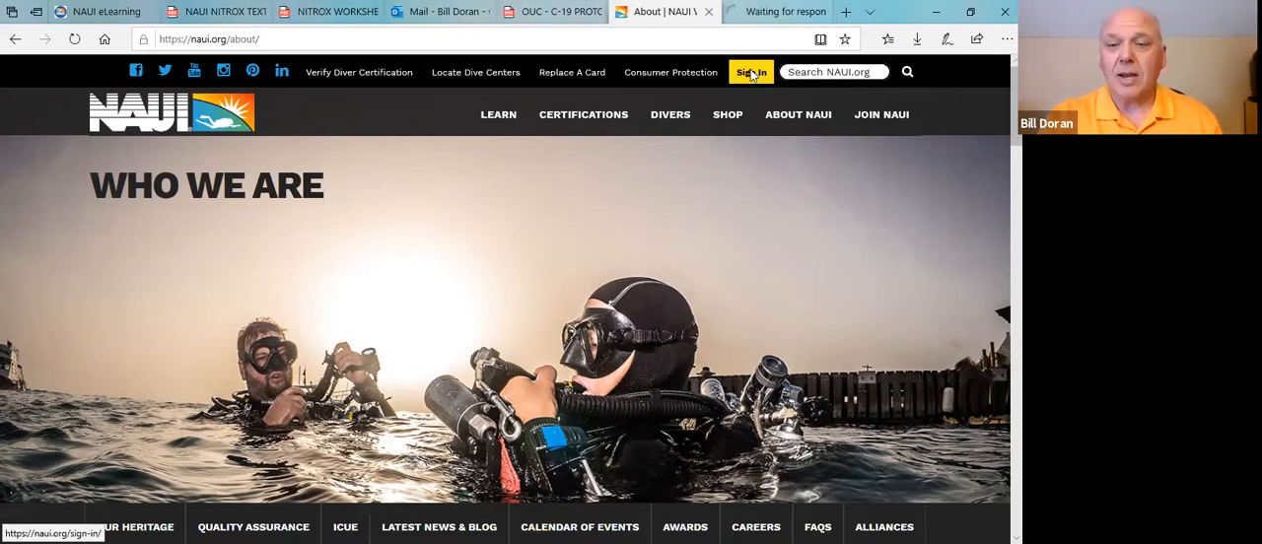
click(749, 71)
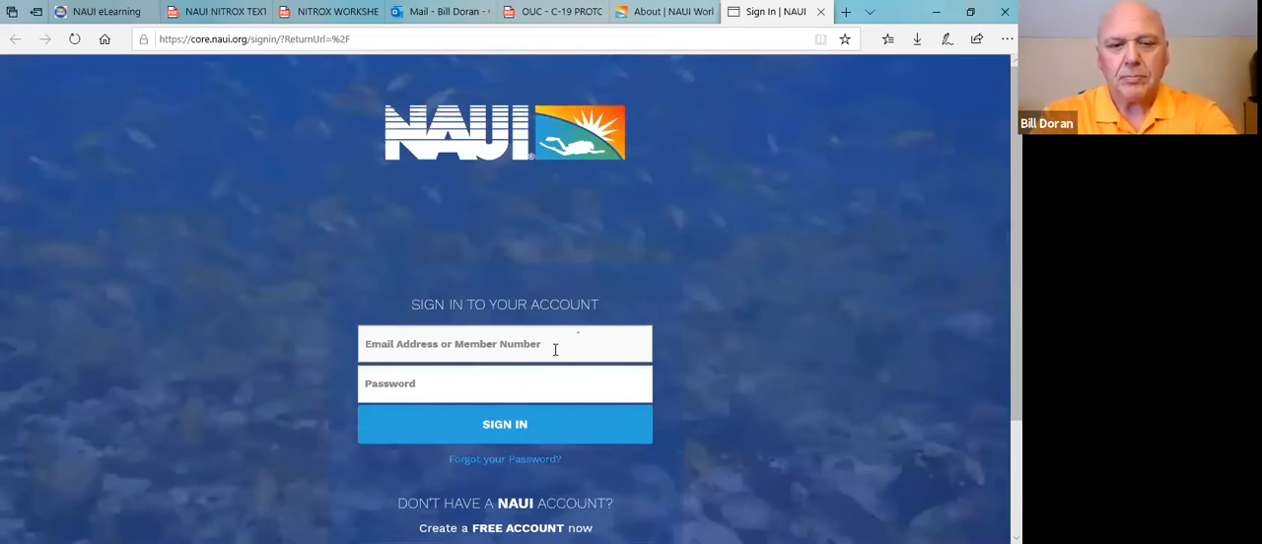
Step: Sign in with the member number and password
text(582)
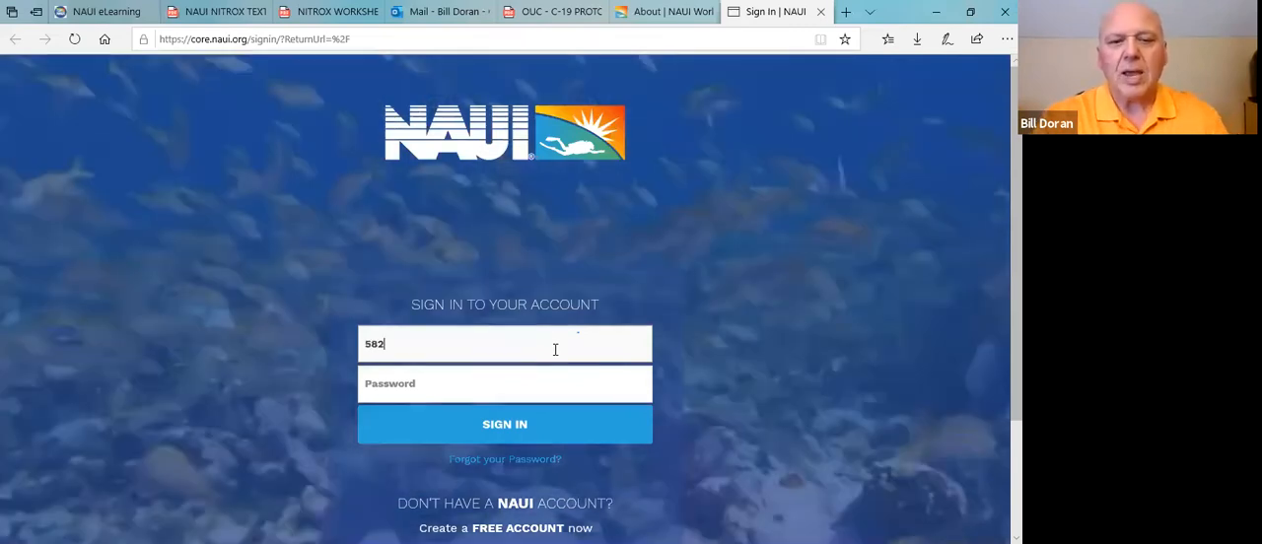
text(78)
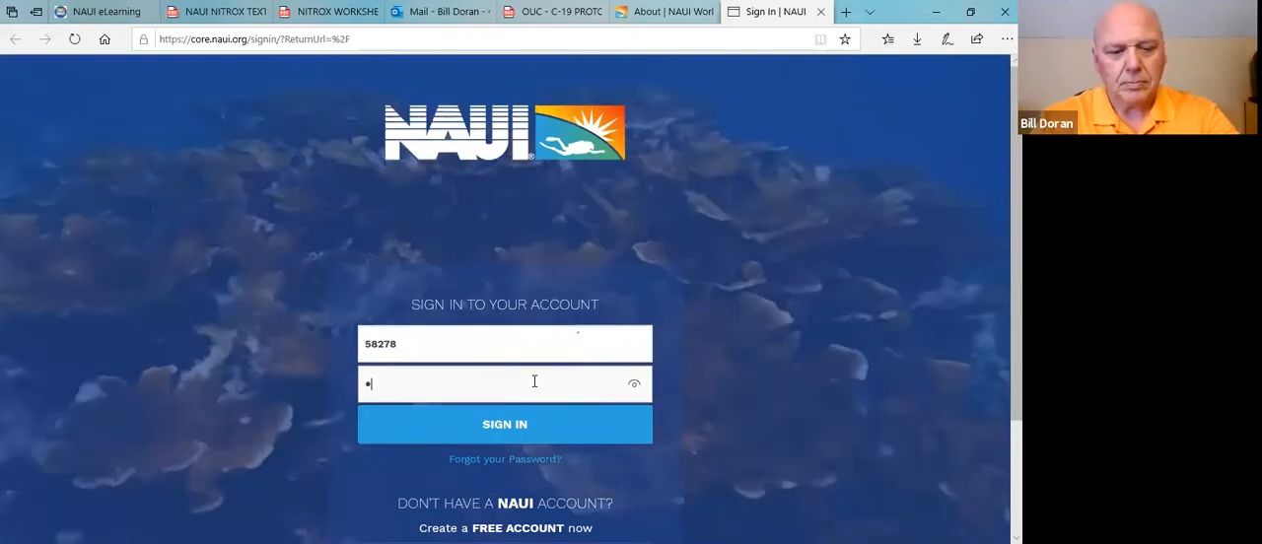
text(***)
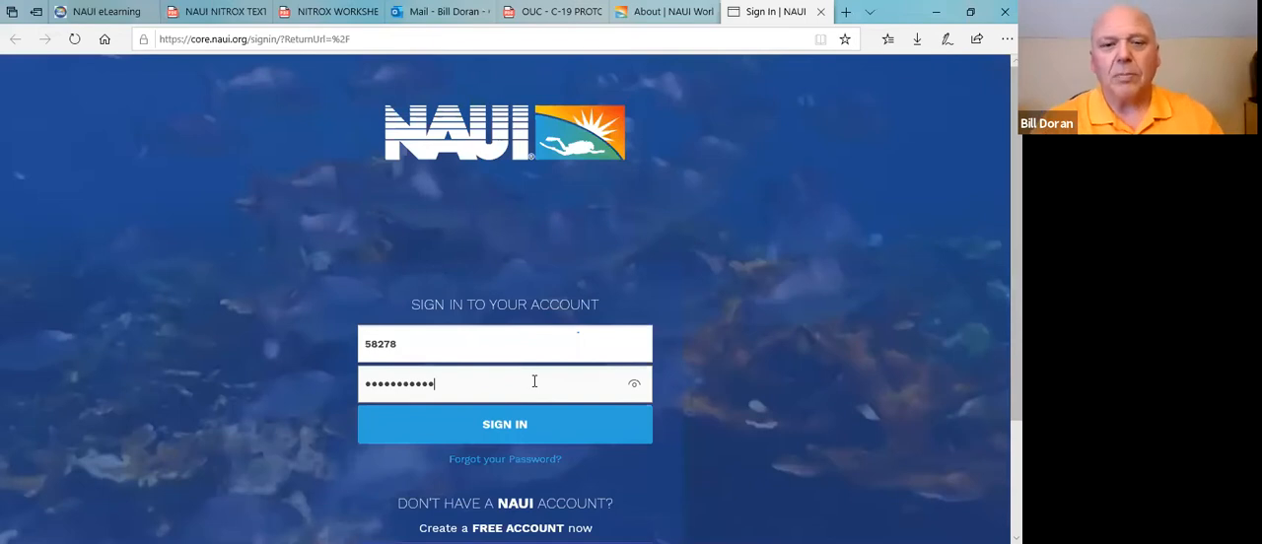
click(505, 424)
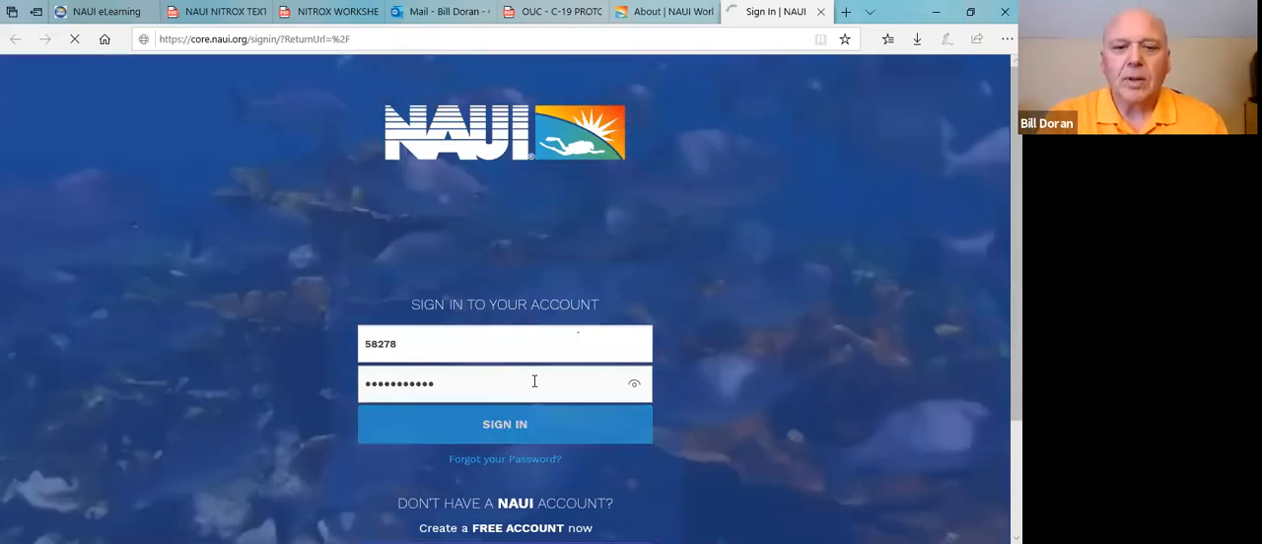
click(504, 424)
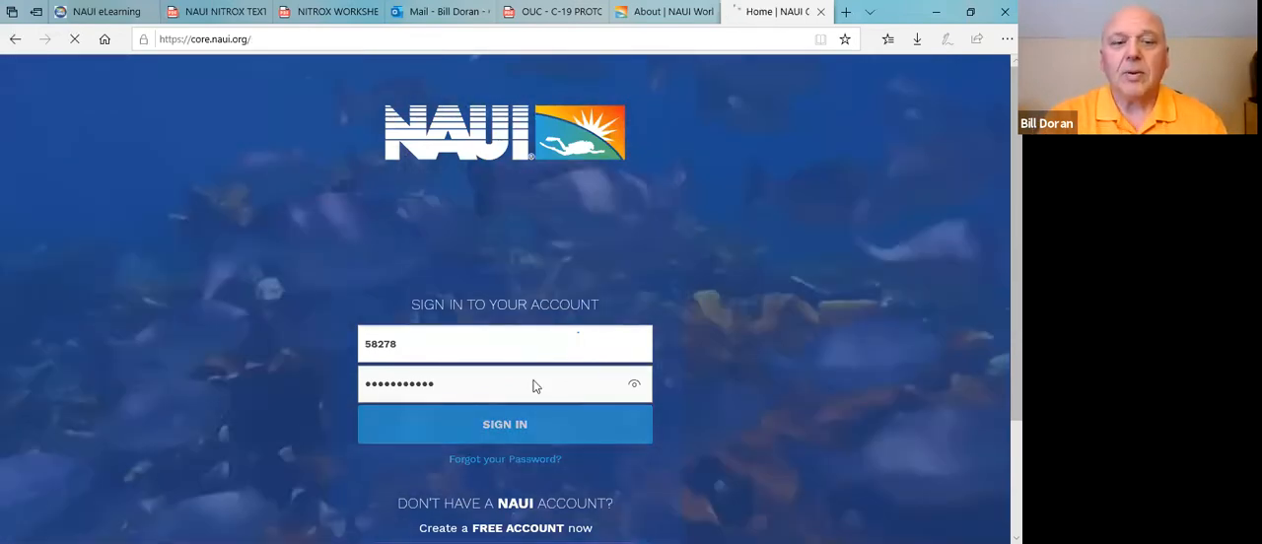
Step: Review the NAUI Events and Careers and NAUI News and Updates sections on the home page
click(505, 424)
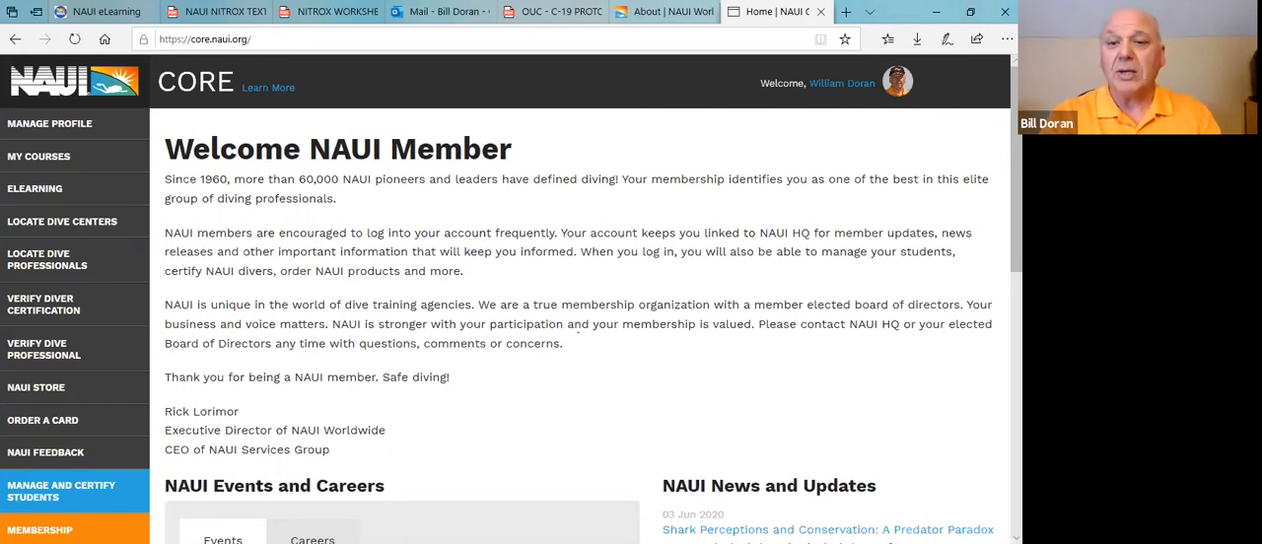
scroll(down, 3)
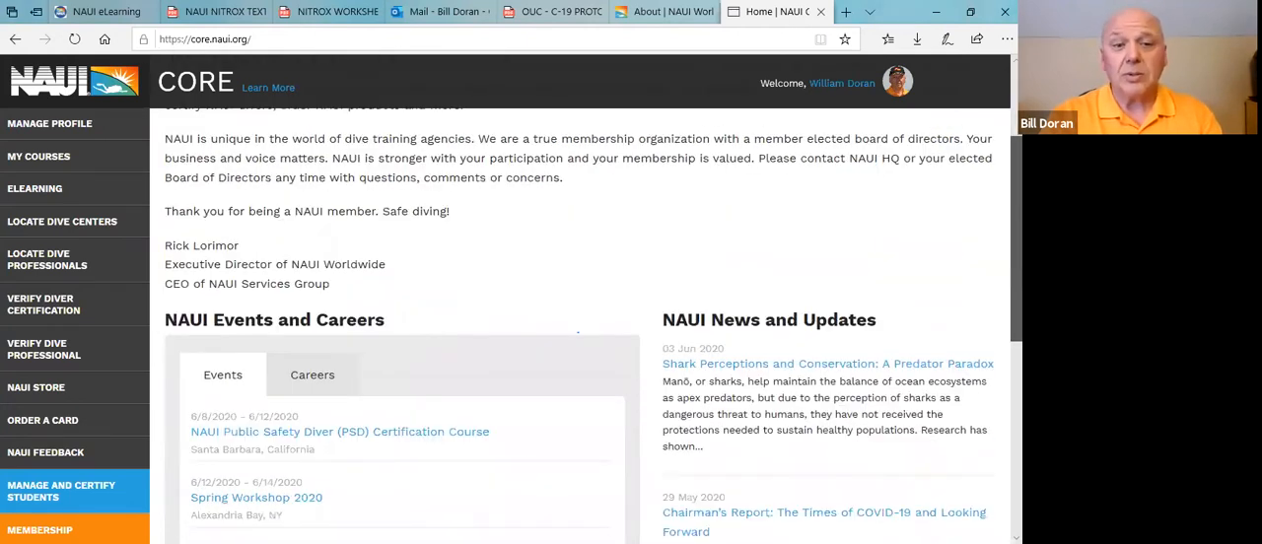
scroll(down, 3)
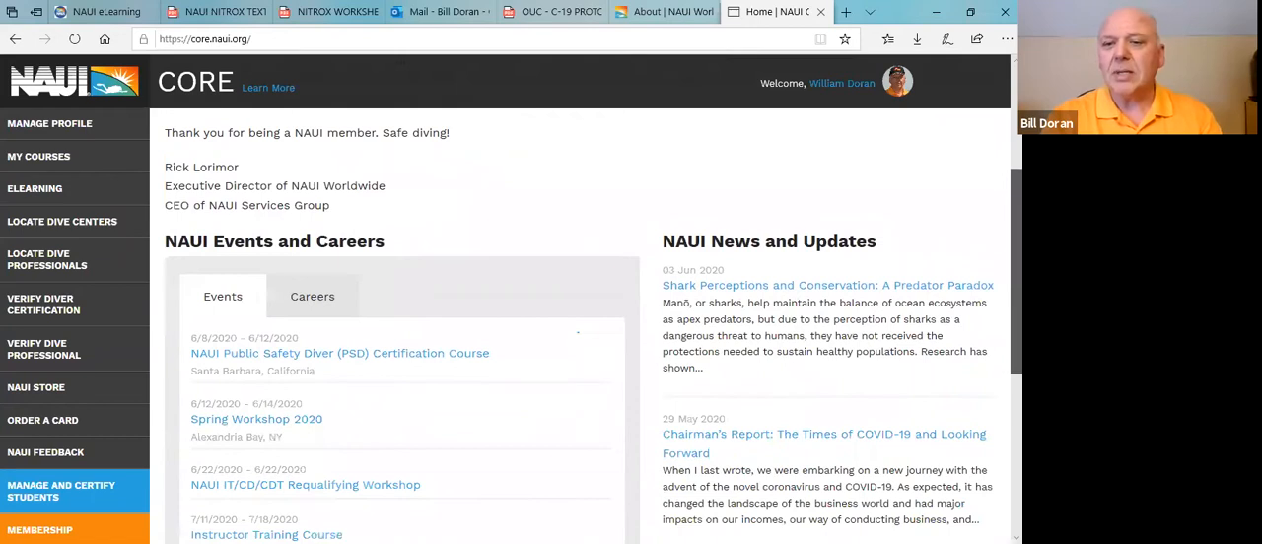
scroll(down, 3)
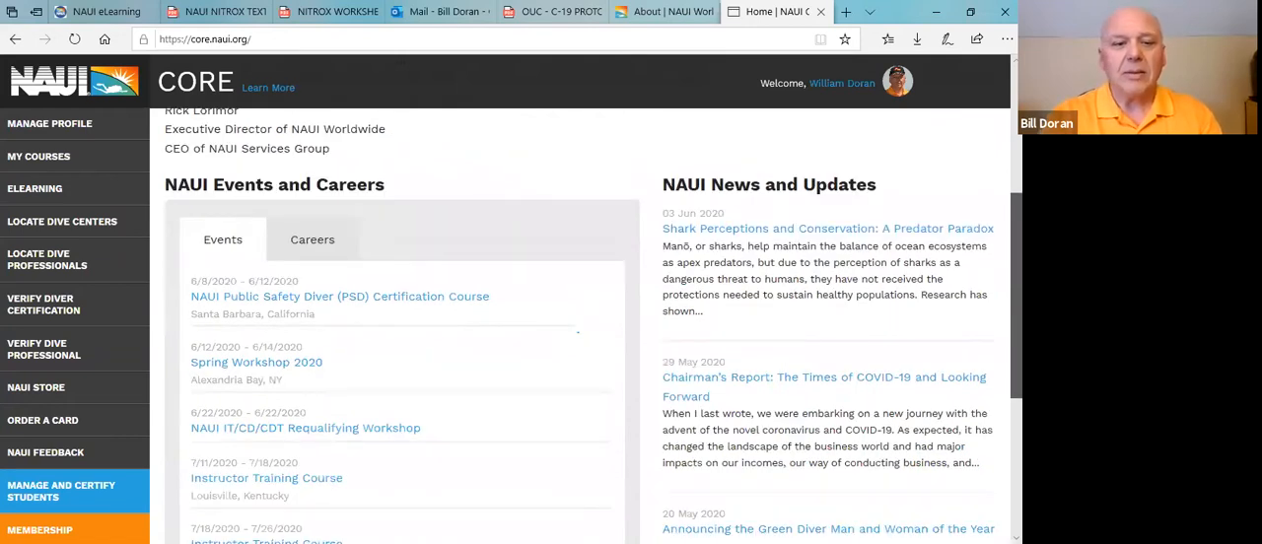
scroll(down, 3)
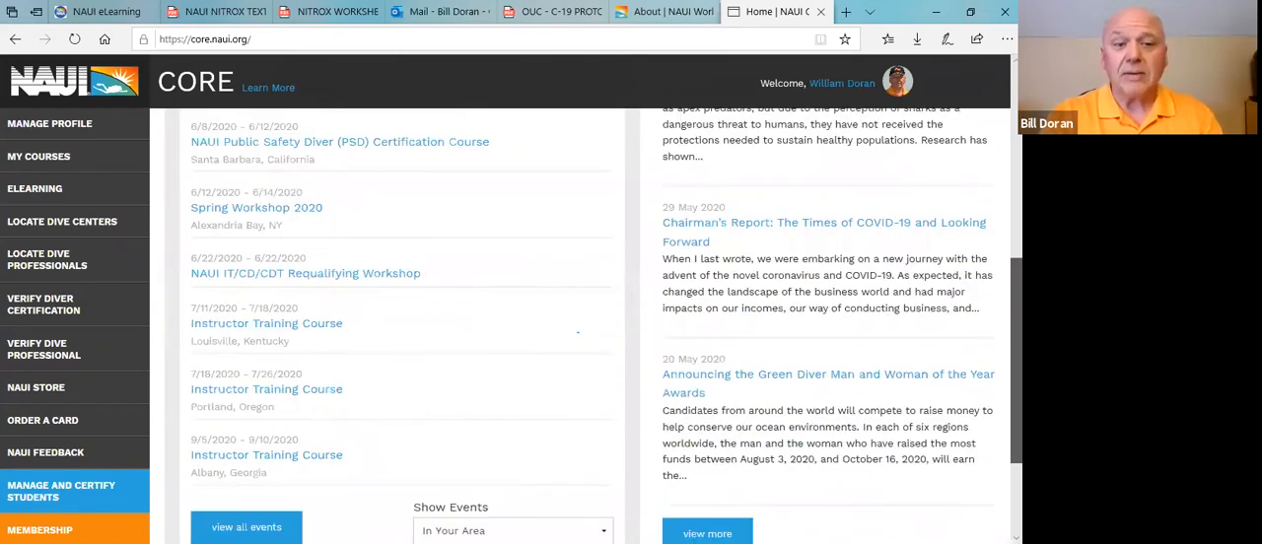
scroll(down, 3)
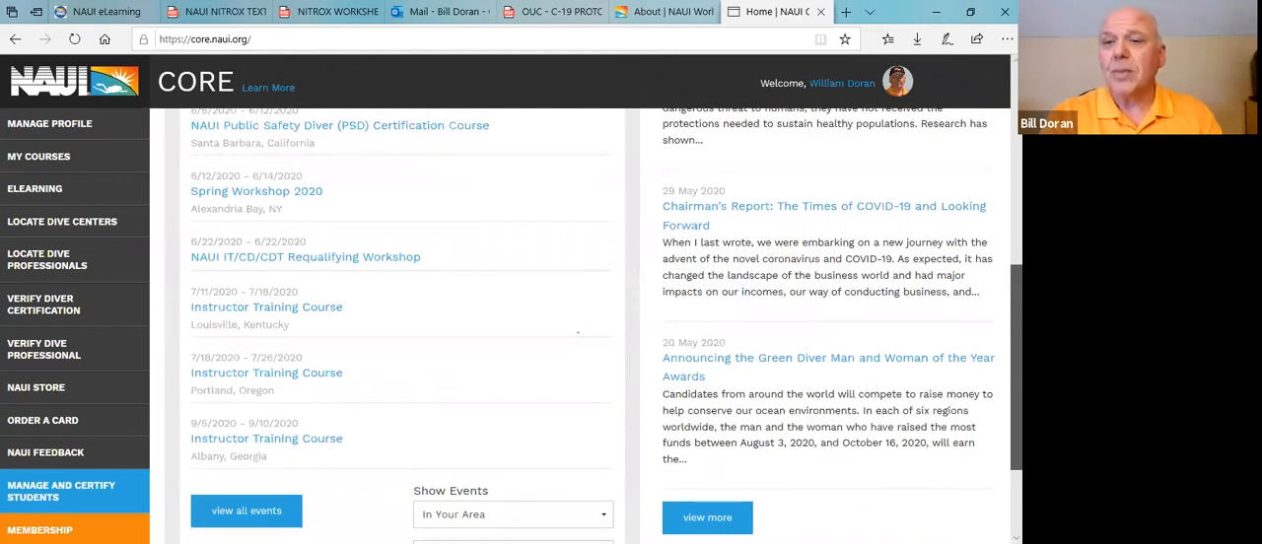
scroll(up, 3)
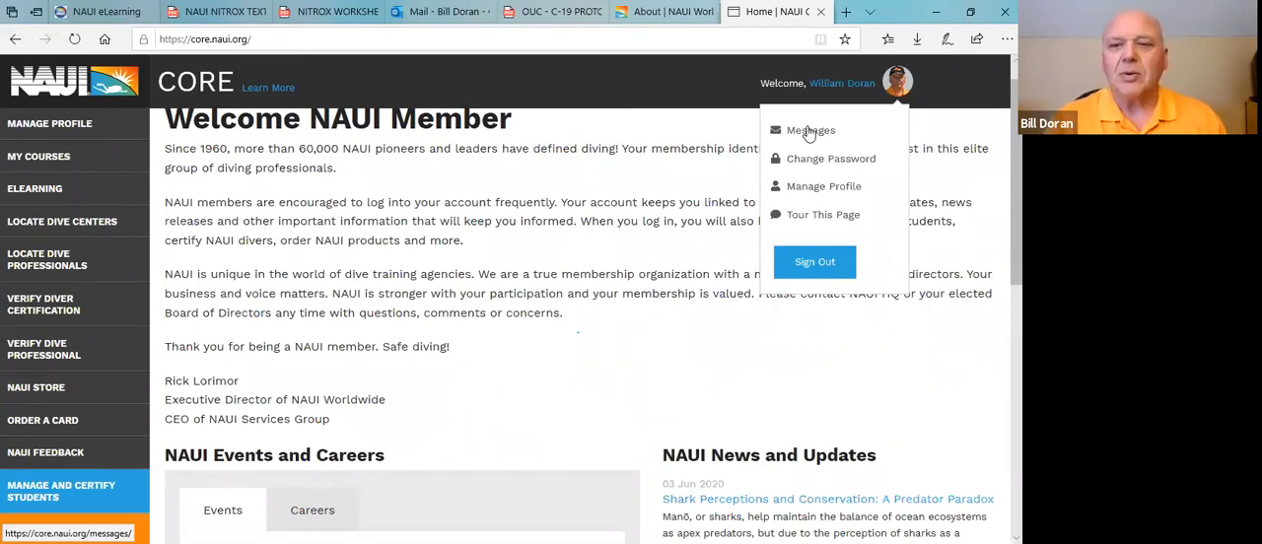
mouse_move(808, 166)
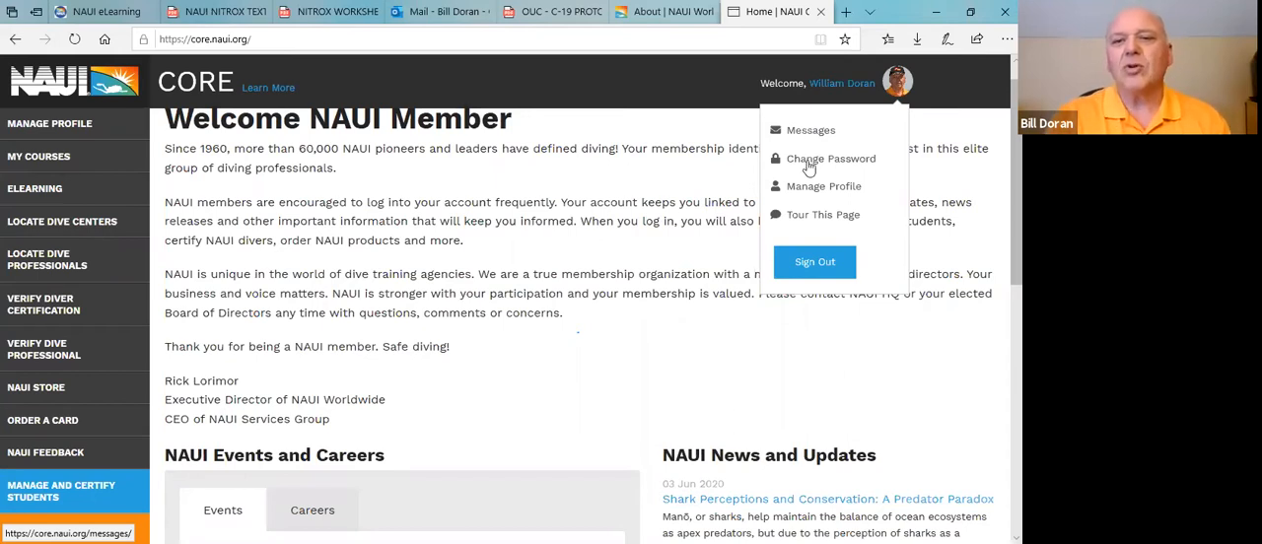
mouse_move(809, 191)
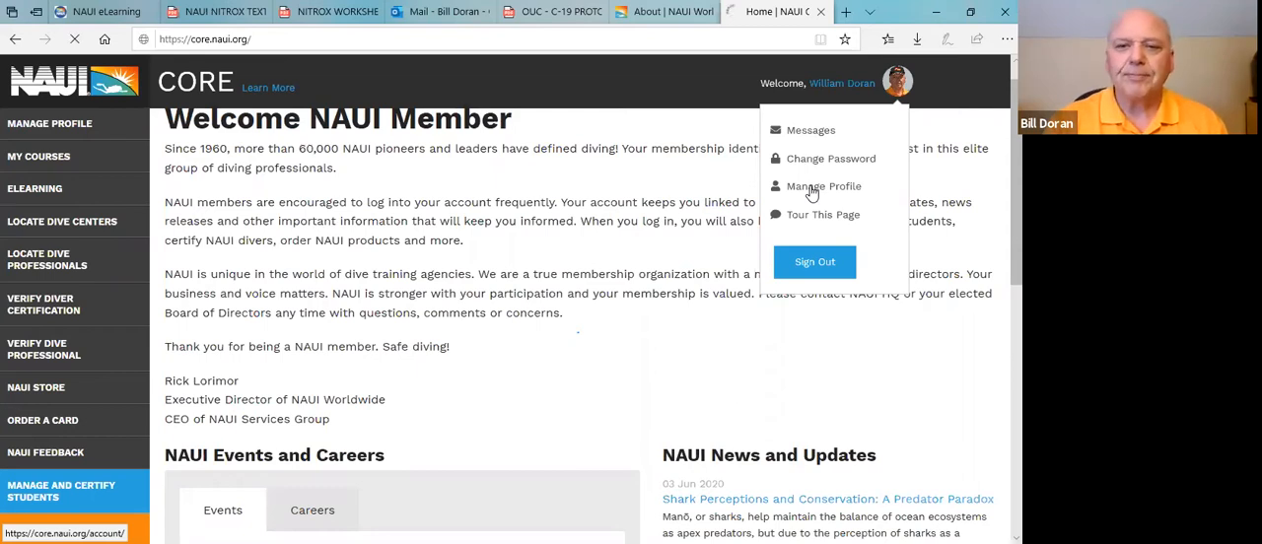
Step: Choose Manage Profile from the account menu to show the member's Profile page
click(824, 185)
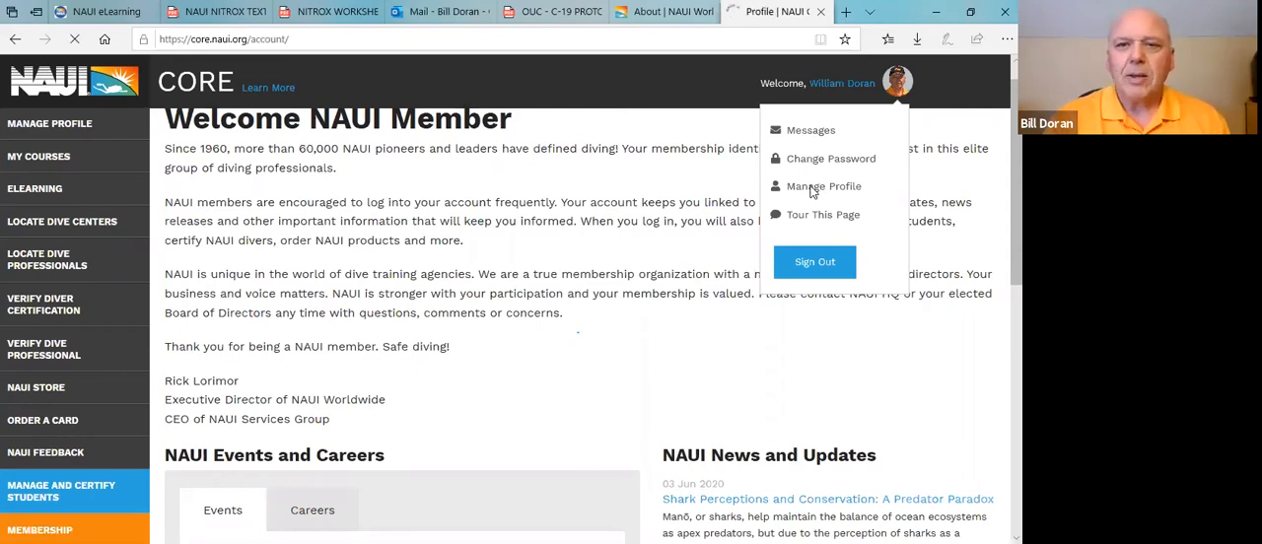
click(824, 186)
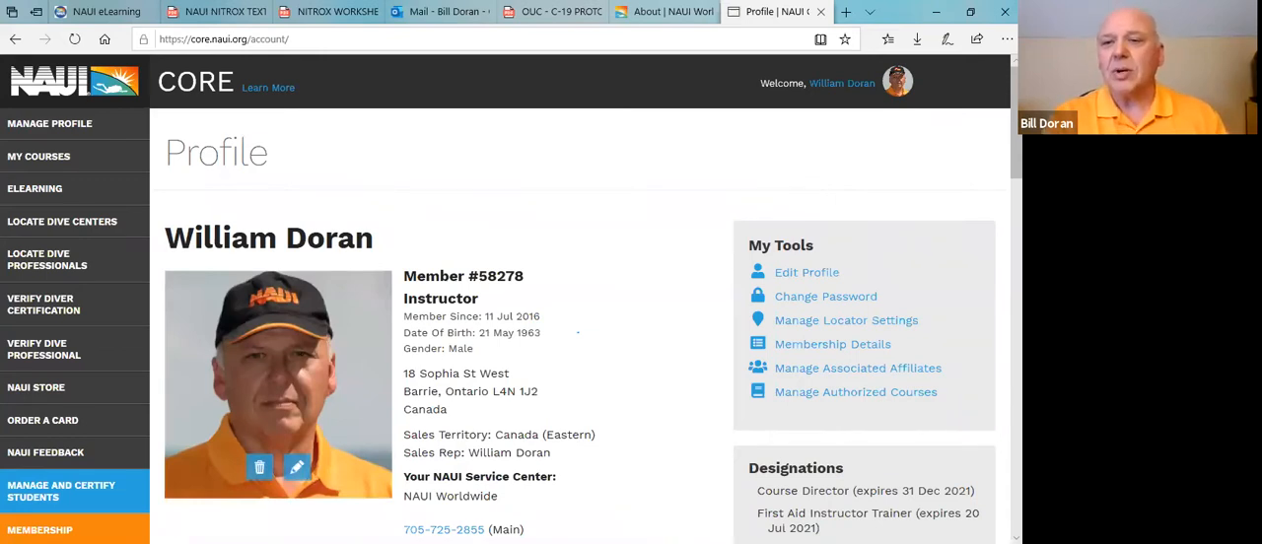
scroll(down, 3)
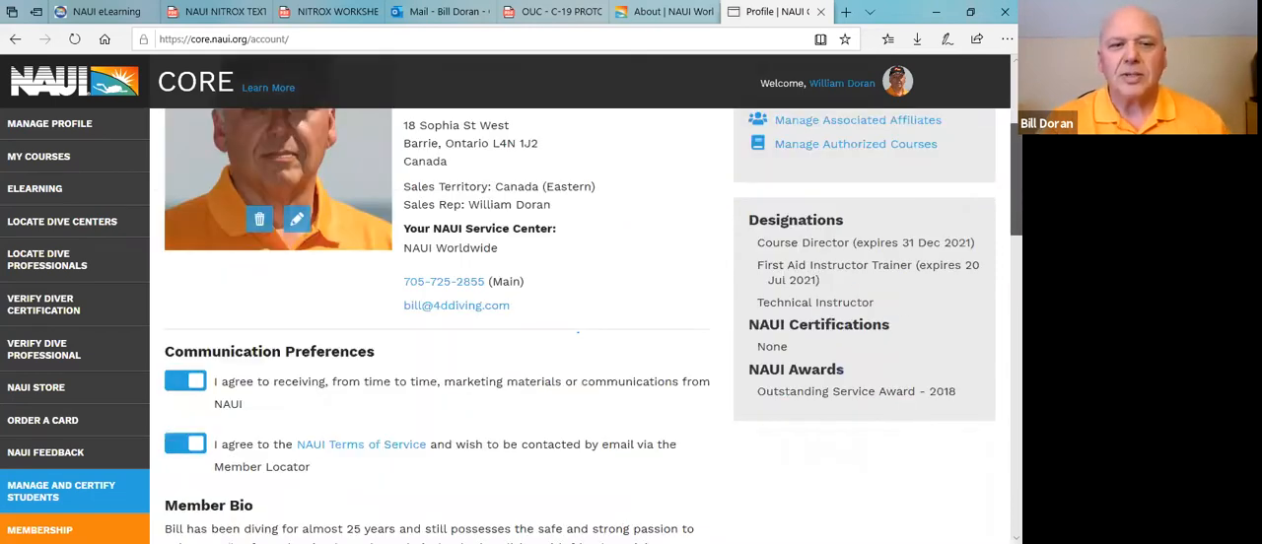
scroll(down, 3)
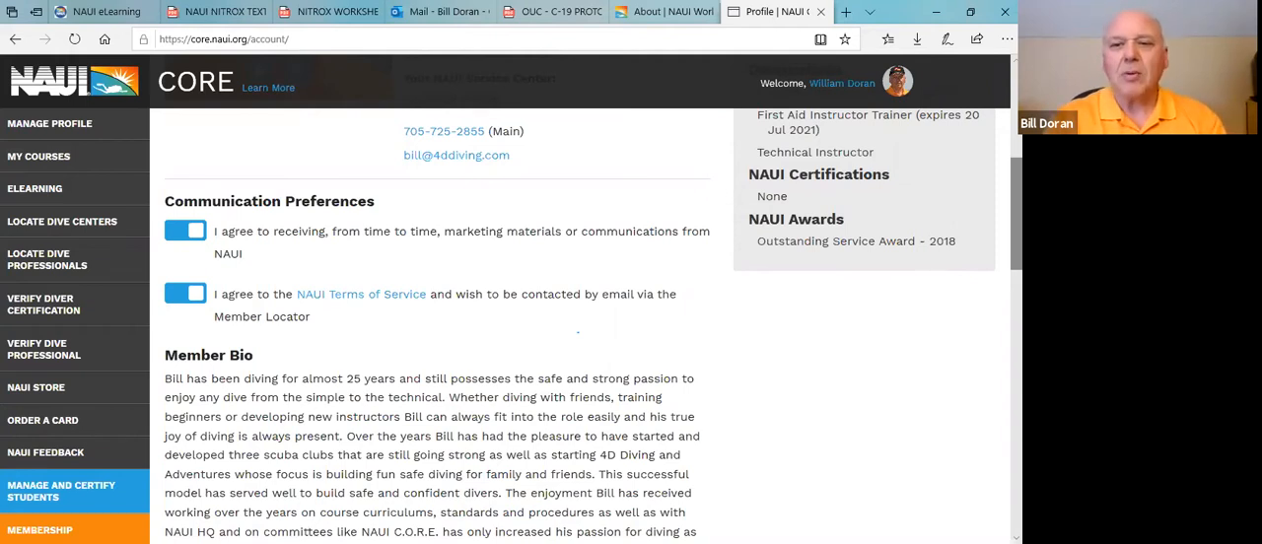
scroll(down, 3)
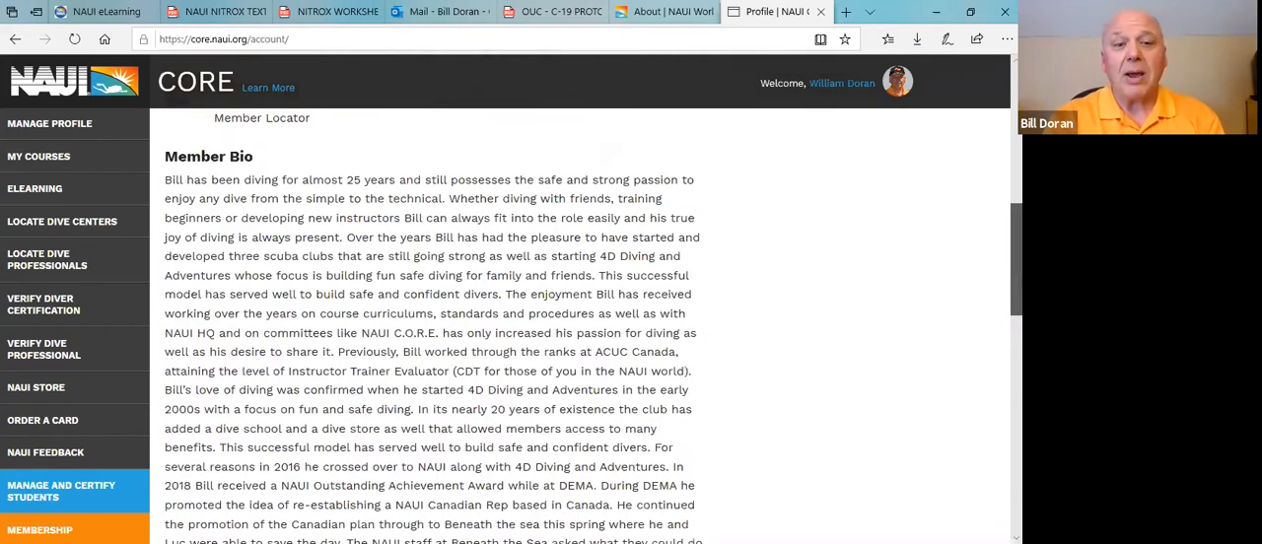
scroll(down, 3)
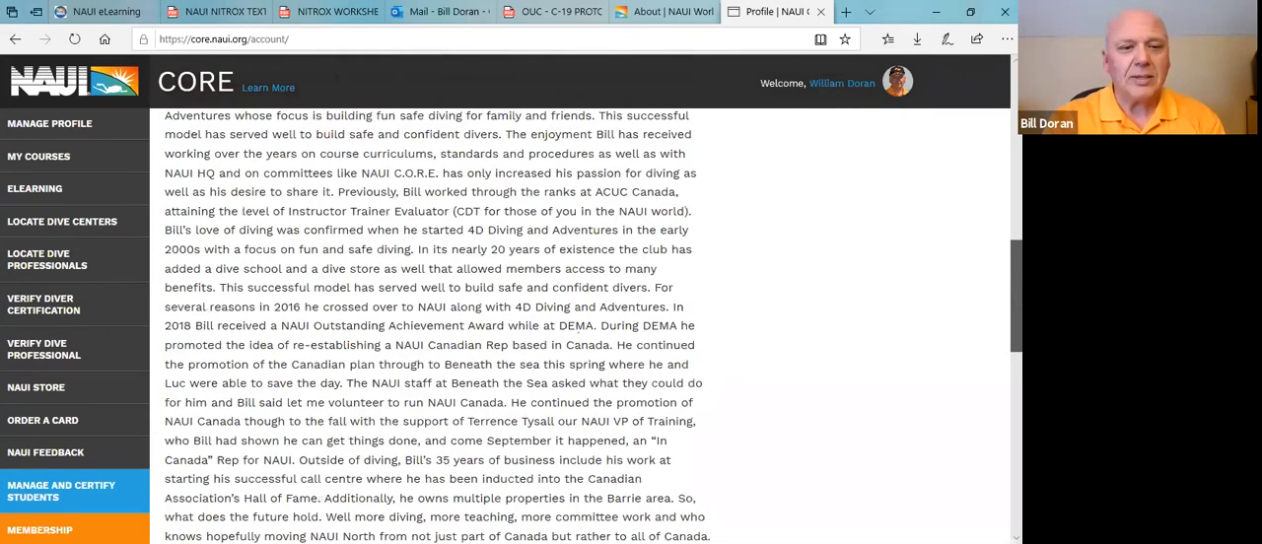
scroll(down, 3)
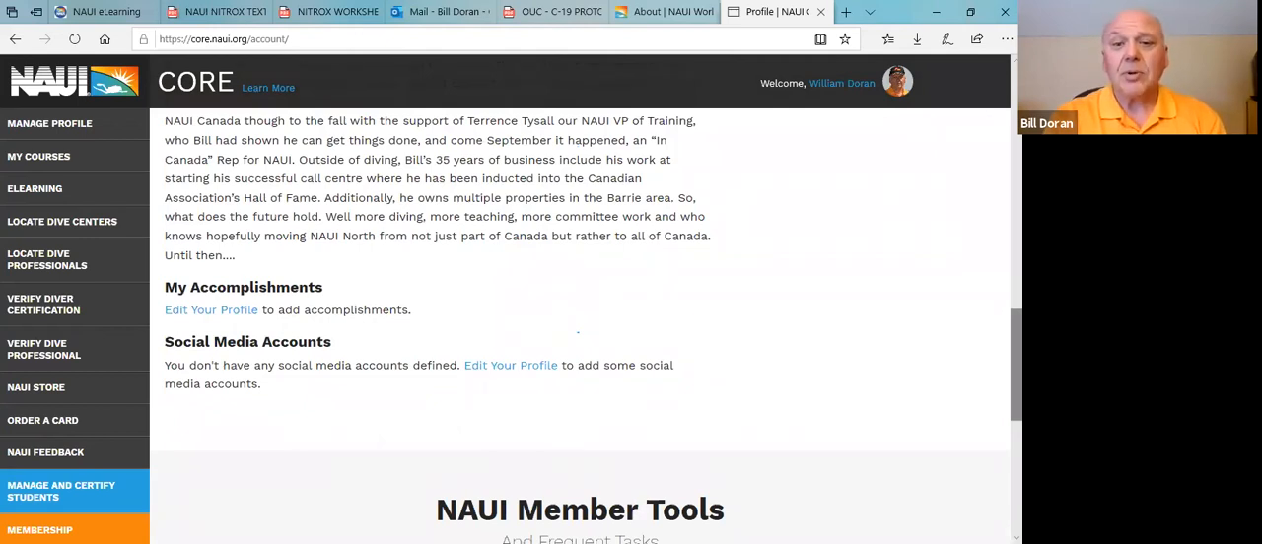
Step: Scroll the profile down to the NAUI Member Tools list with Replace a Credential Card
scroll(down, 3)
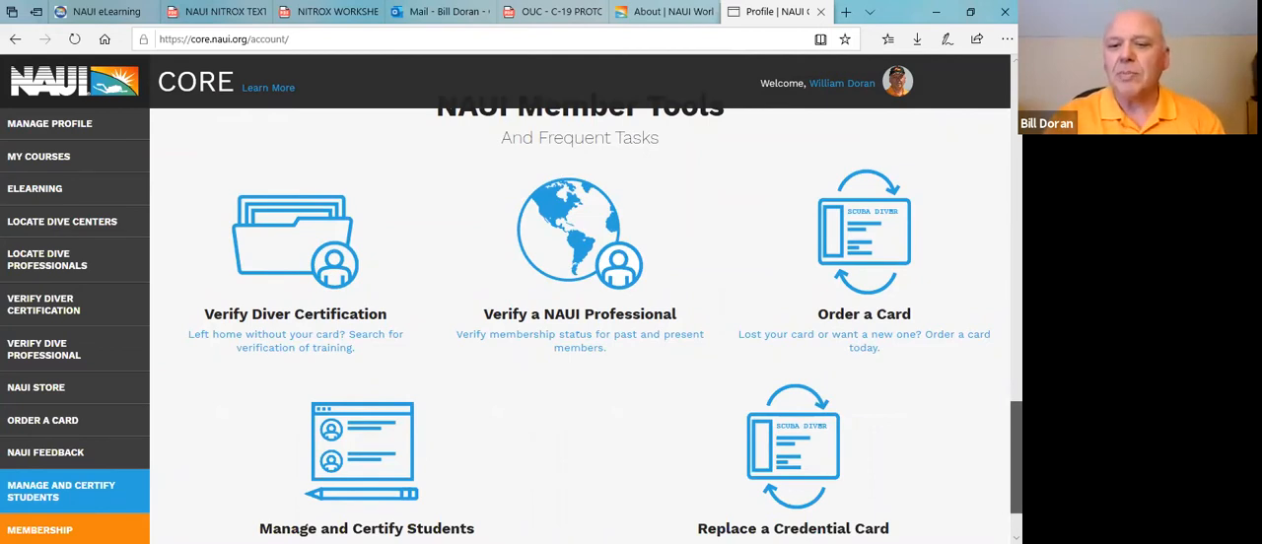
scroll(down, 3)
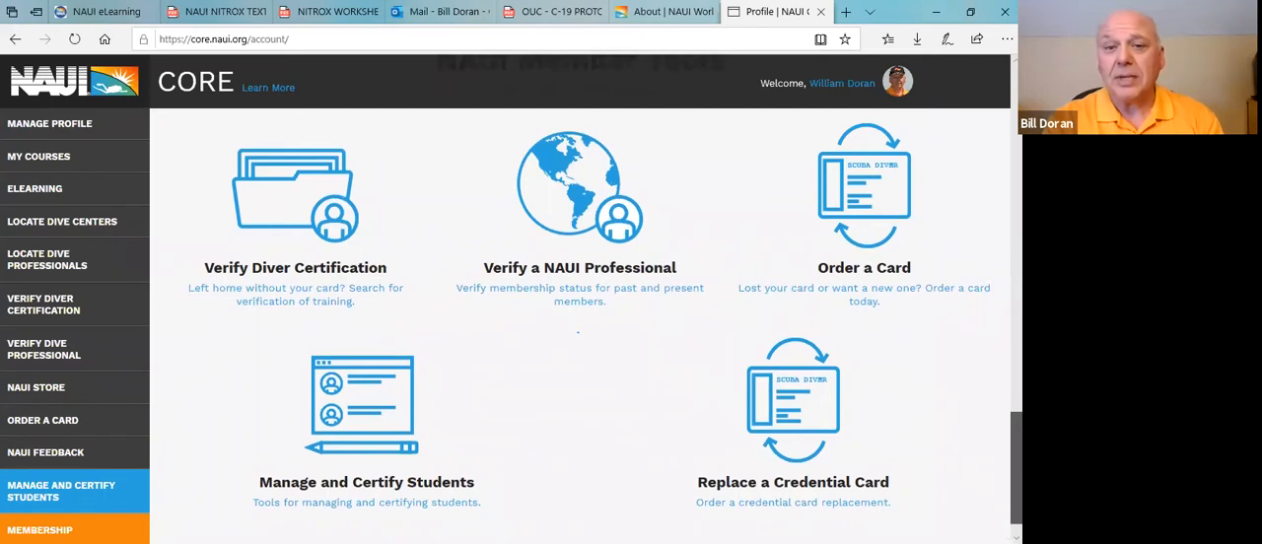
mouse_move(830, 394)
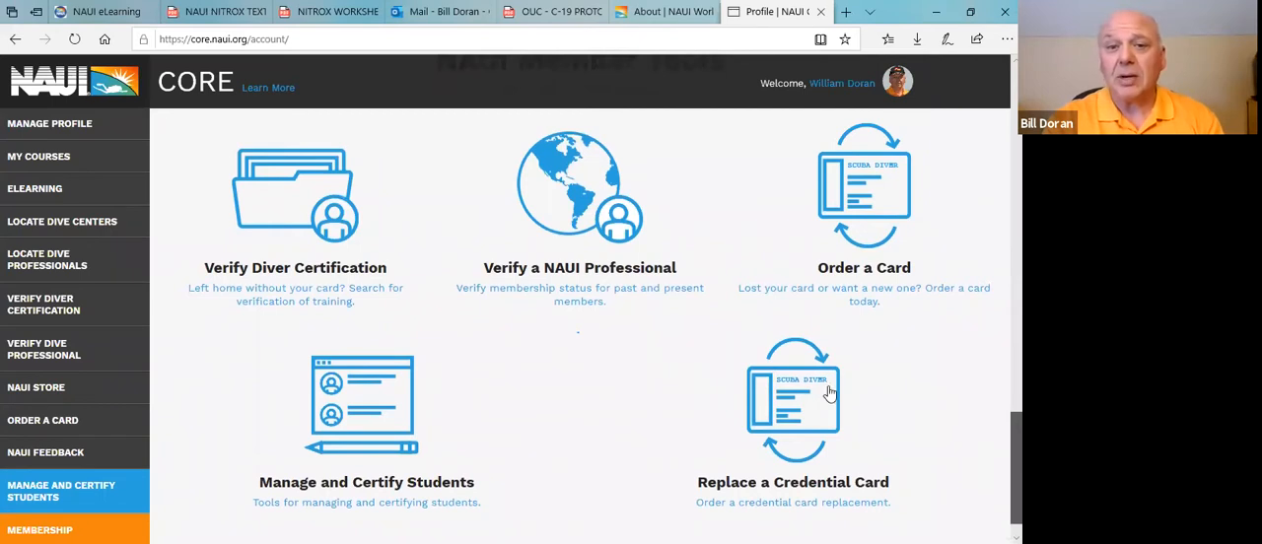
scroll(down, 3)
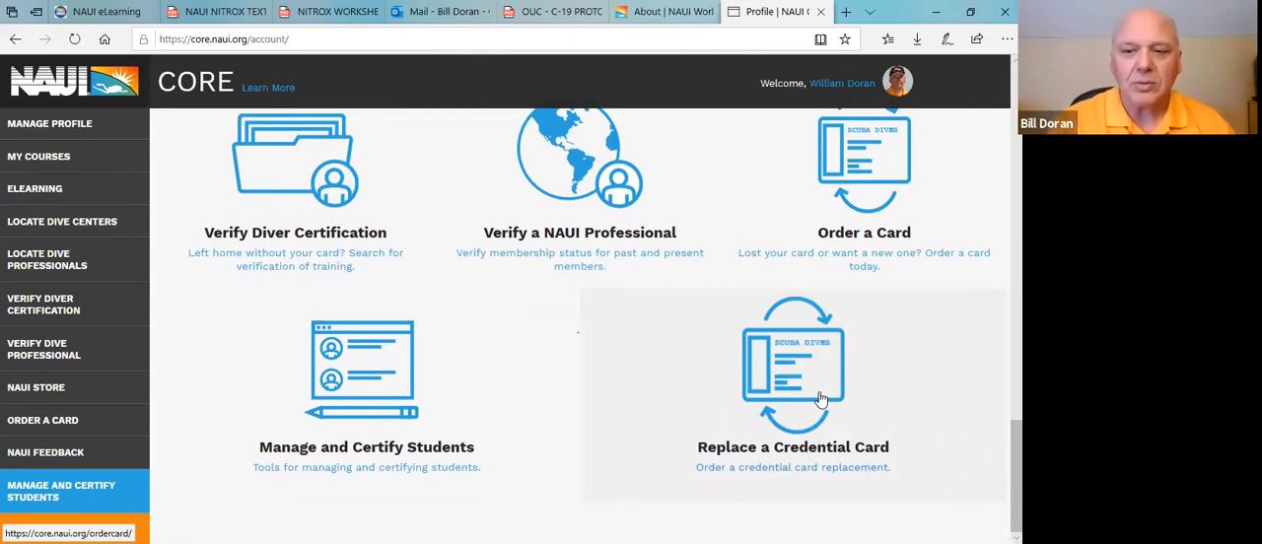
mouse_move(789, 374)
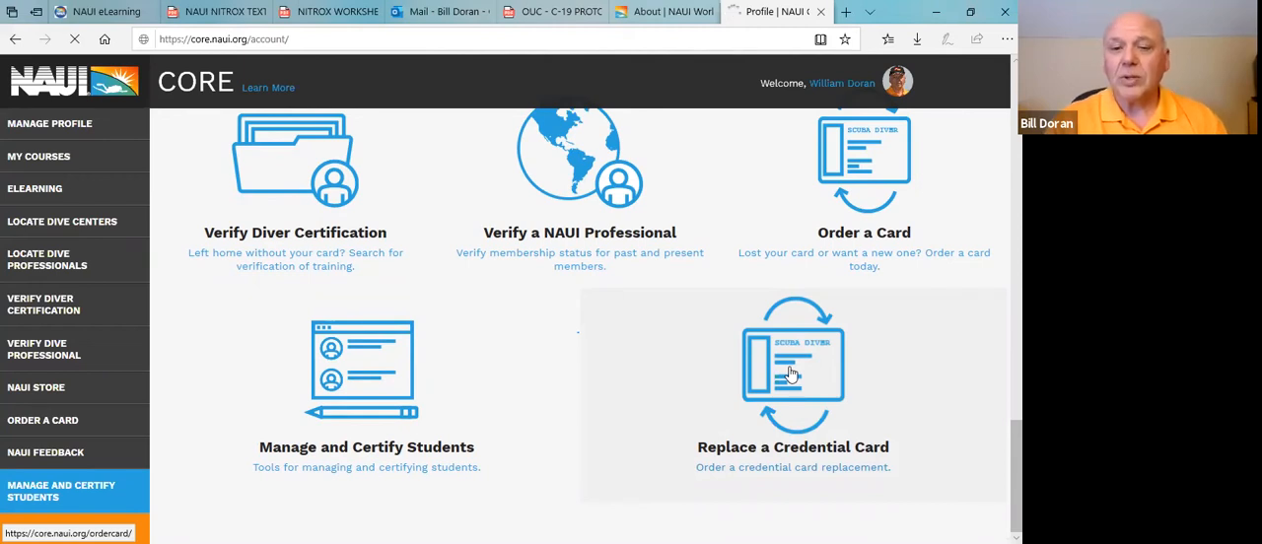
mouse_move(781, 473)
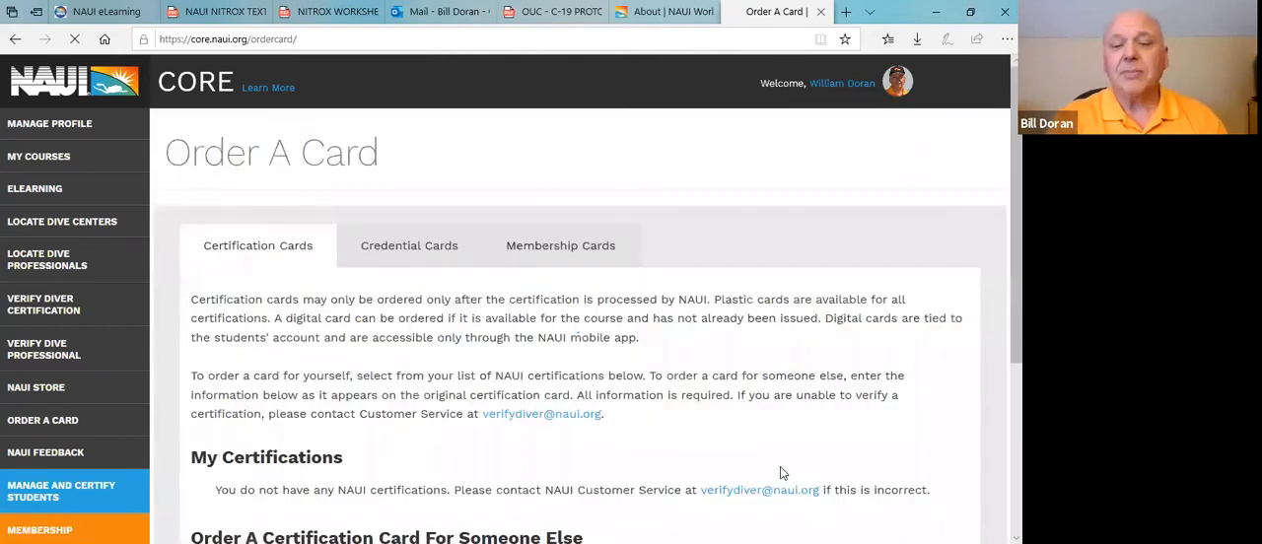
mouse_move(858, 331)
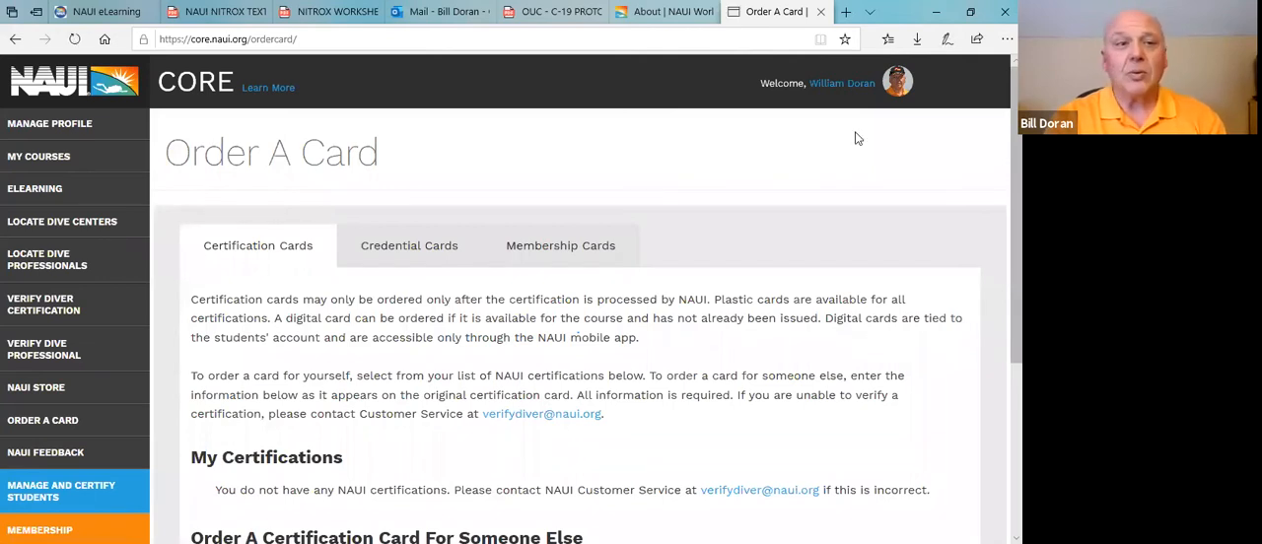
mouse_move(150, 276)
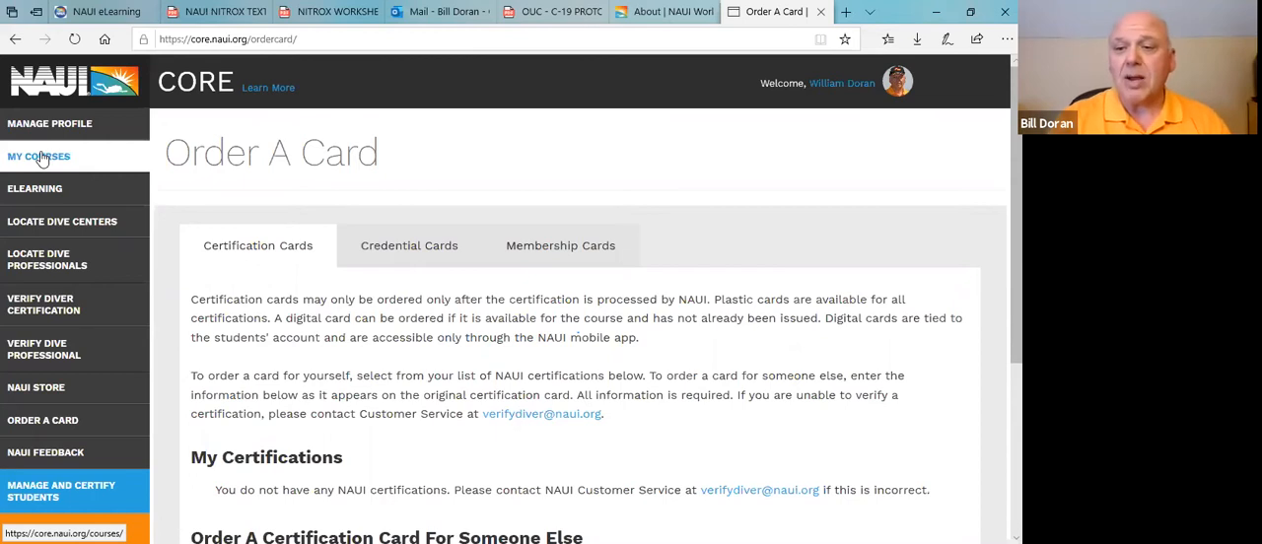
Step: Show My Courses with the active Course Director Requalification enrollment at 95% complete
click(39, 156)
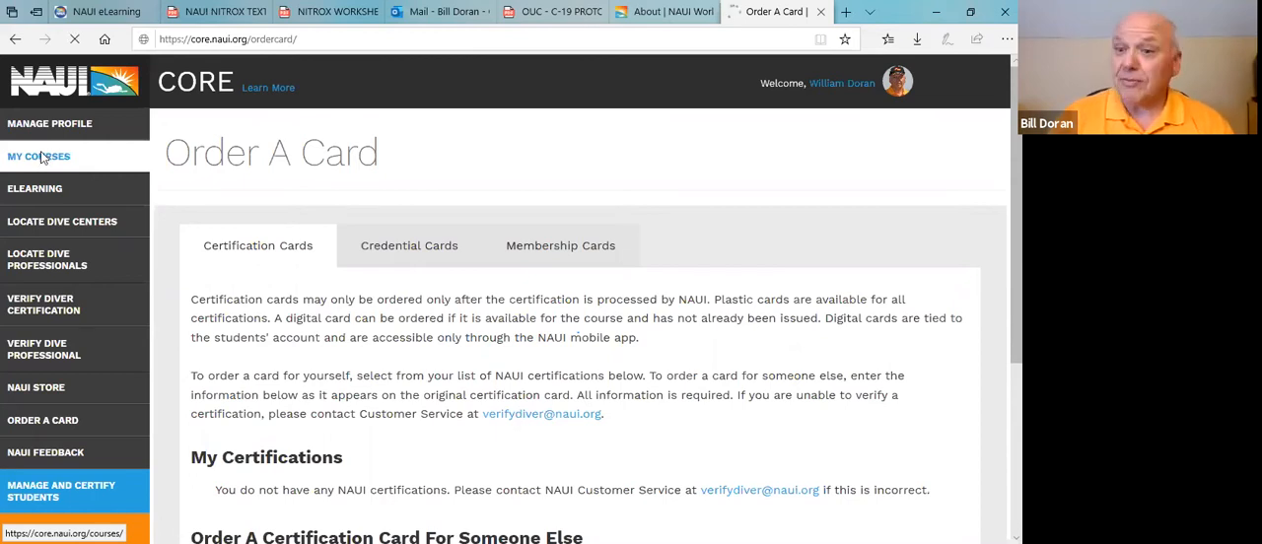
click(39, 156)
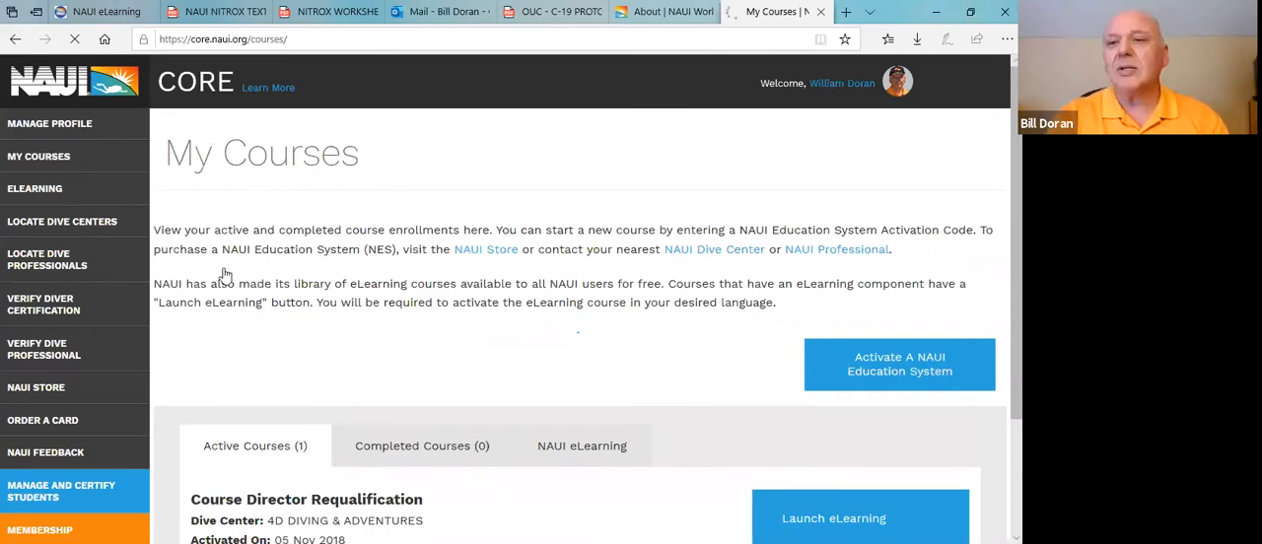
scroll(down, 3)
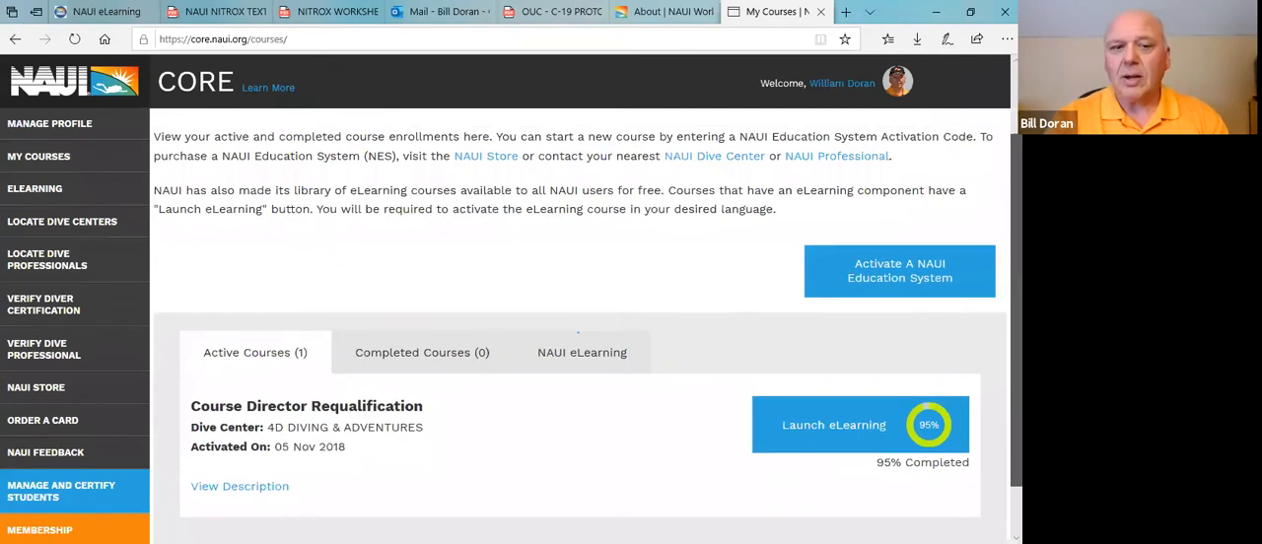
scroll(up, 3)
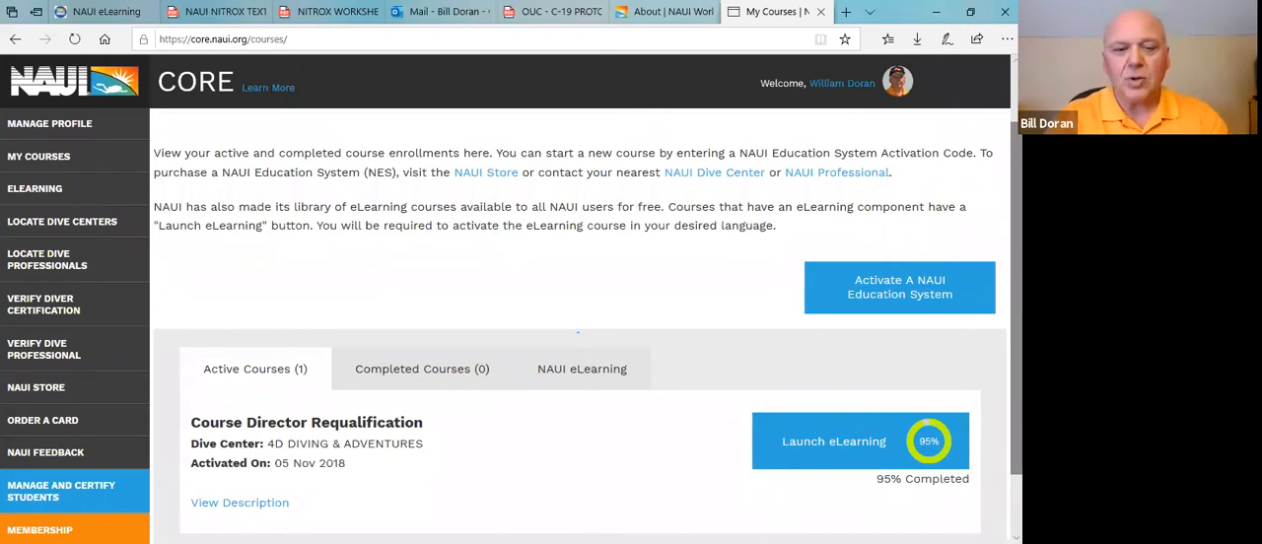
scroll(down, 3)
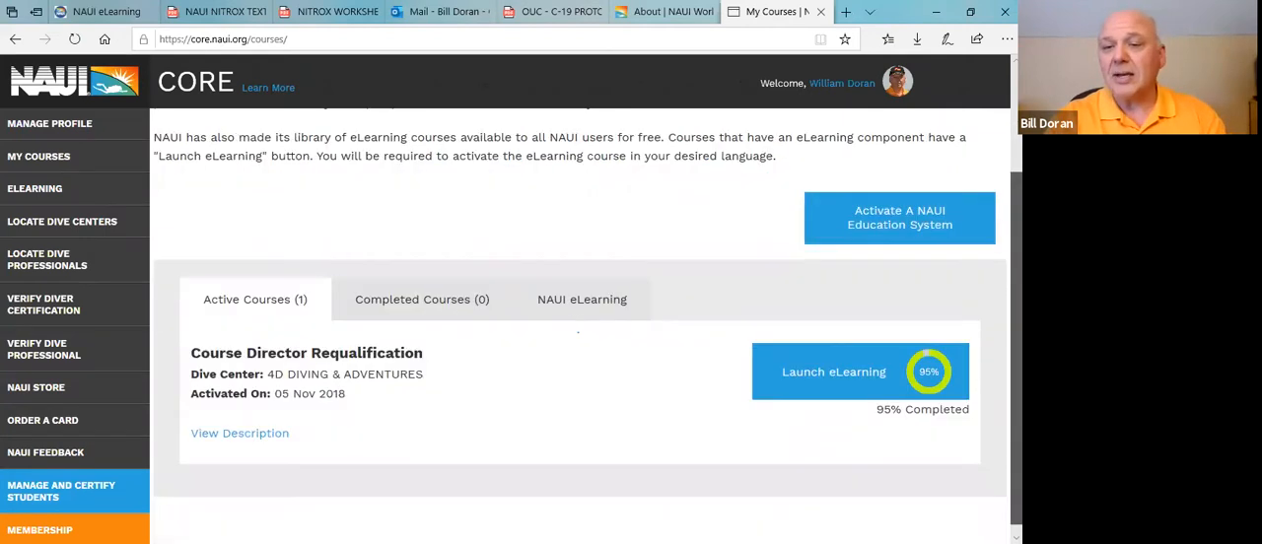
scroll(up, 3)
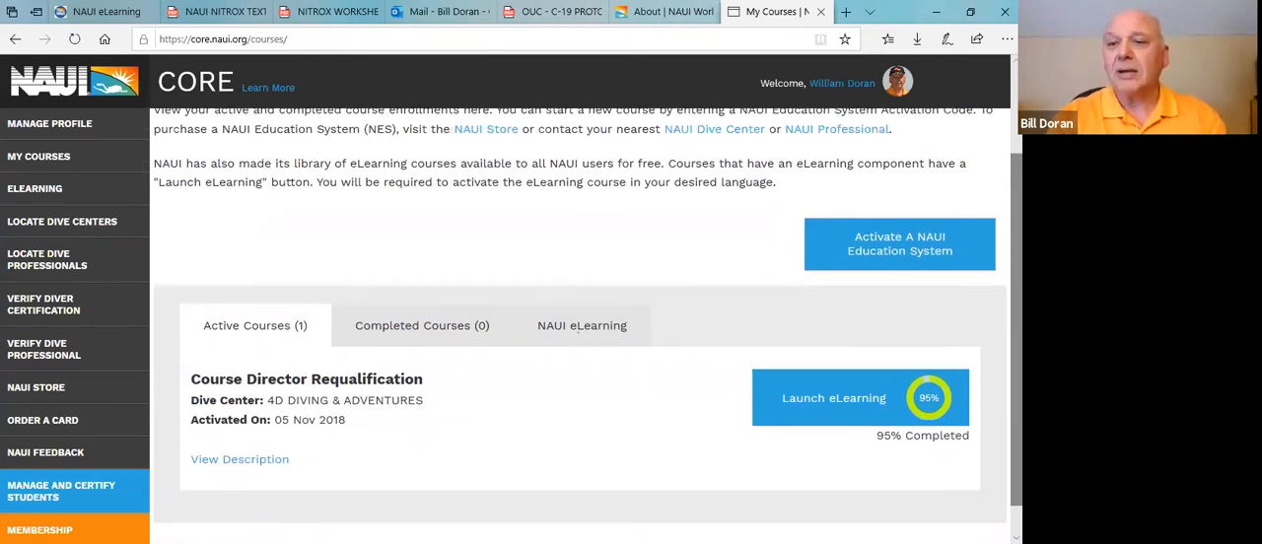
mouse_move(937, 309)
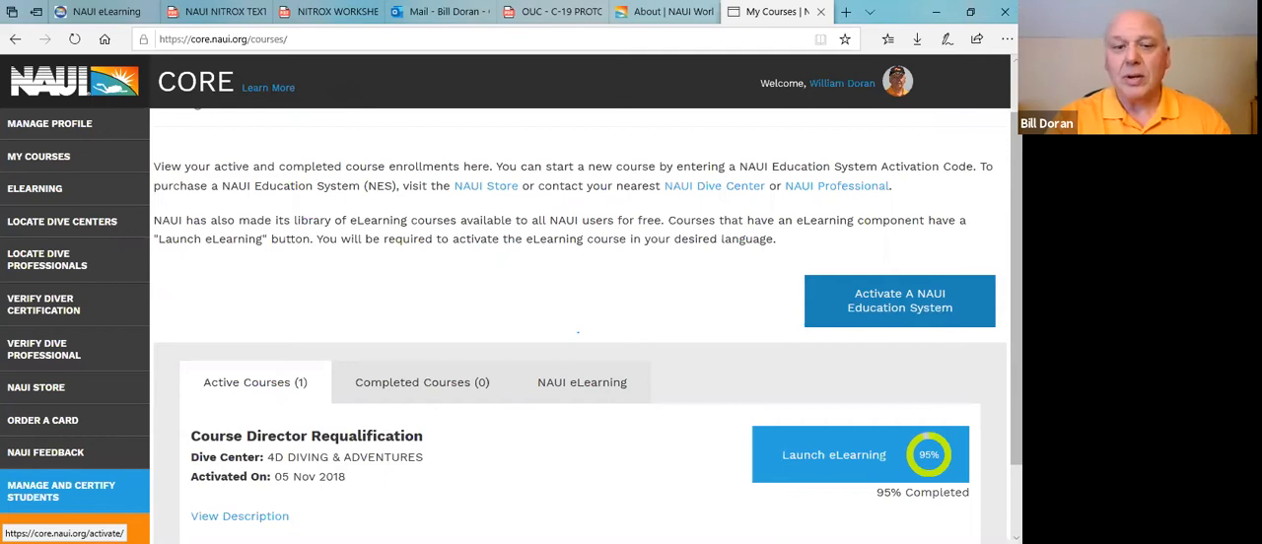
scroll(down, 3)
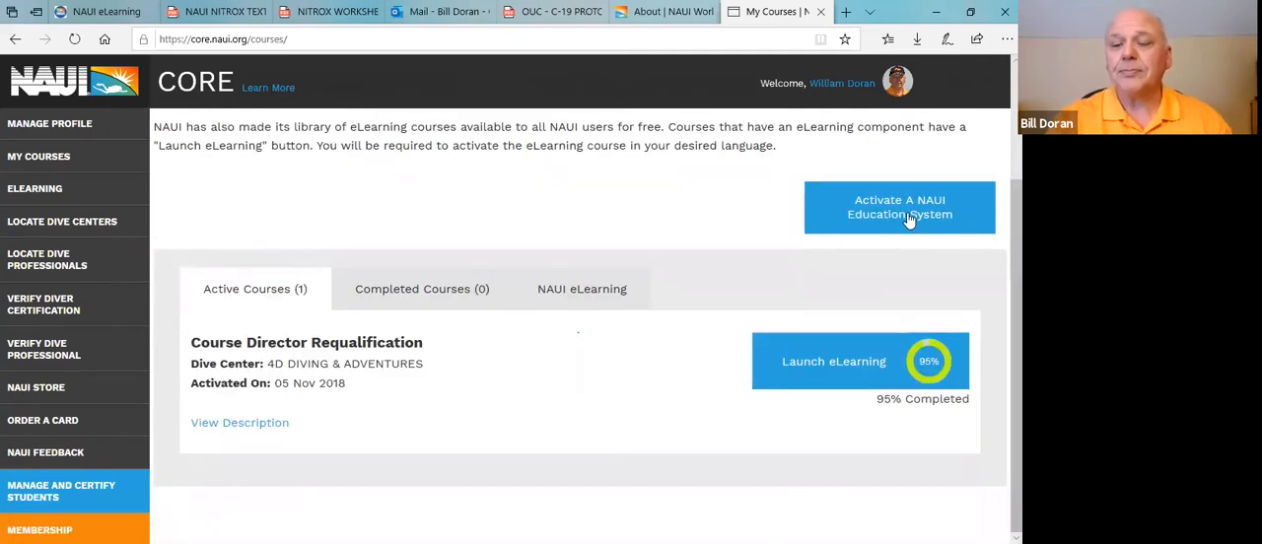
Step: Start Activate A NAUI Education System, reaching the empty activation code field
click(899, 207)
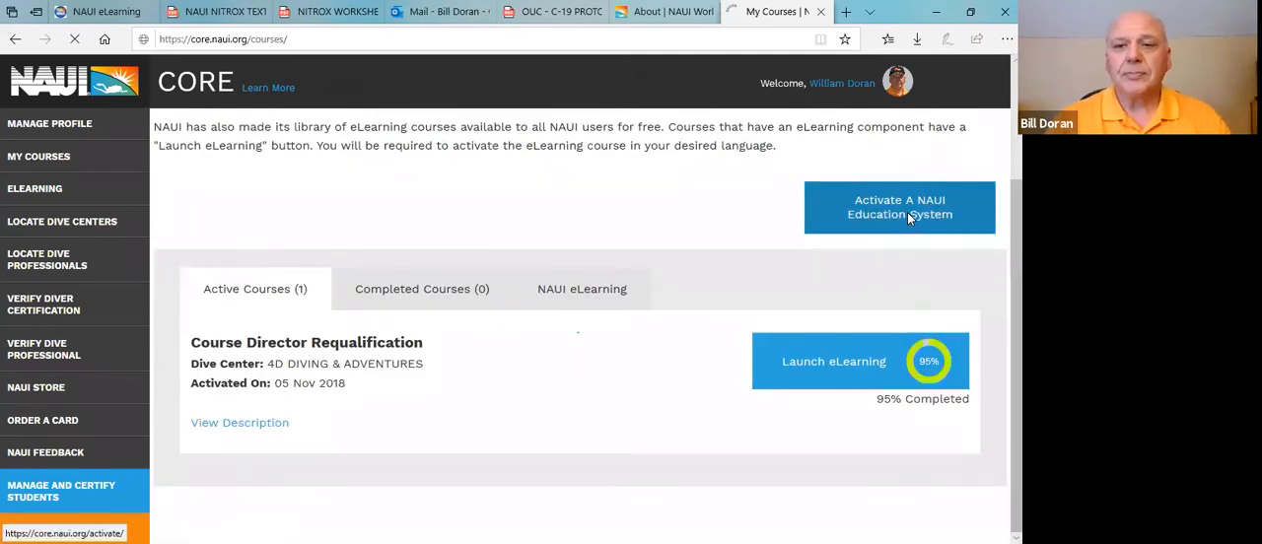
click(899, 207)
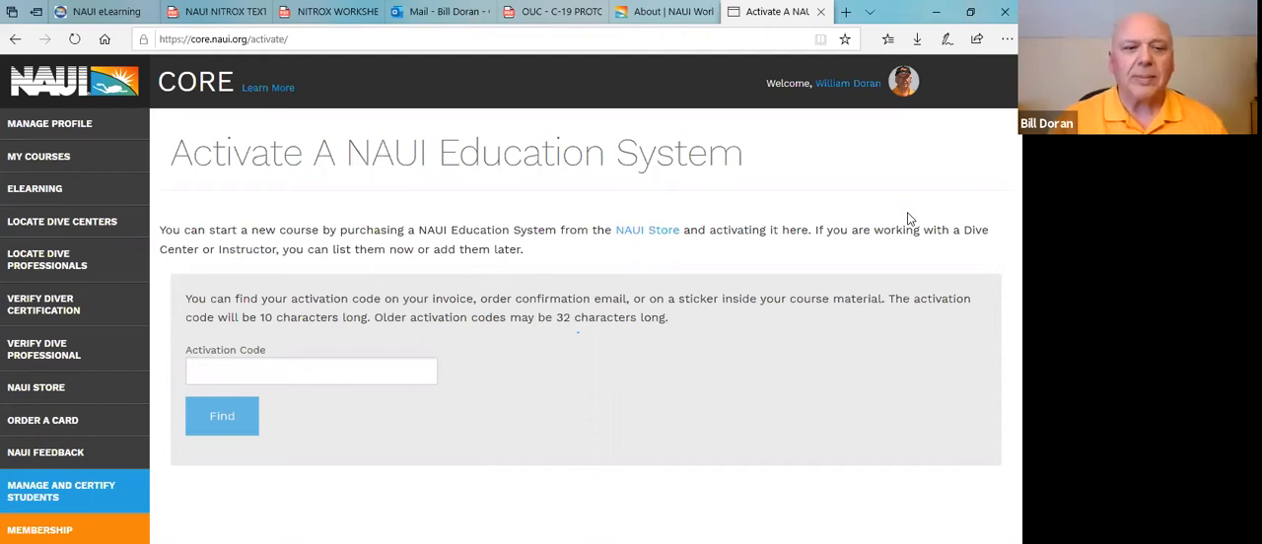
mouse_move(40, 195)
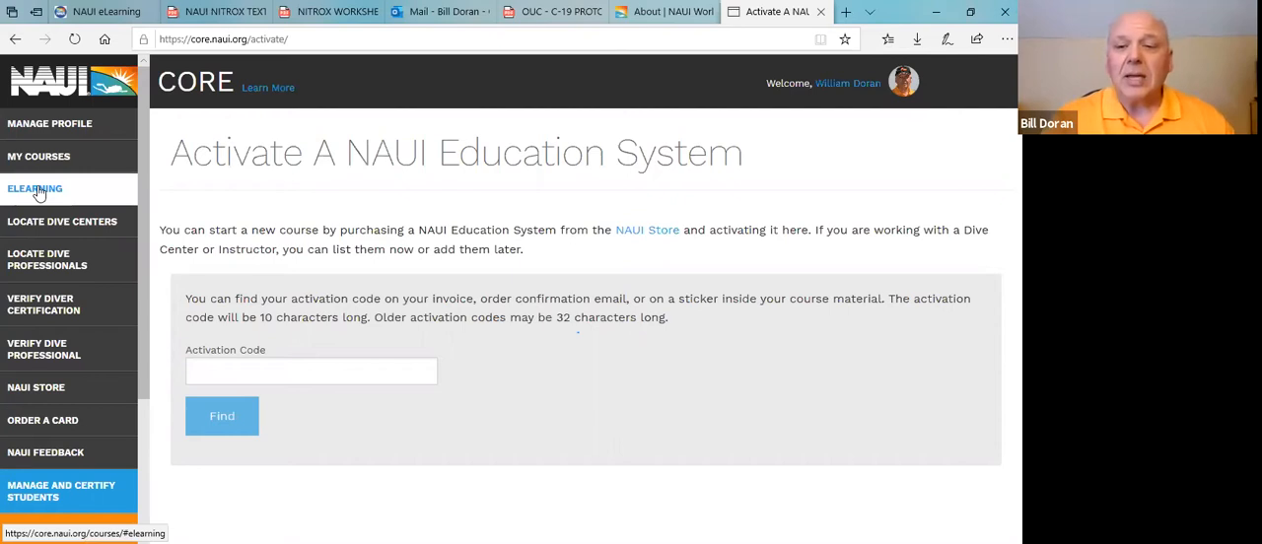
Step: Browse the NAUI eLearning course list with its launch and activate-by-language options
click(36, 189)
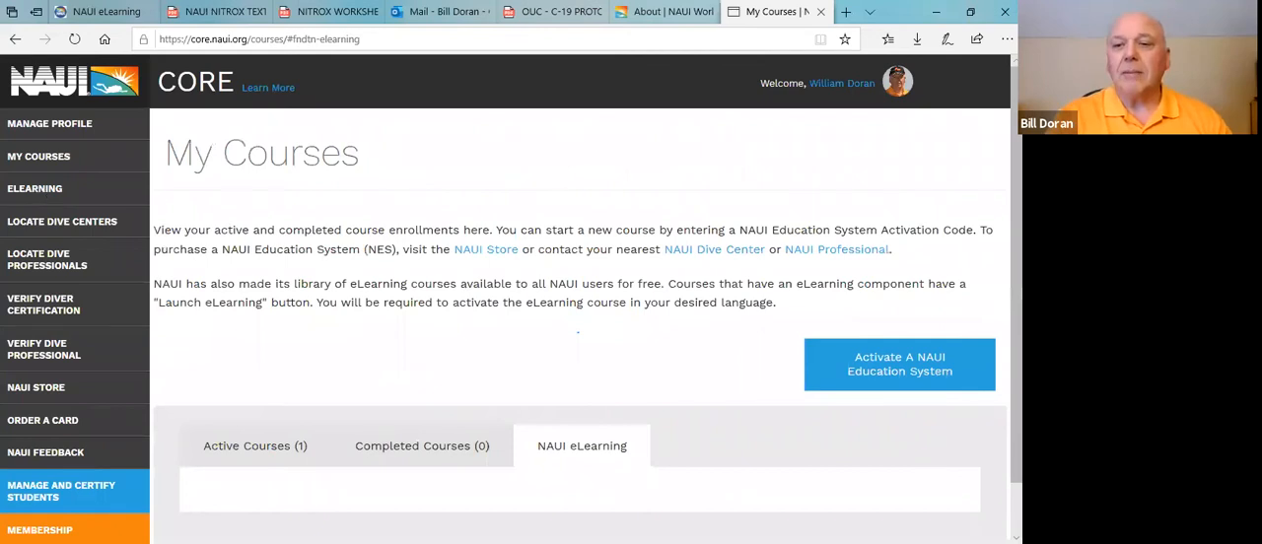
click(582, 446)
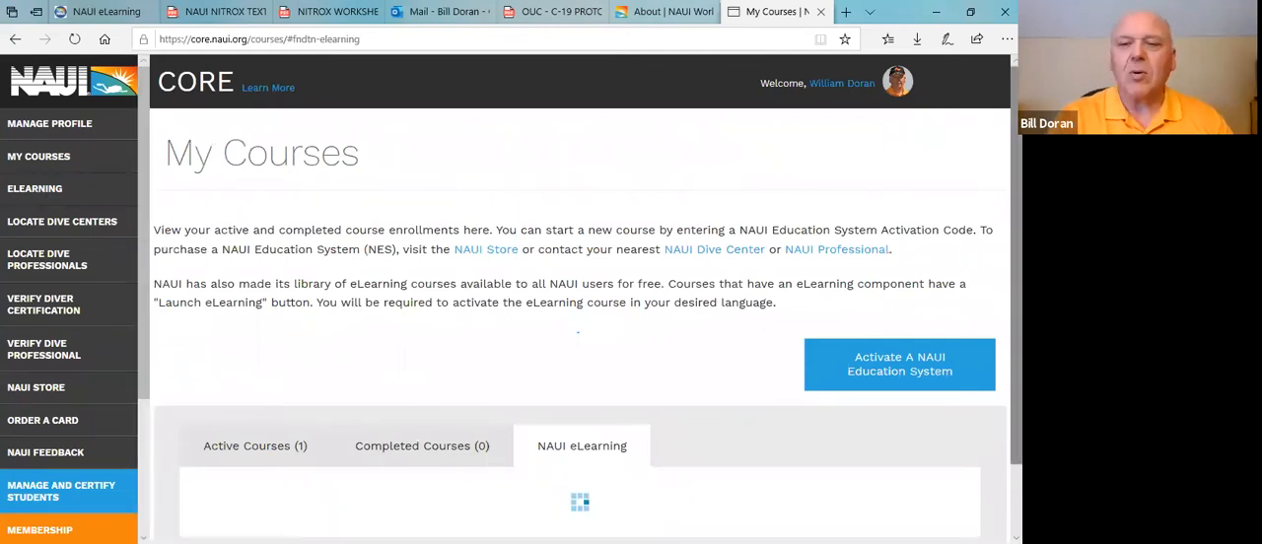
scroll(down, 3)
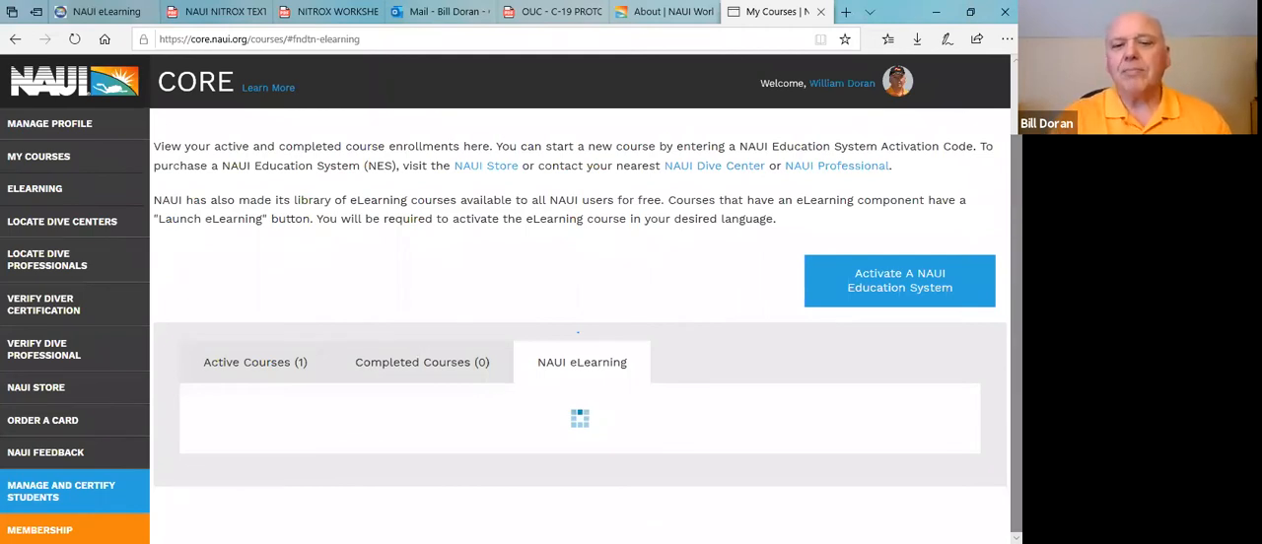
mouse_move(658, 256)
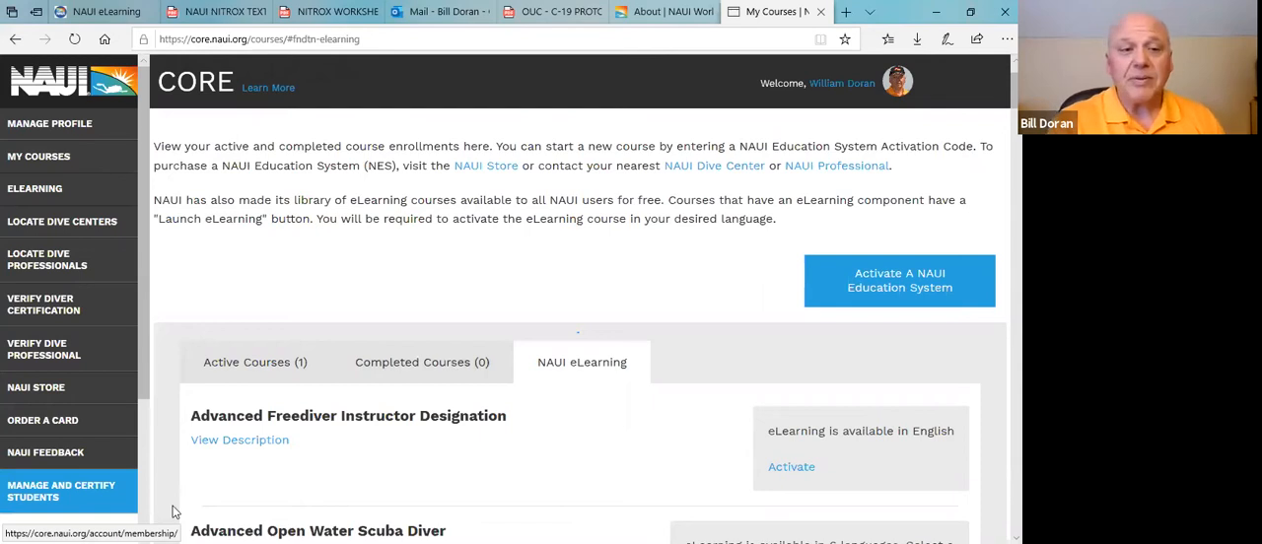
mouse_move(233, 384)
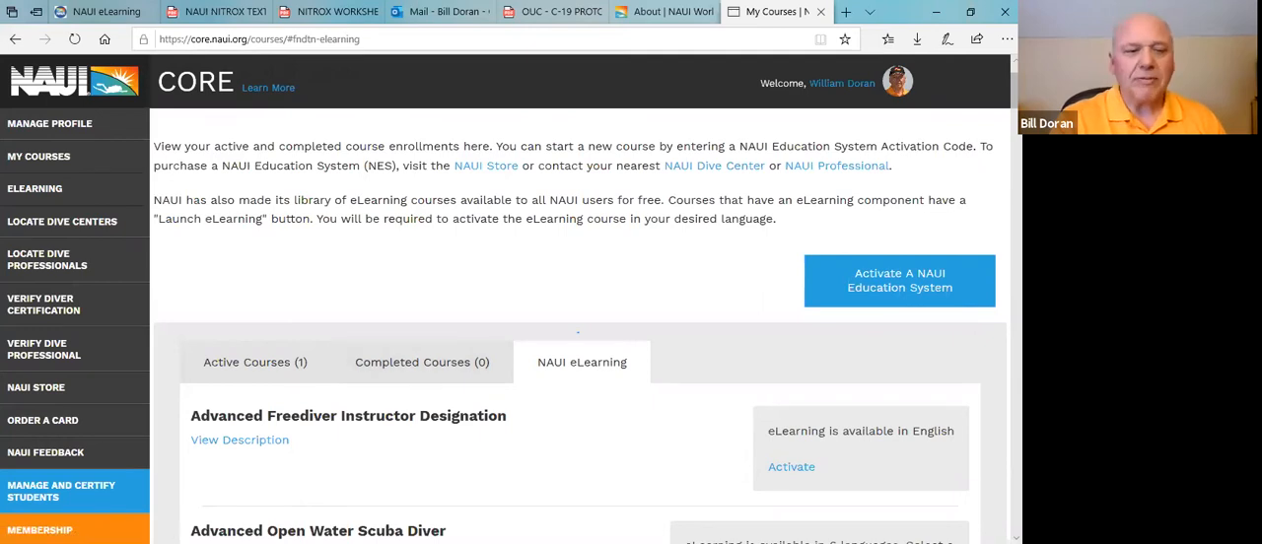
scroll(down, 3)
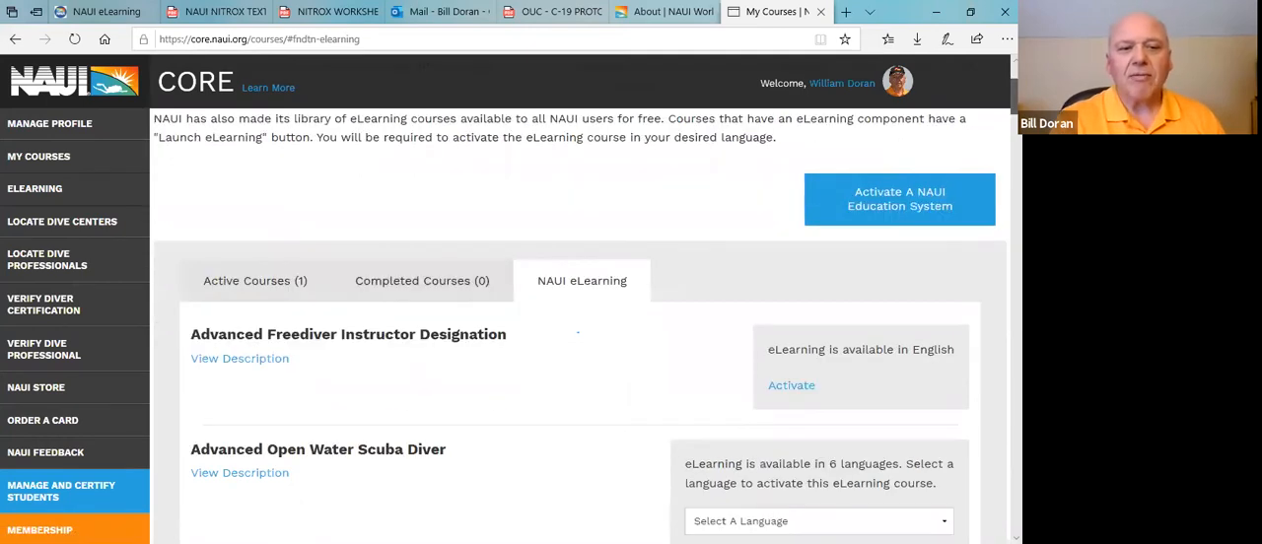
scroll(down, 3)
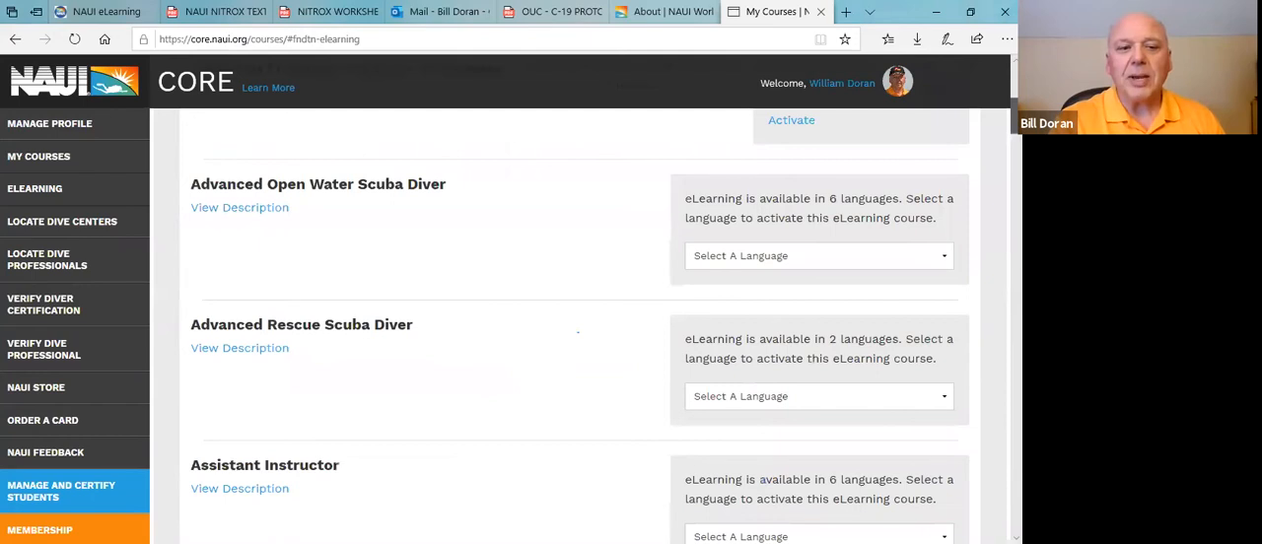
scroll(down, 3)
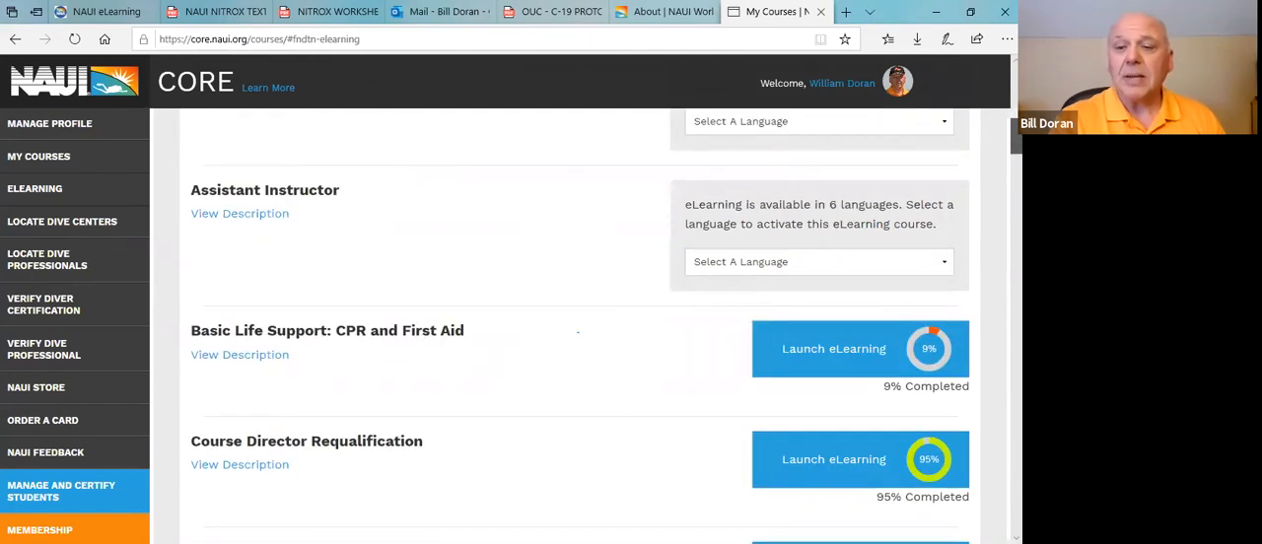
scroll(down, 3)
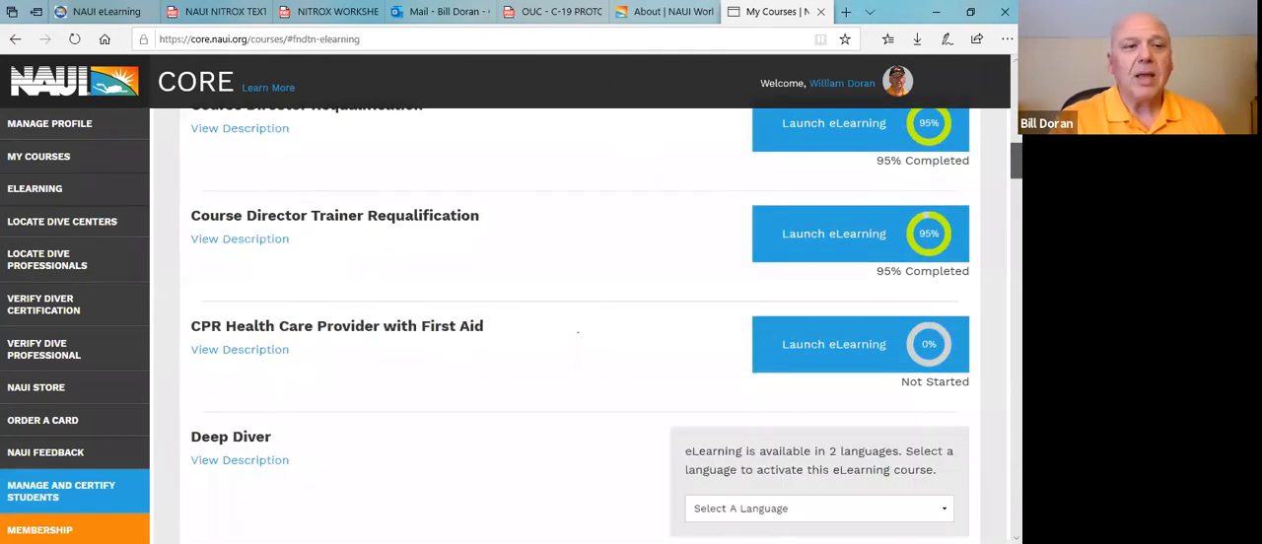
scroll(down, 3)
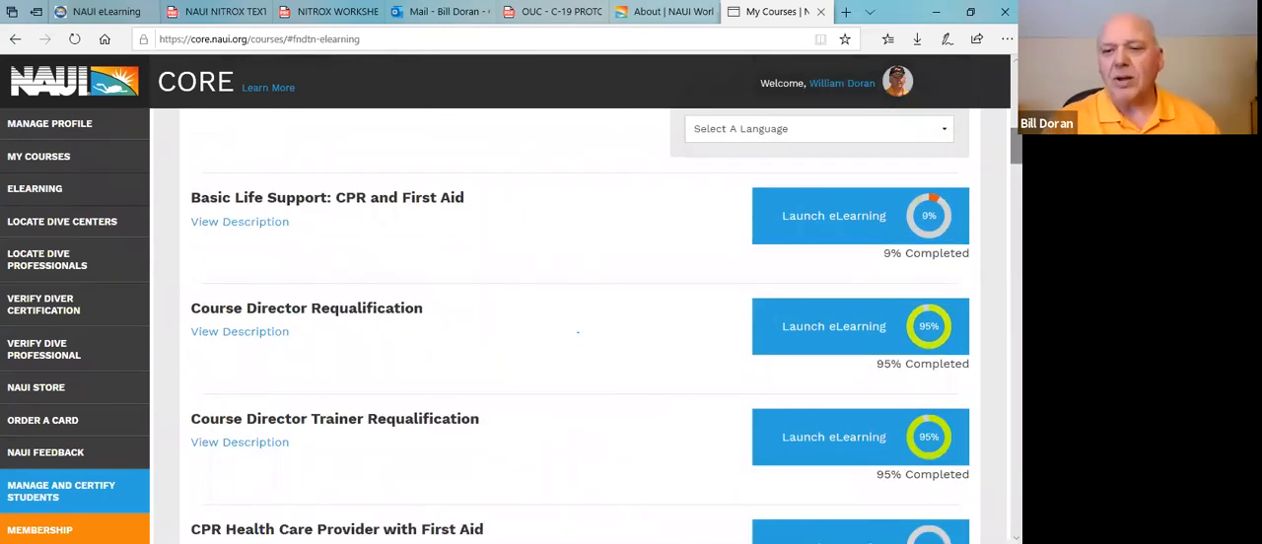
mouse_move(540, 199)
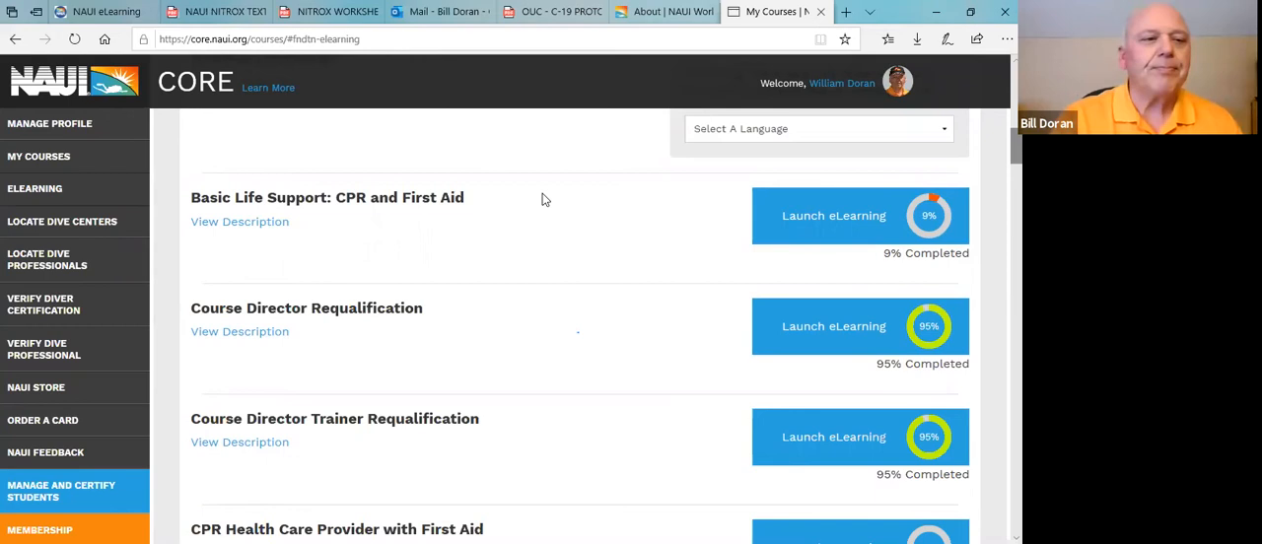
mouse_move(64, 220)
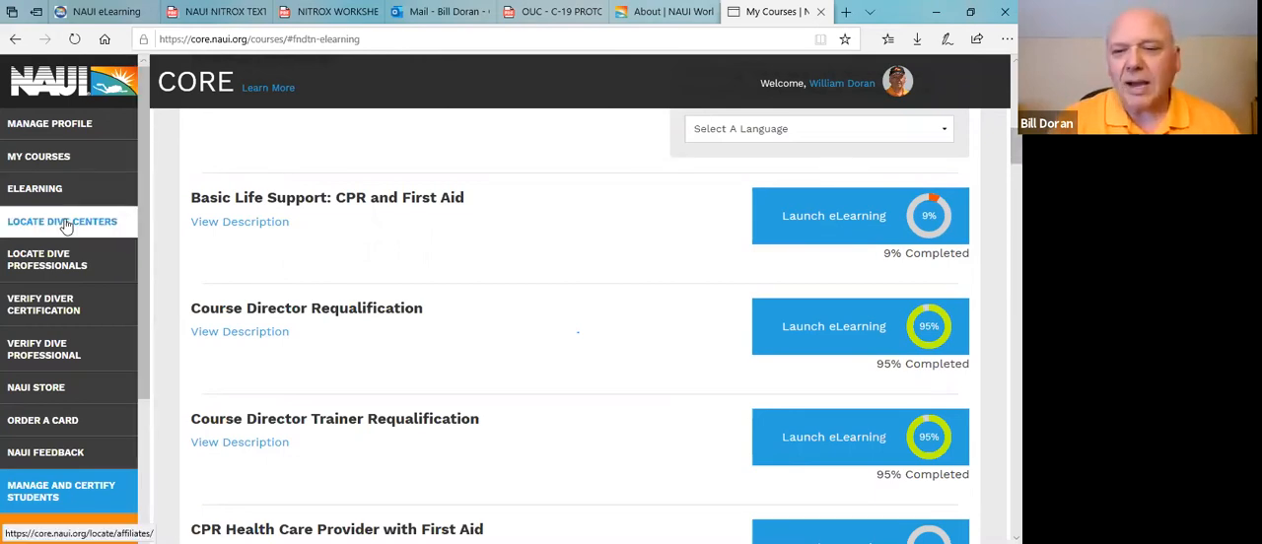
Step: Show the Locate NAUI Dive Centers map of the United States
click(61, 221)
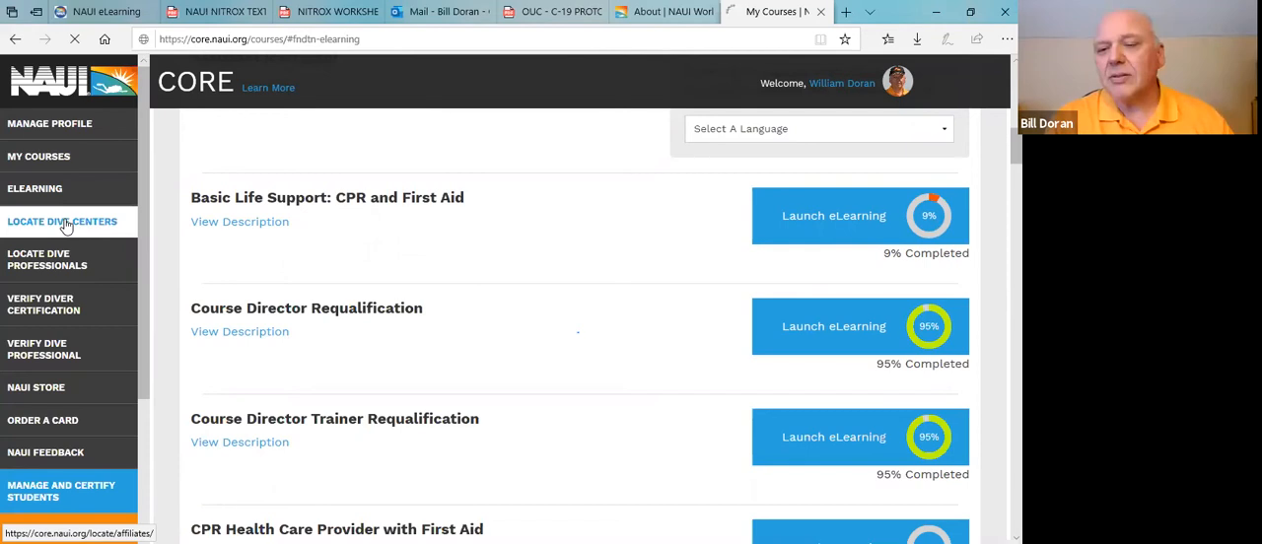
click(61, 221)
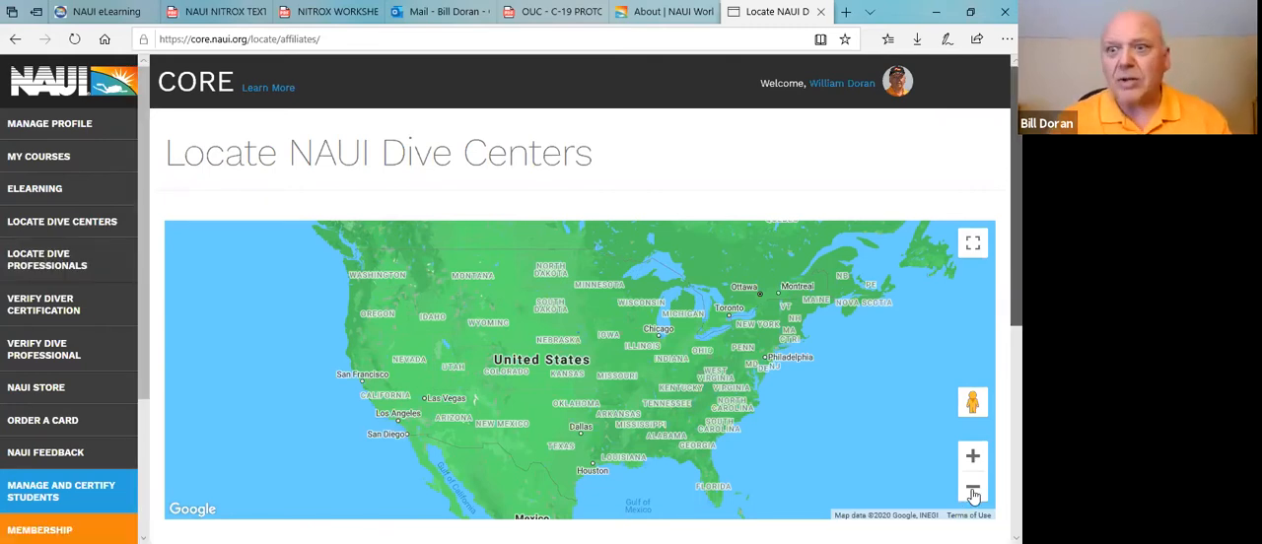
mouse_move(972, 489)
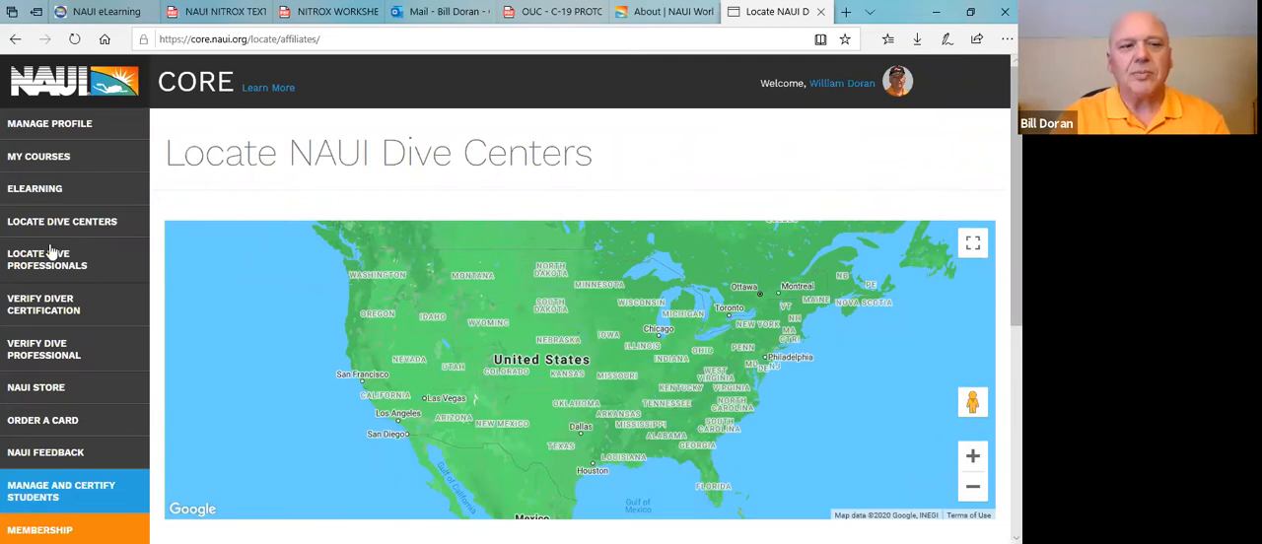
mouse_move(43, 304)
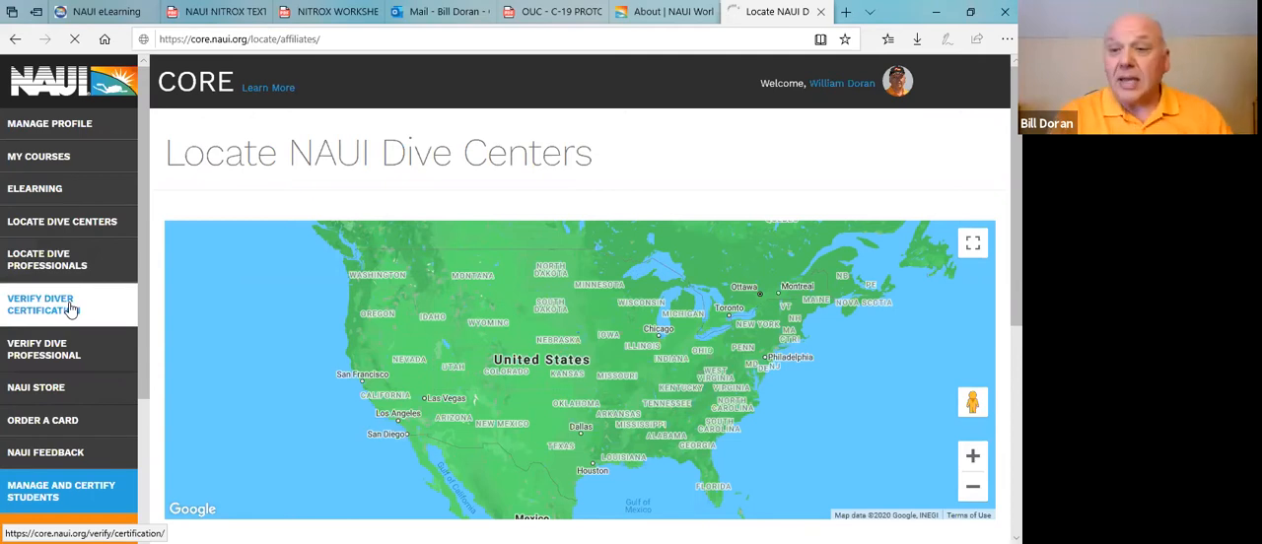
Step: Bring up the empty Verify Diver Certification name and date-of-birth search form
click(48, 303)
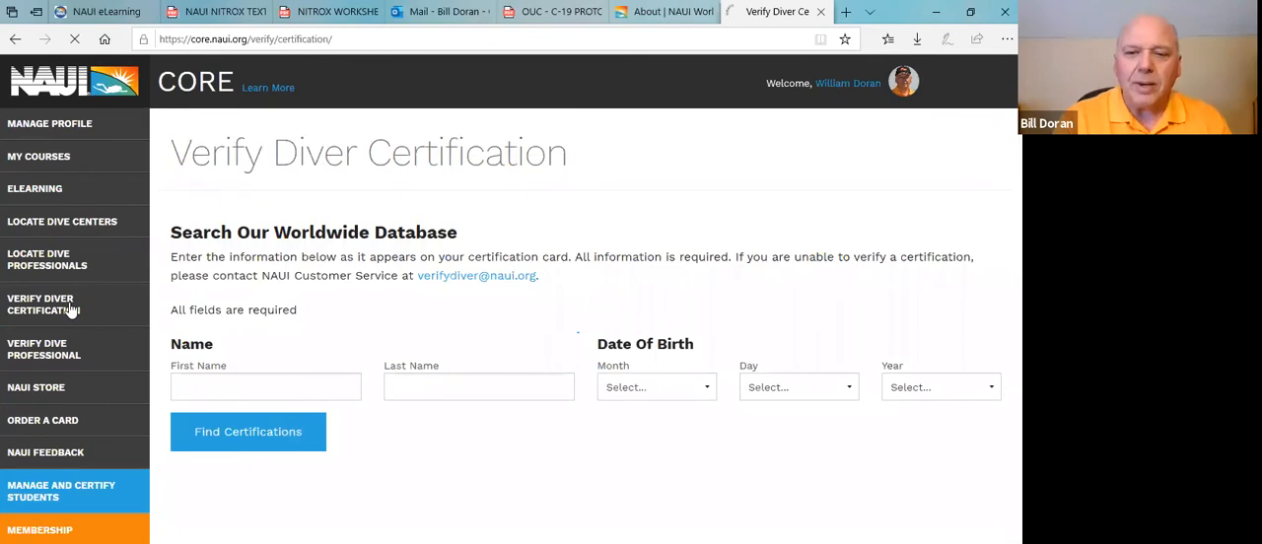
click(248, 430)
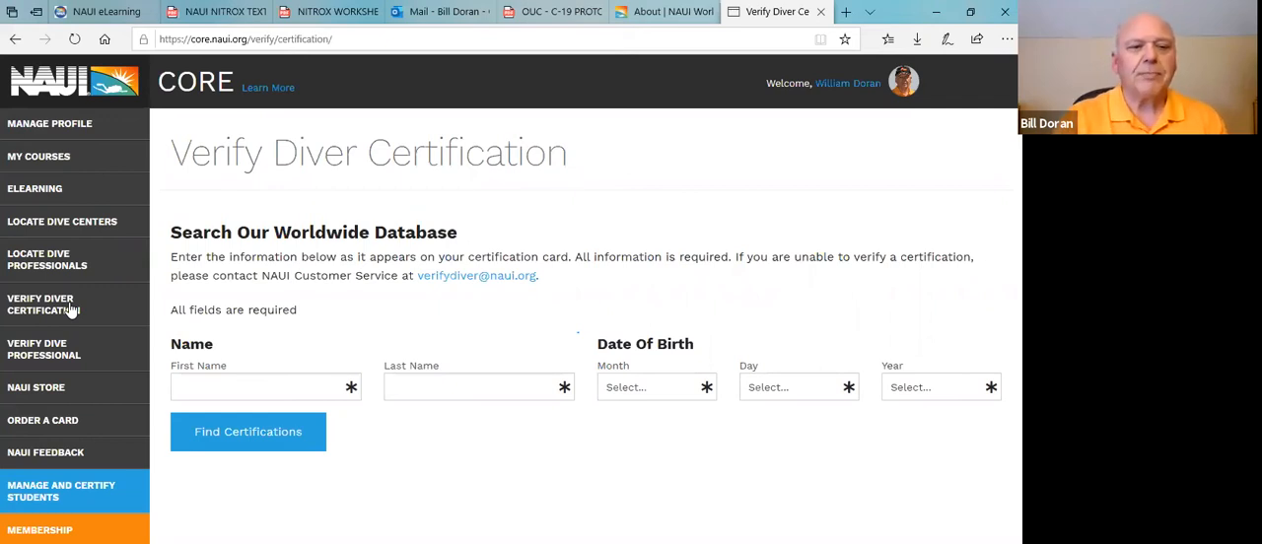
mouse_move(36, 386)
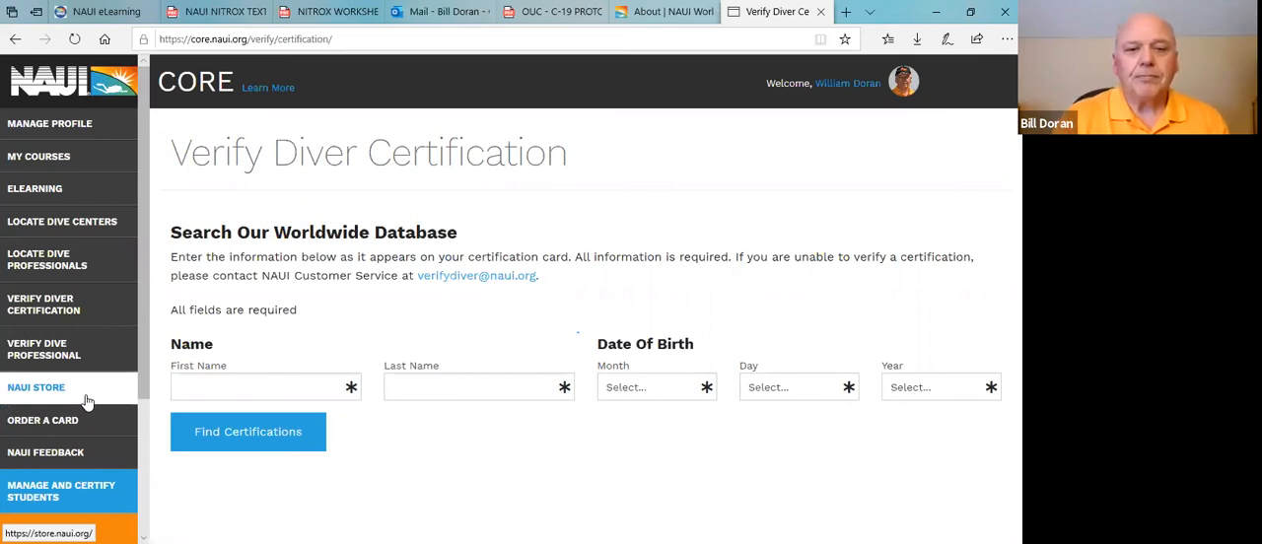
Step: Go to the NAUI Store welcome page with featured Scuba Diver and Nitrox Diver products
click(35, 387)
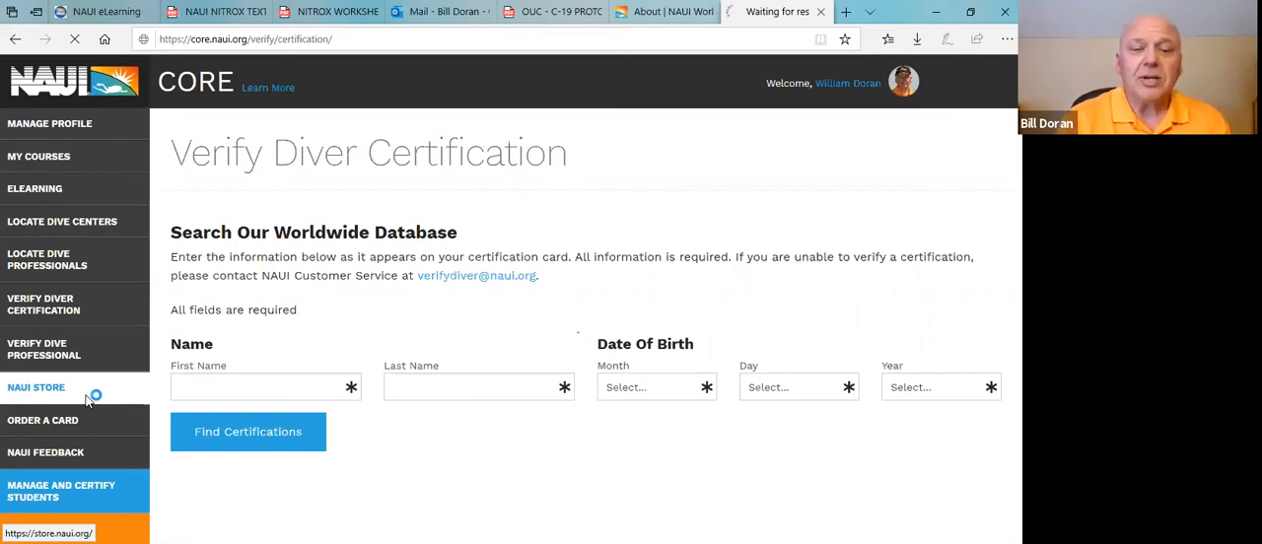
click(36, 389)
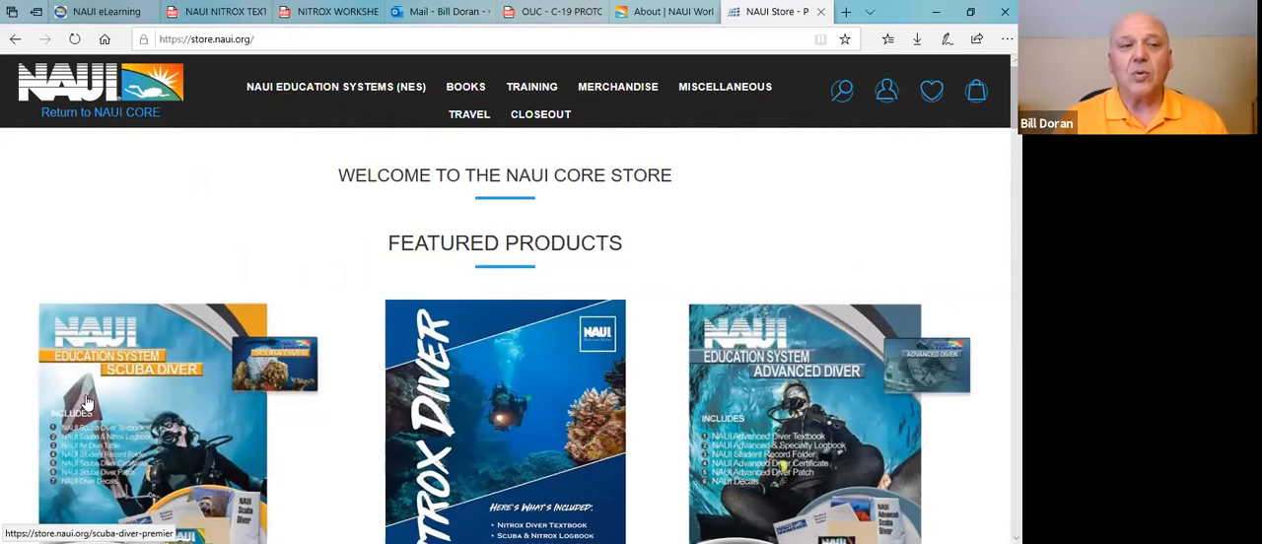
mouse_move(99, 193)
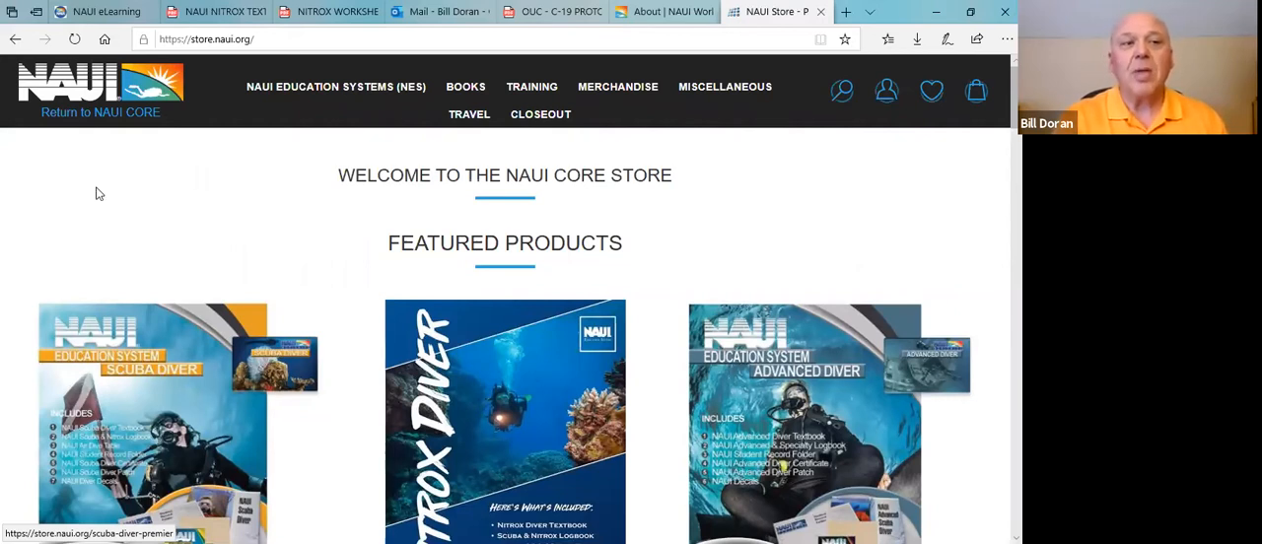
mouse_move(83, 118)
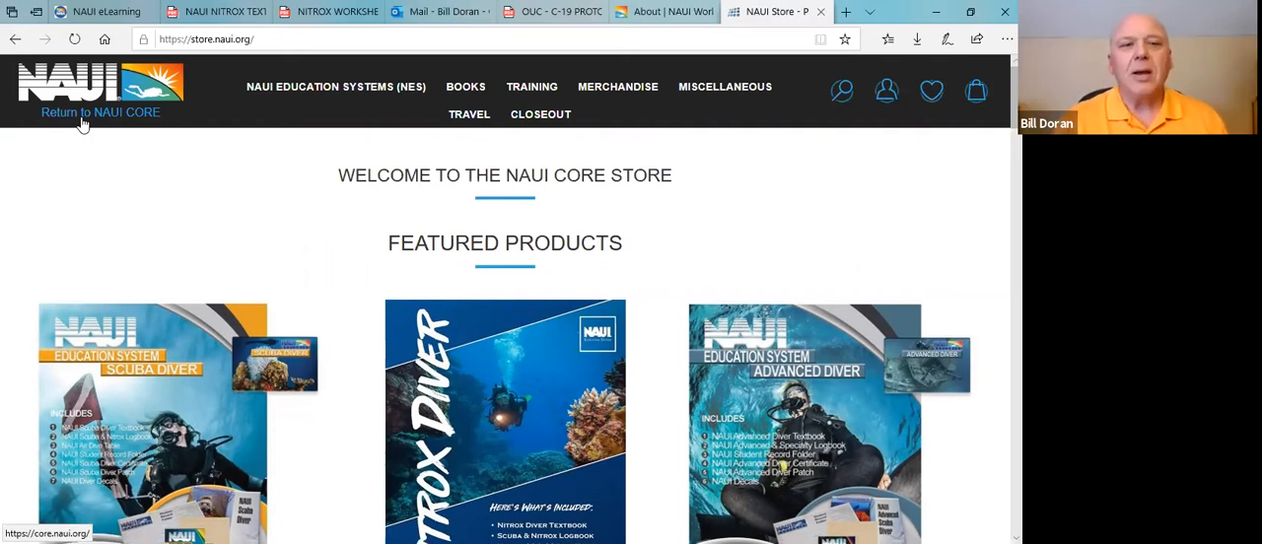
mouse_move(303, 103)
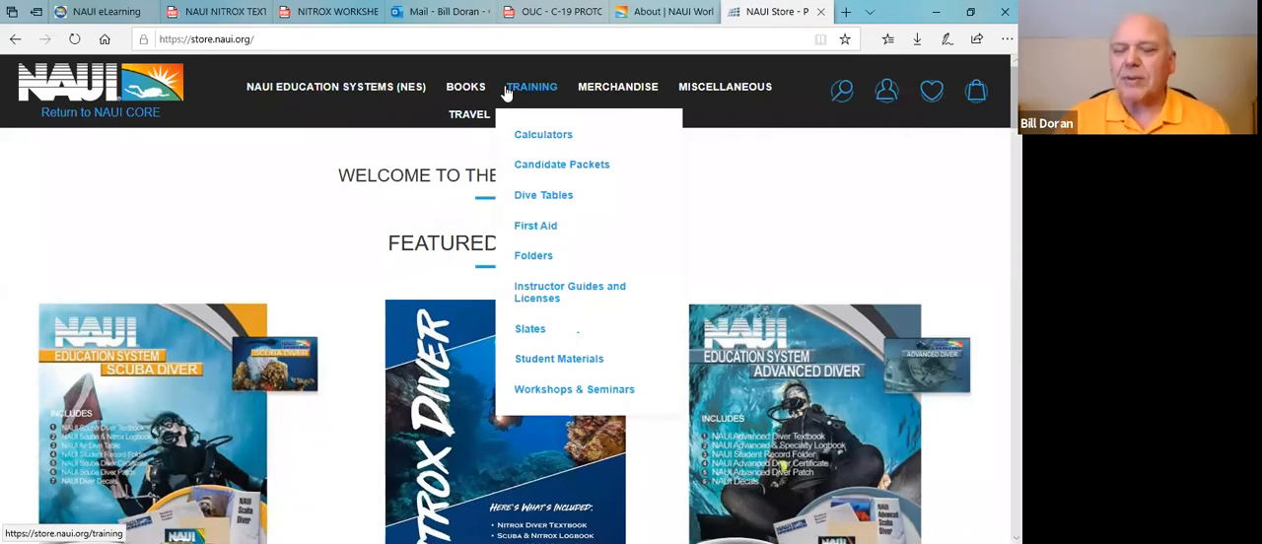
mouse_move(746, 98)
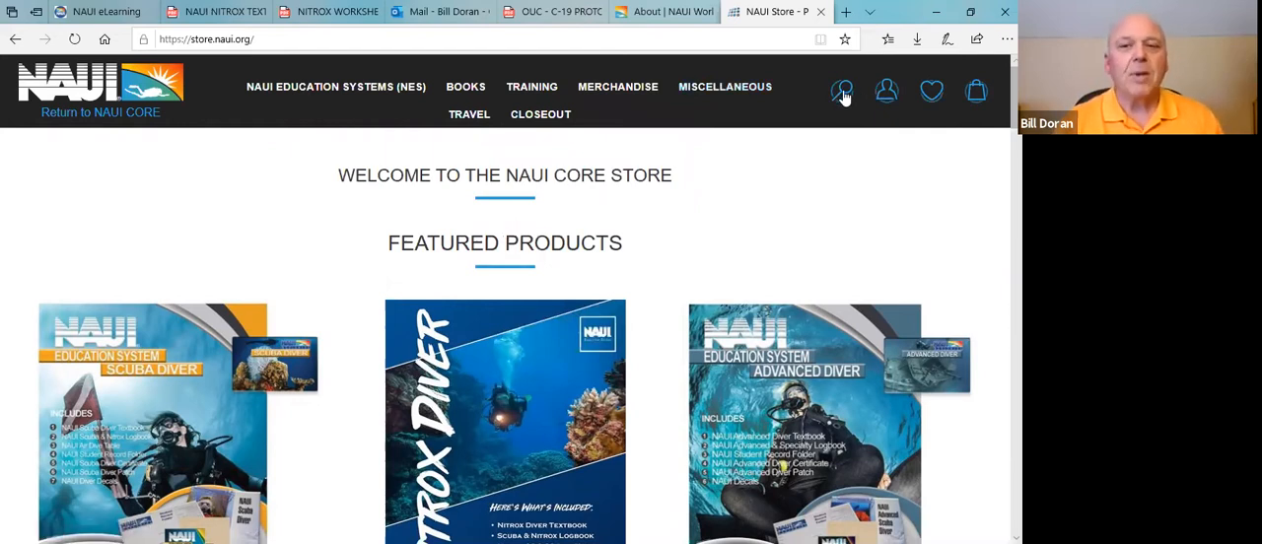
mouse_move(887, 91)
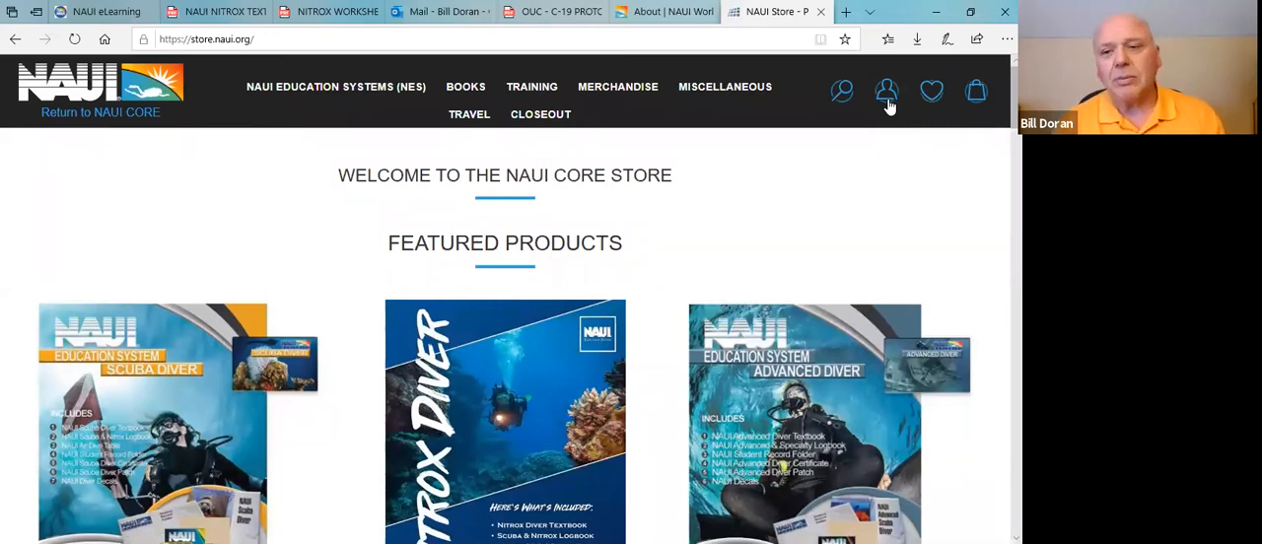
mouse_move(930, 91)
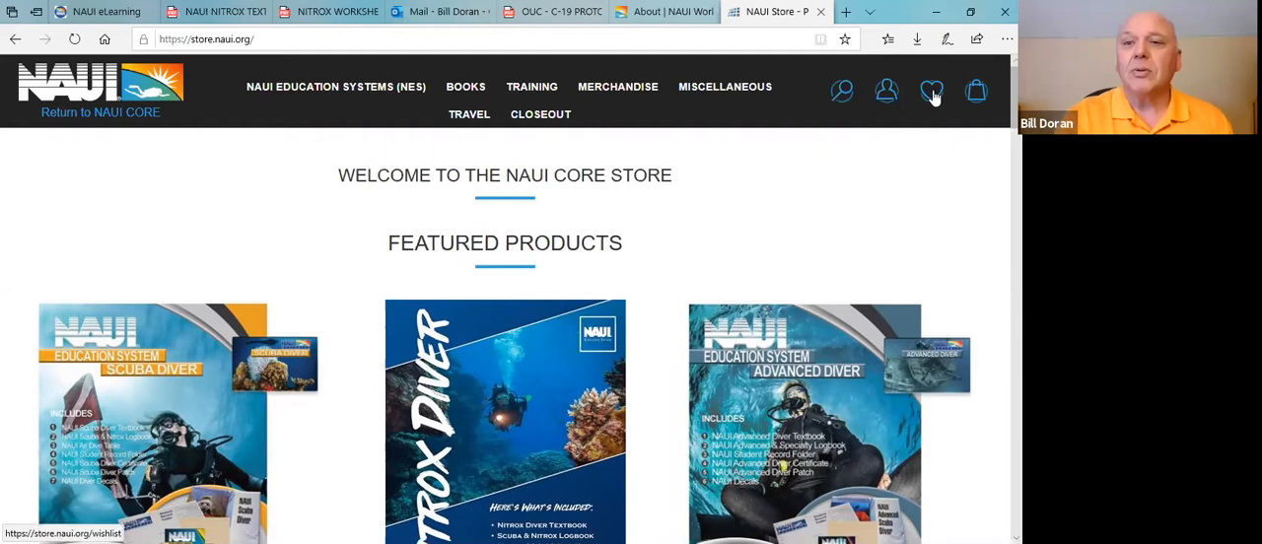
mouse_move(931, 91)
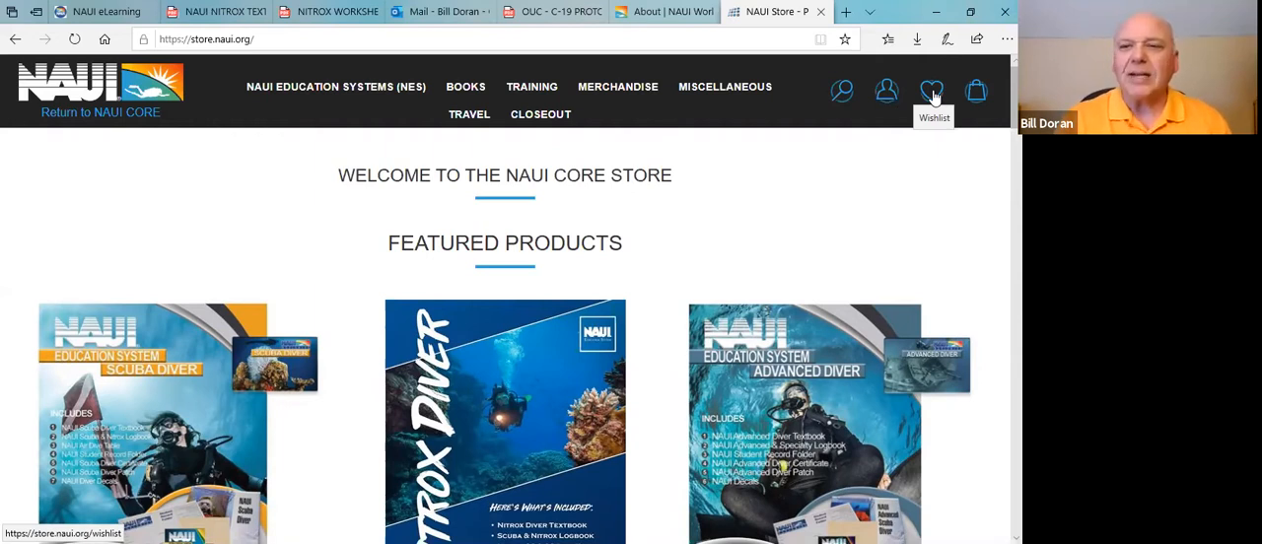
mouse_move(974, 91)
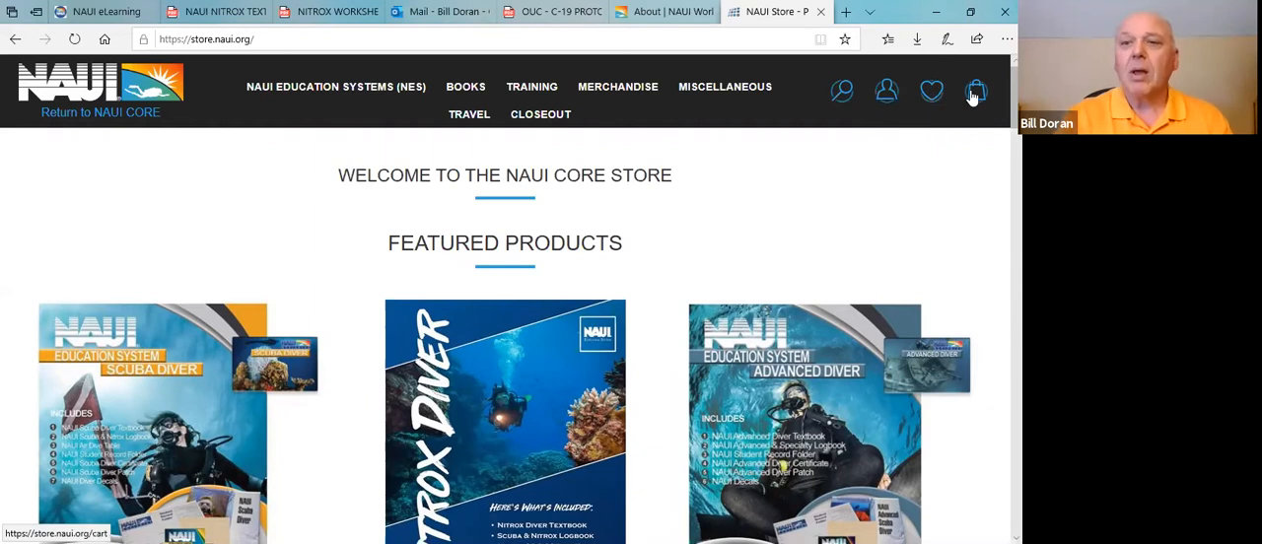
mouse_move(974, 98)
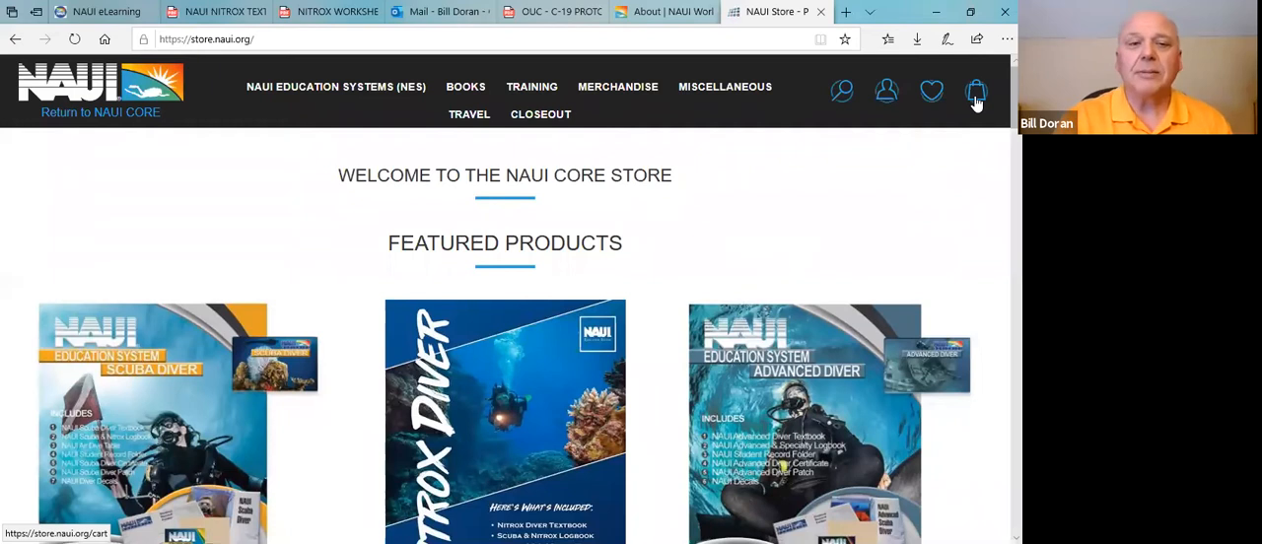
mouse_move(694, 138)
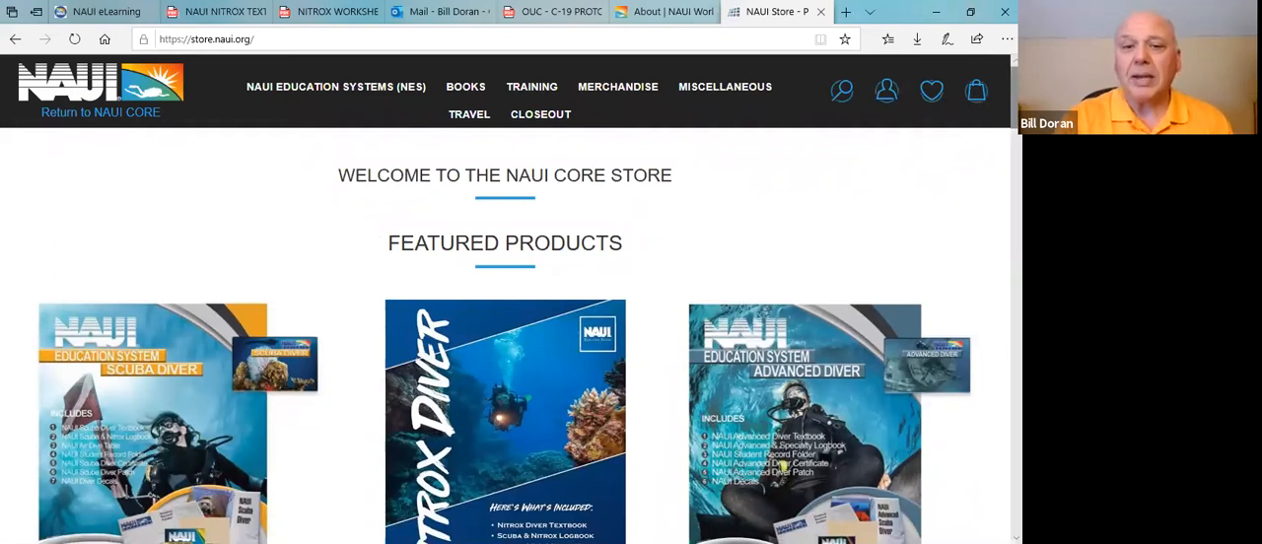
Step: Scroll the store home page from the education kits through merchandise and apparel to the hoodies
scroll(down, 3)
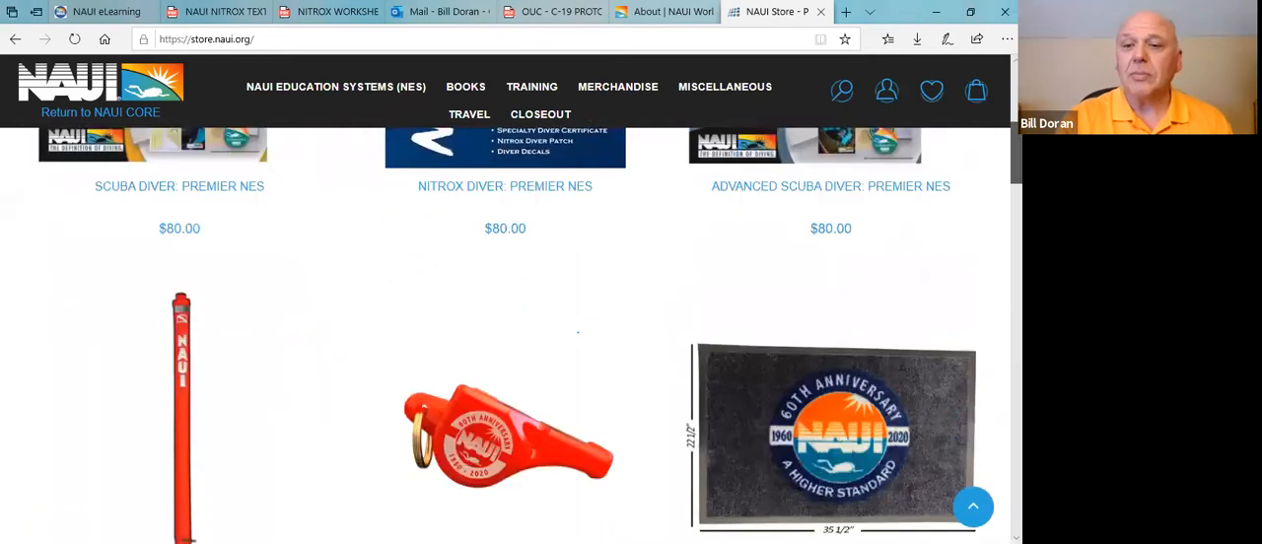
scroll(down, 3)
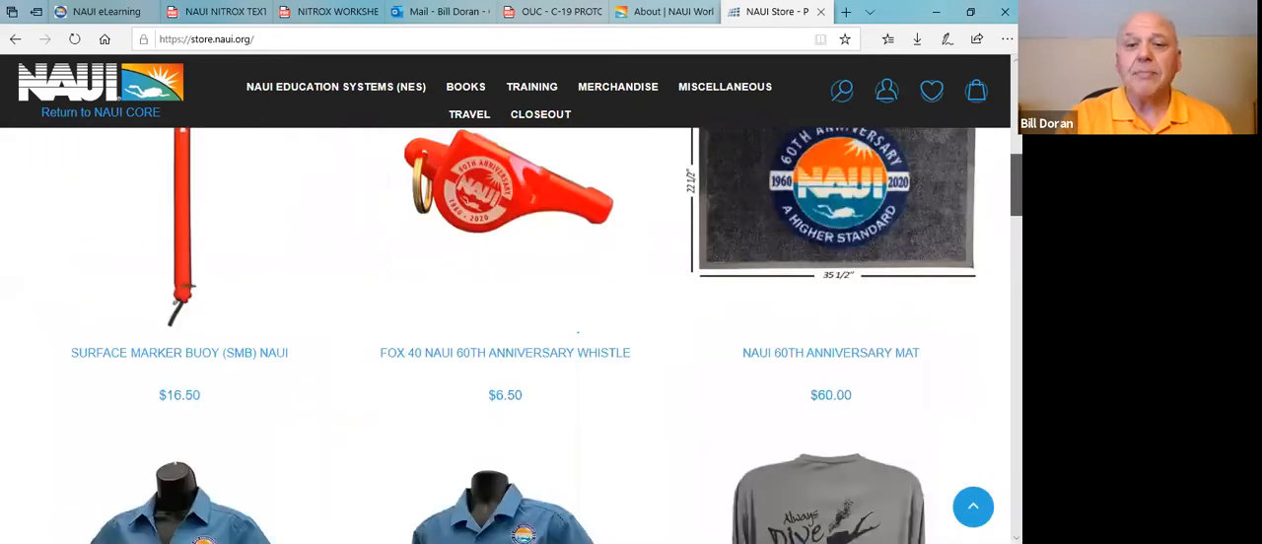
scroll(down, 3)
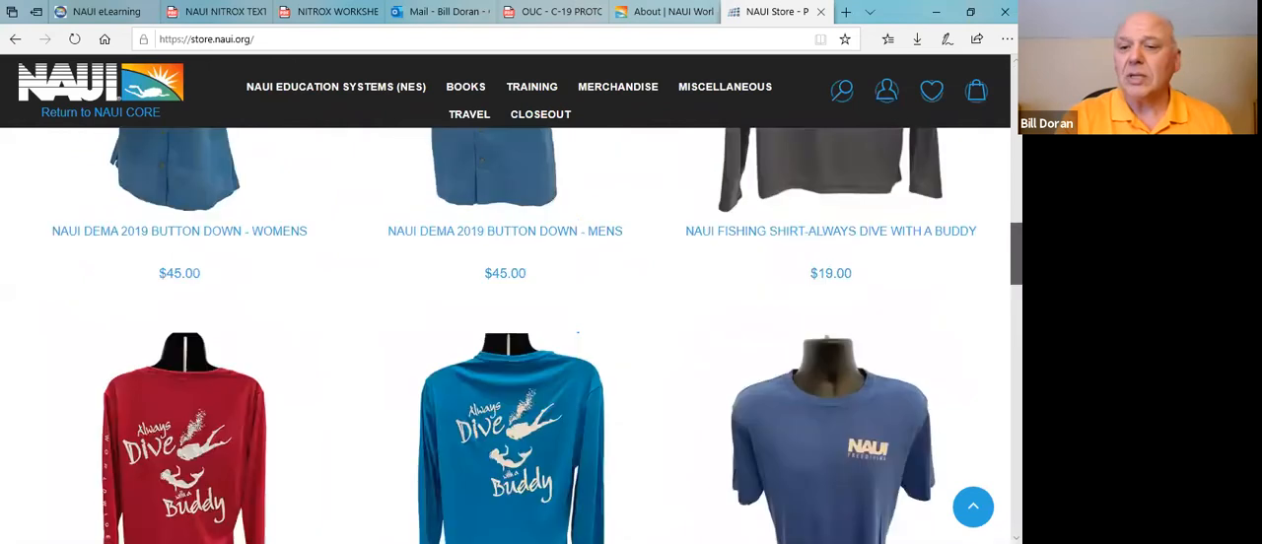
scroll(down, 3)
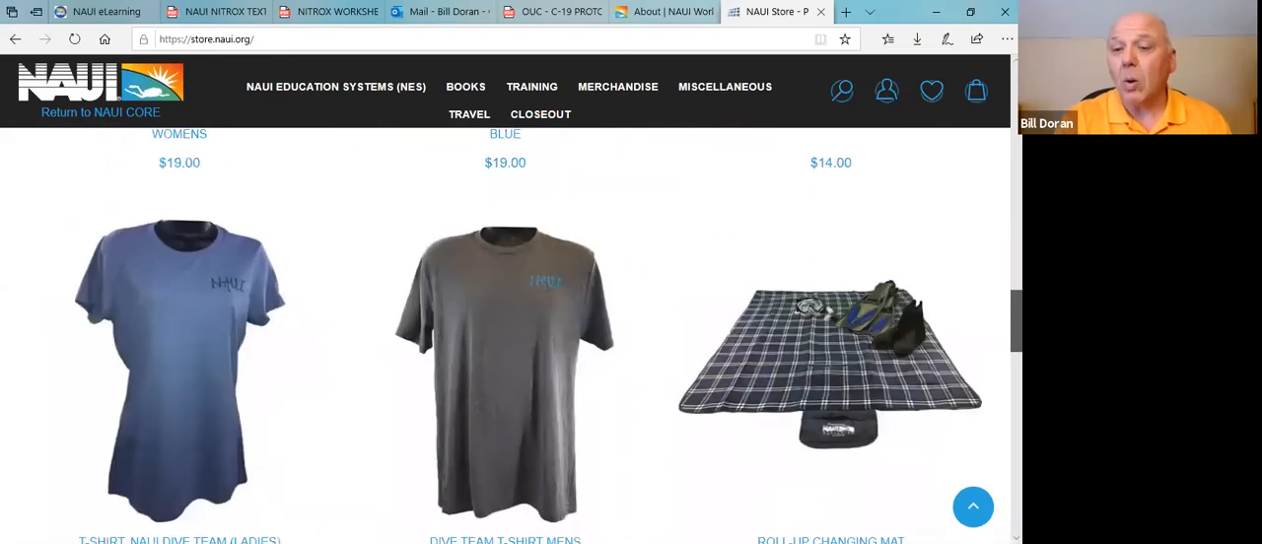
scroll(down, 3)
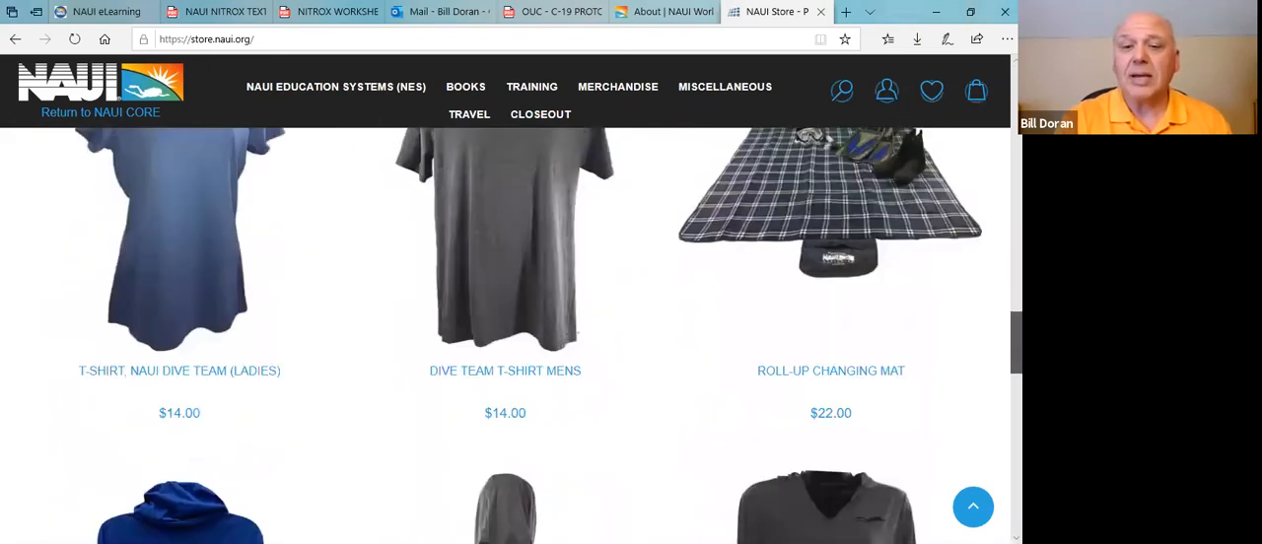
scroll(down, 3)
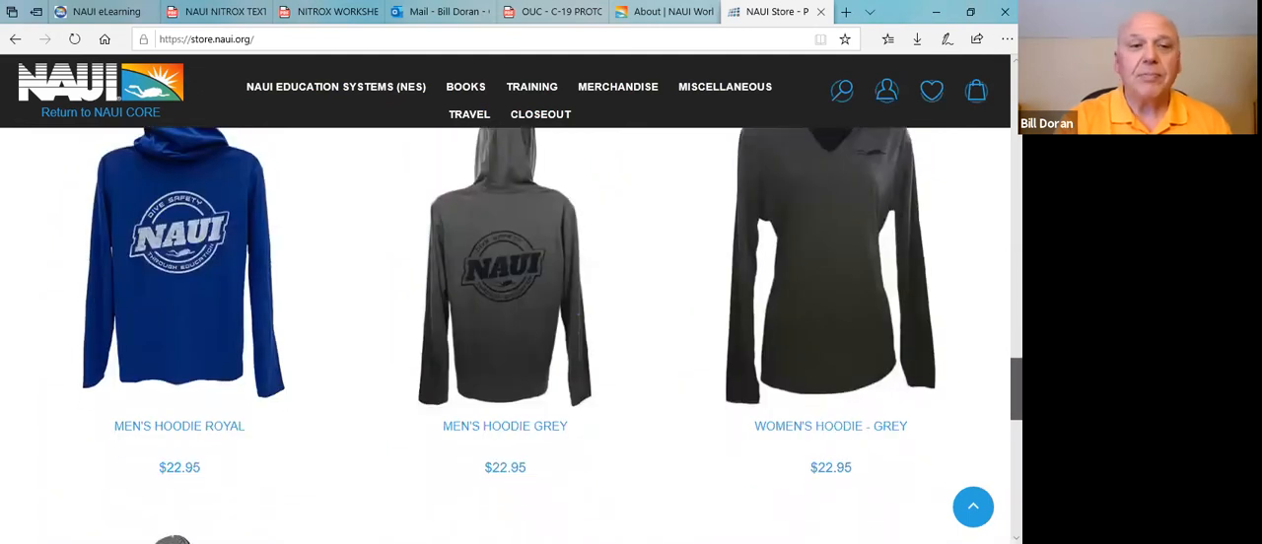
scroll(down, 3)
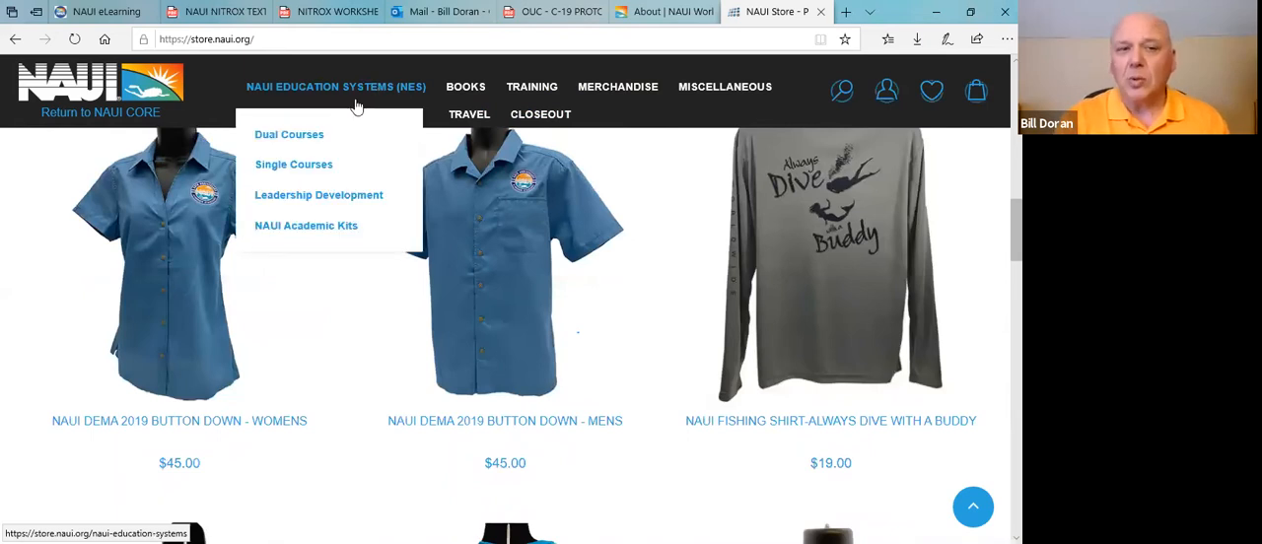
mouse_move(312, 142)
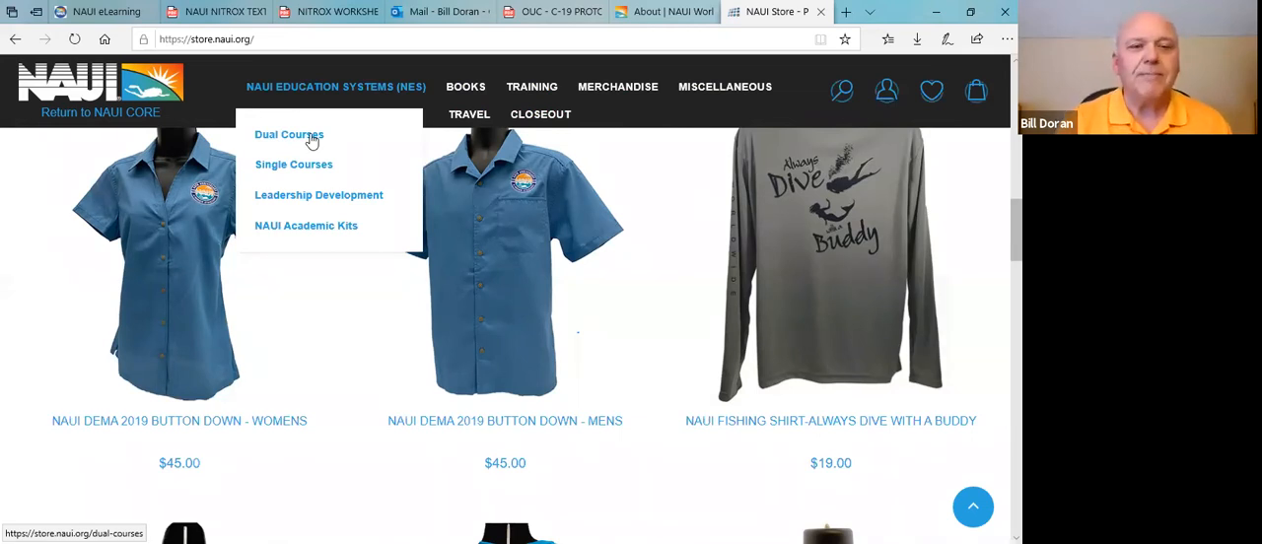
mouse_move(311, 166)
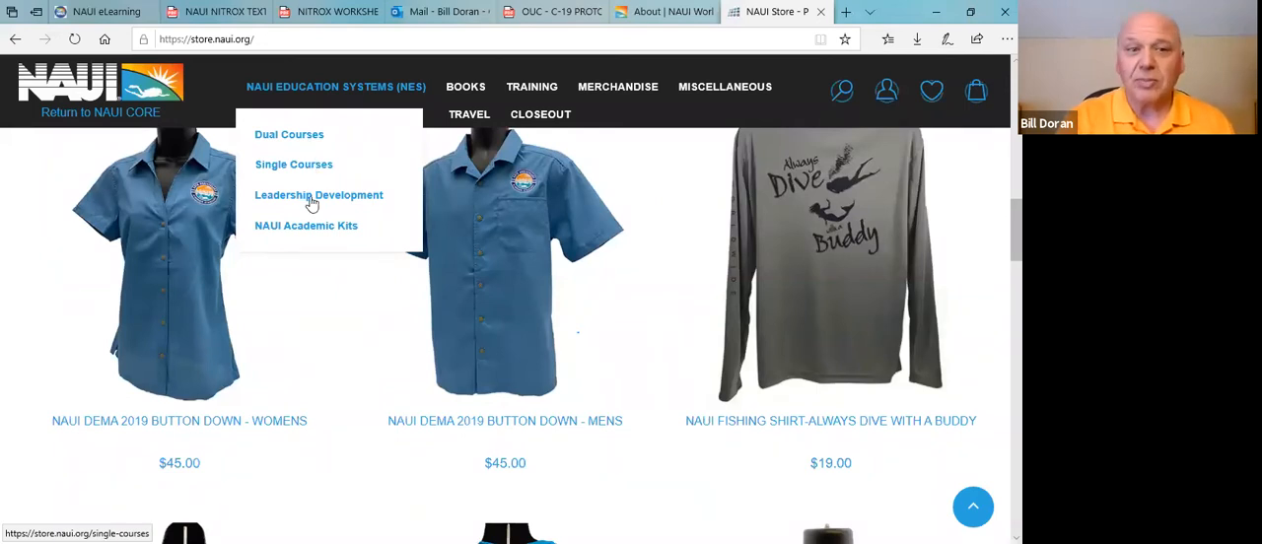
mouse_move(317, 233)
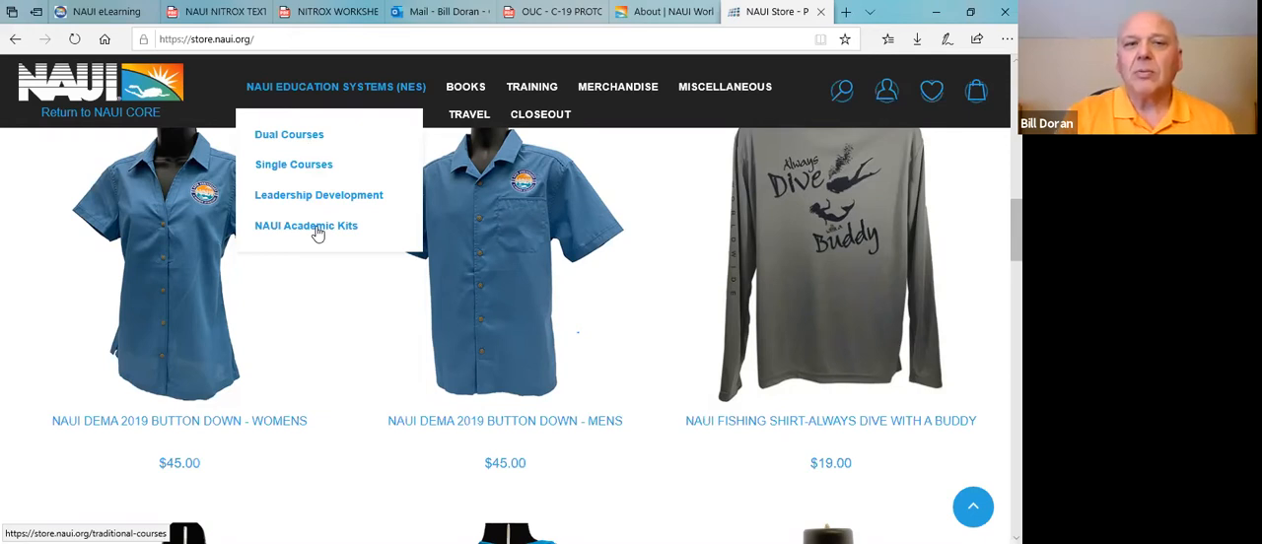
mouse_move(469, 87)
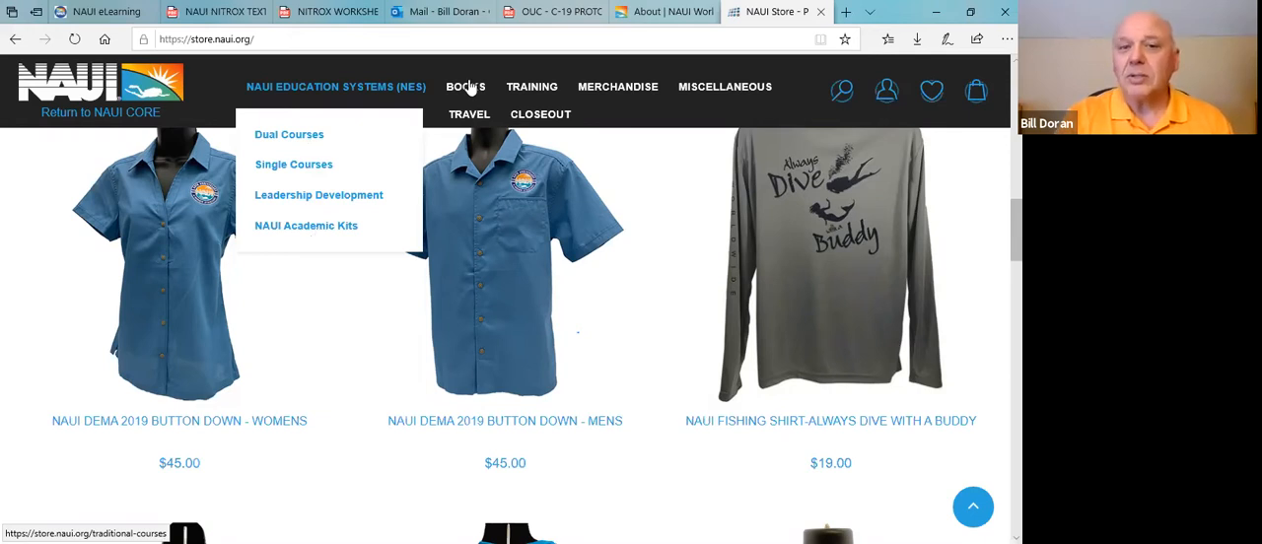
click(465, 87)
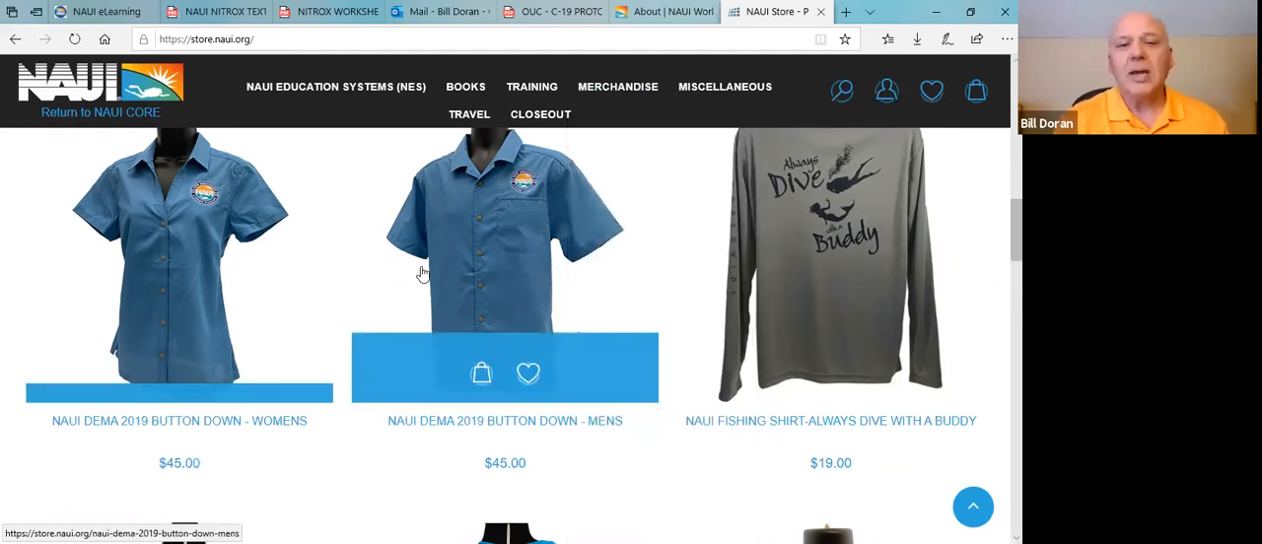
mouse_move(422, 272)
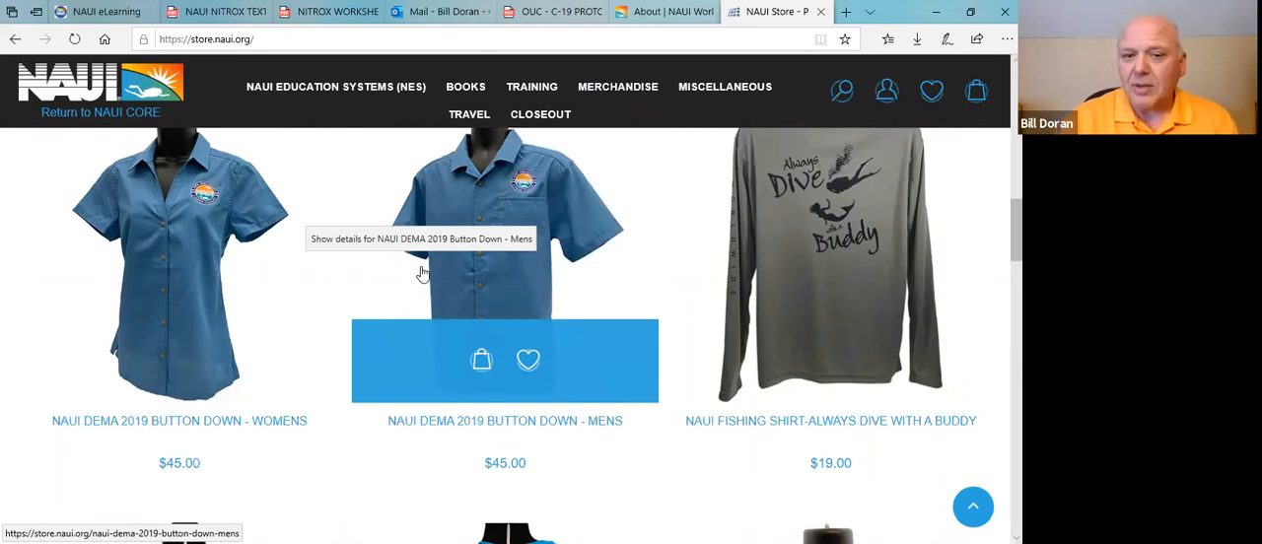
mouse_move(441, 264)
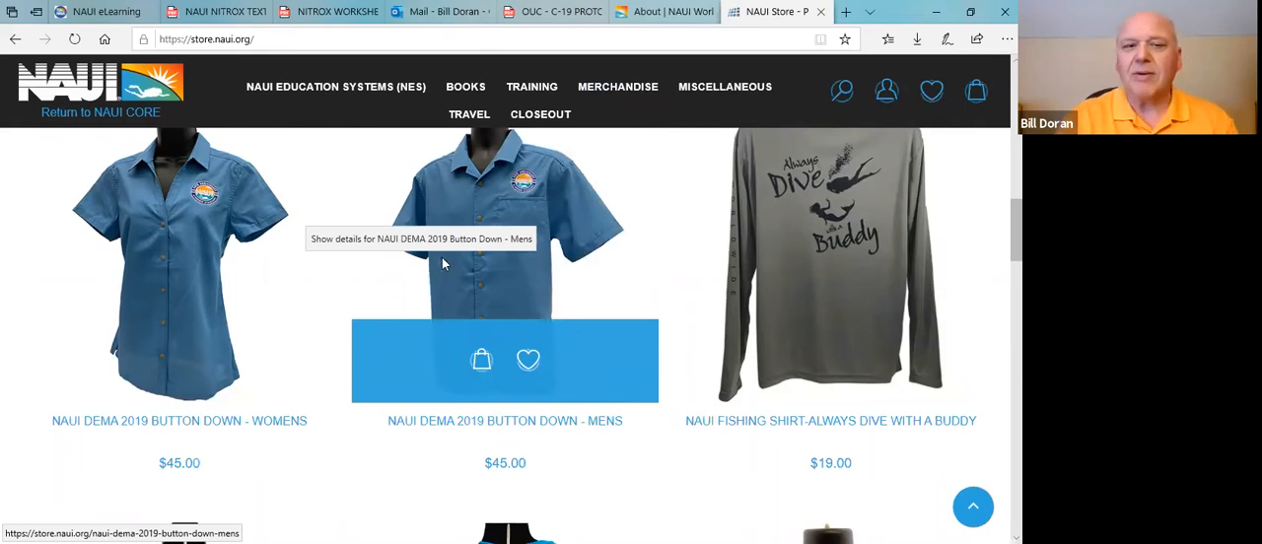
mouse_move(177, 289)
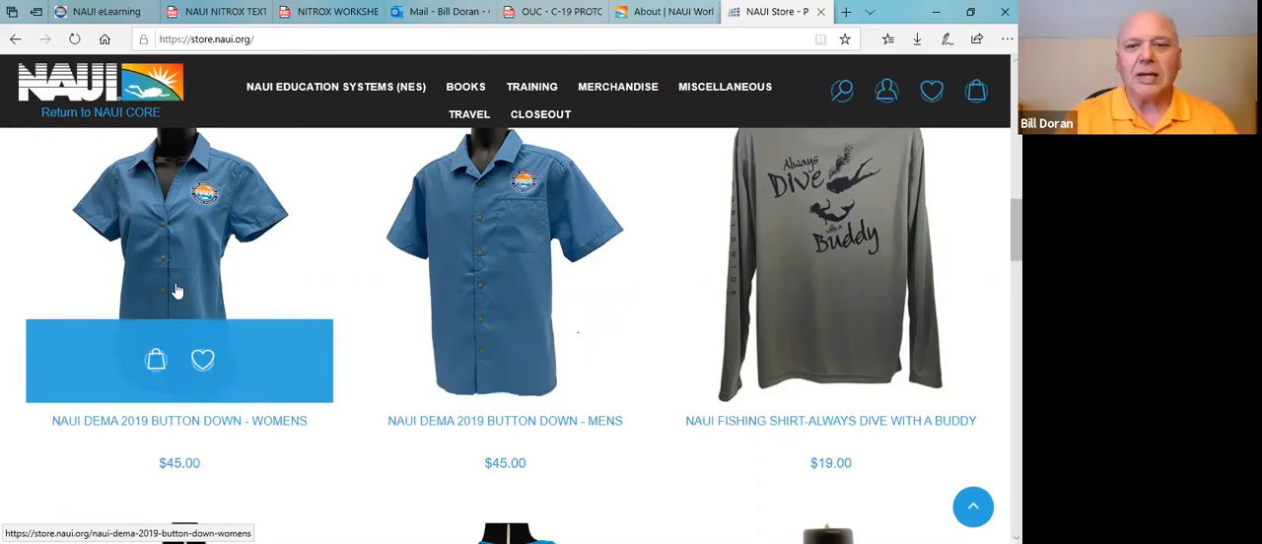
Step: Open the NAUI DEMA 2019 Button Down - Womens shirt product page from the merchandise grid
click(178, 288)
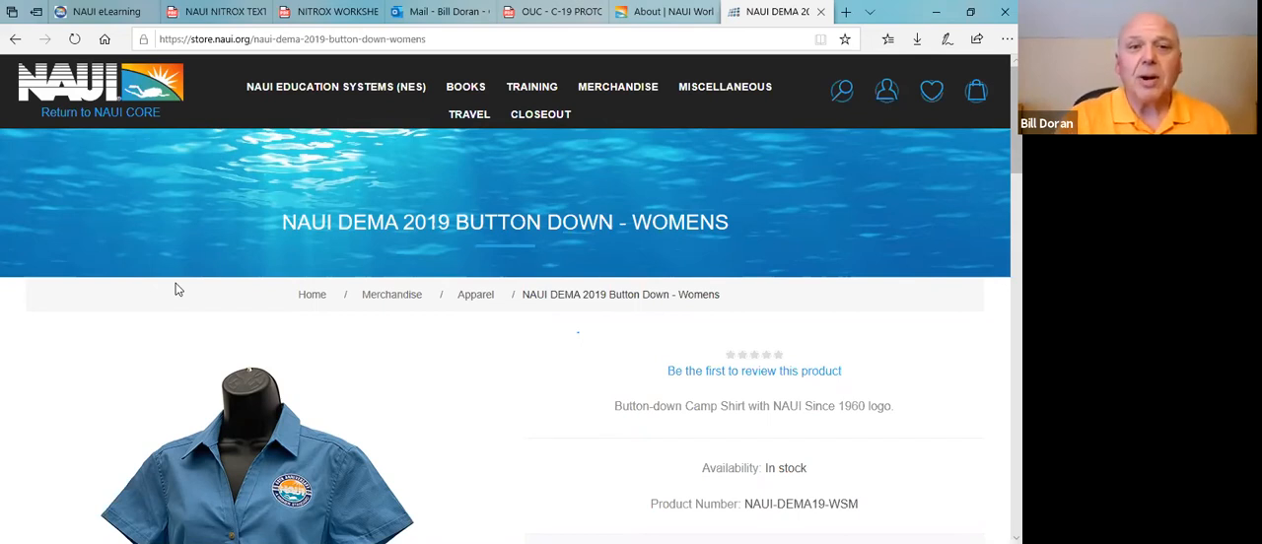
Step: Choose Single Courses under the NAUI Education Systems (NES) menu
click(335, 87)
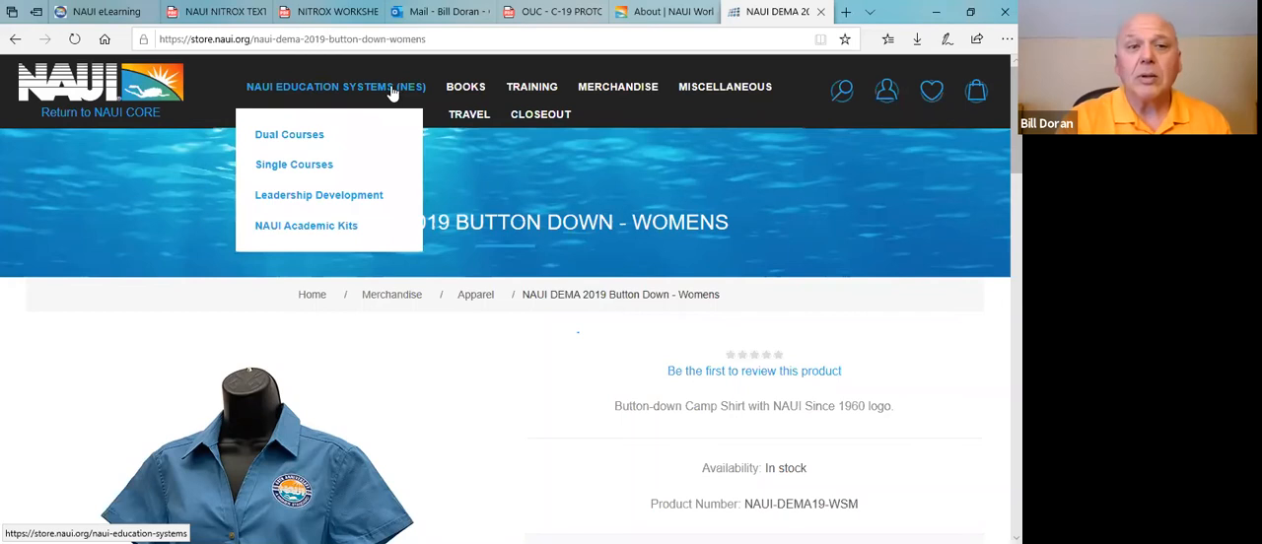
mouse_move(303, 169)
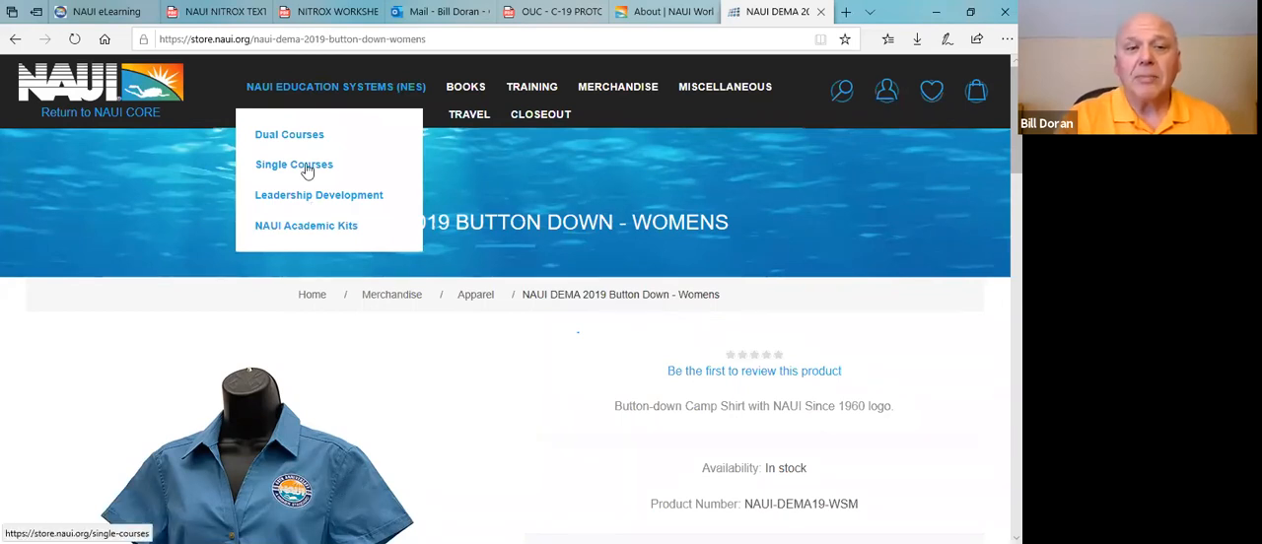
click(294, 166)
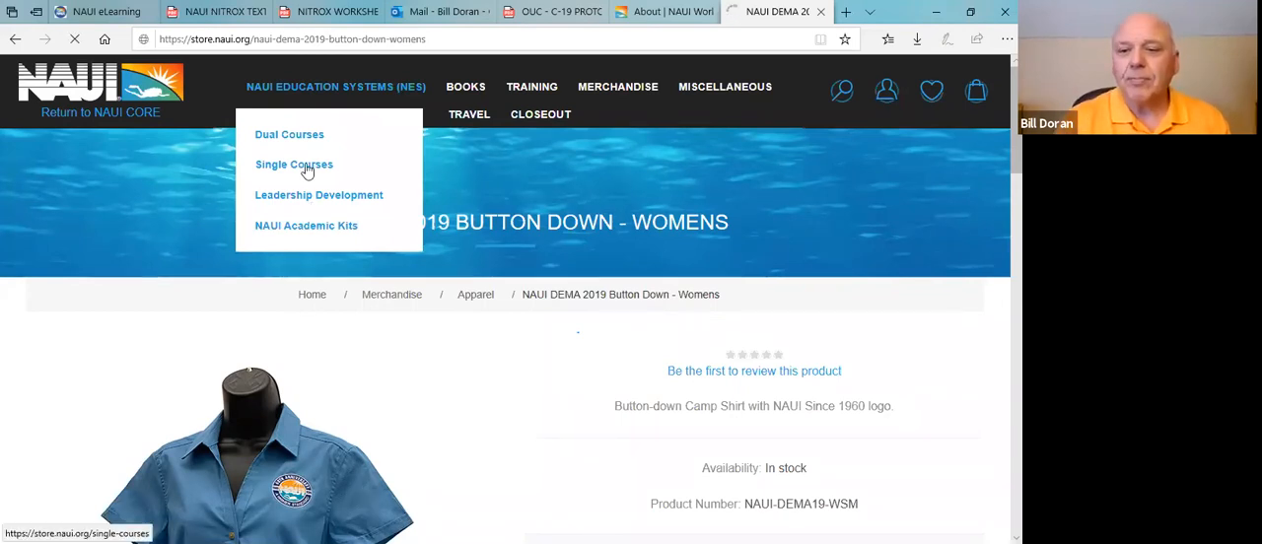
click(294, 166)
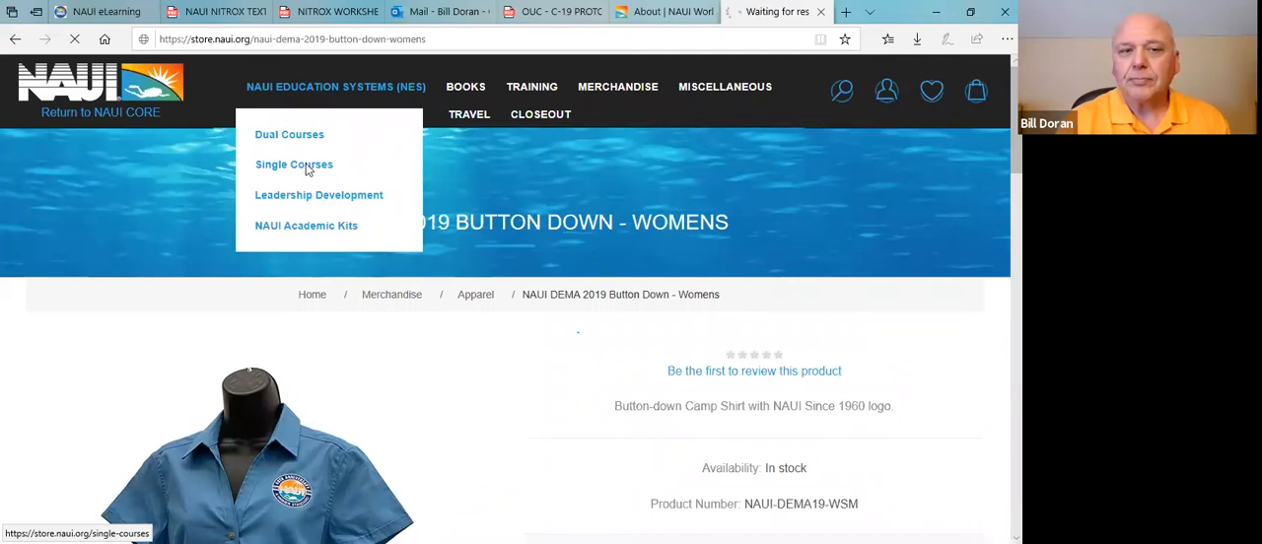
click(294, 165)
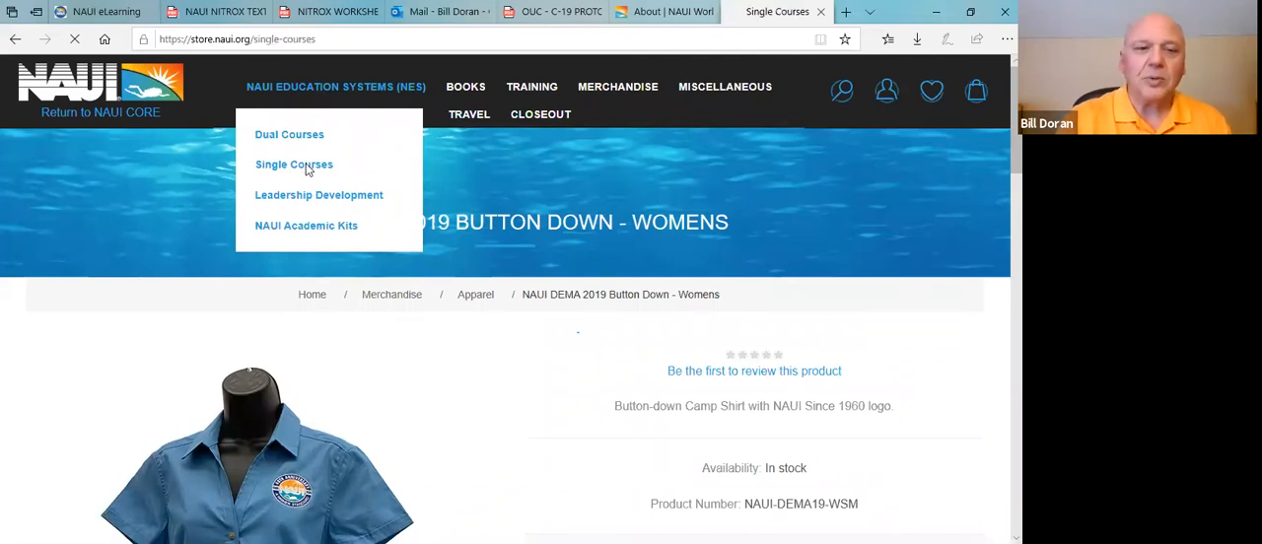
click(294, 166)
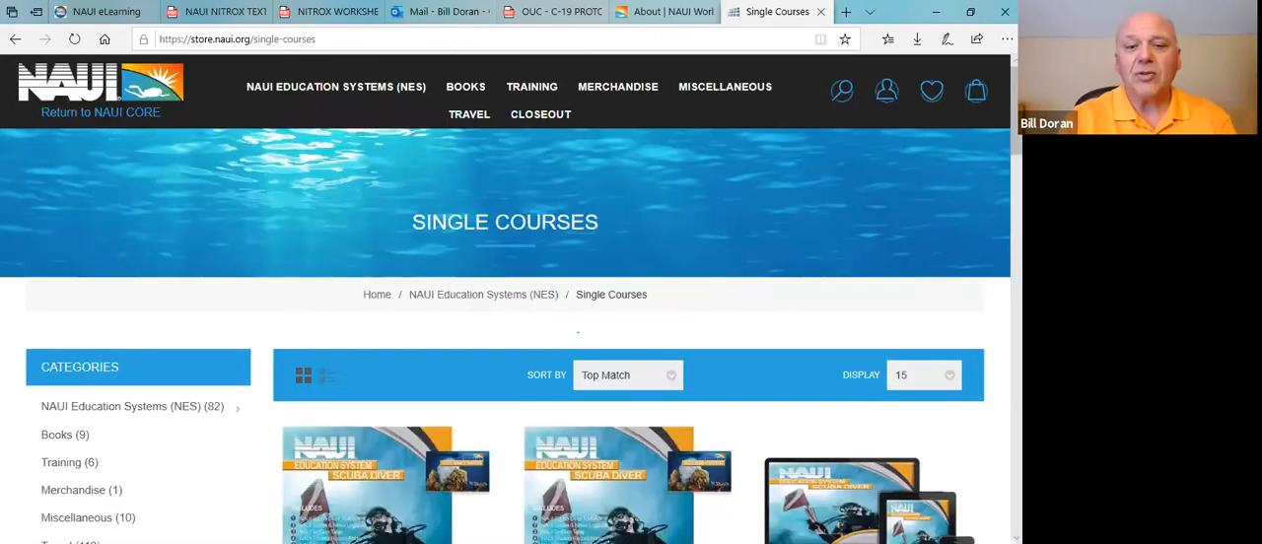
scroll(down, 3)
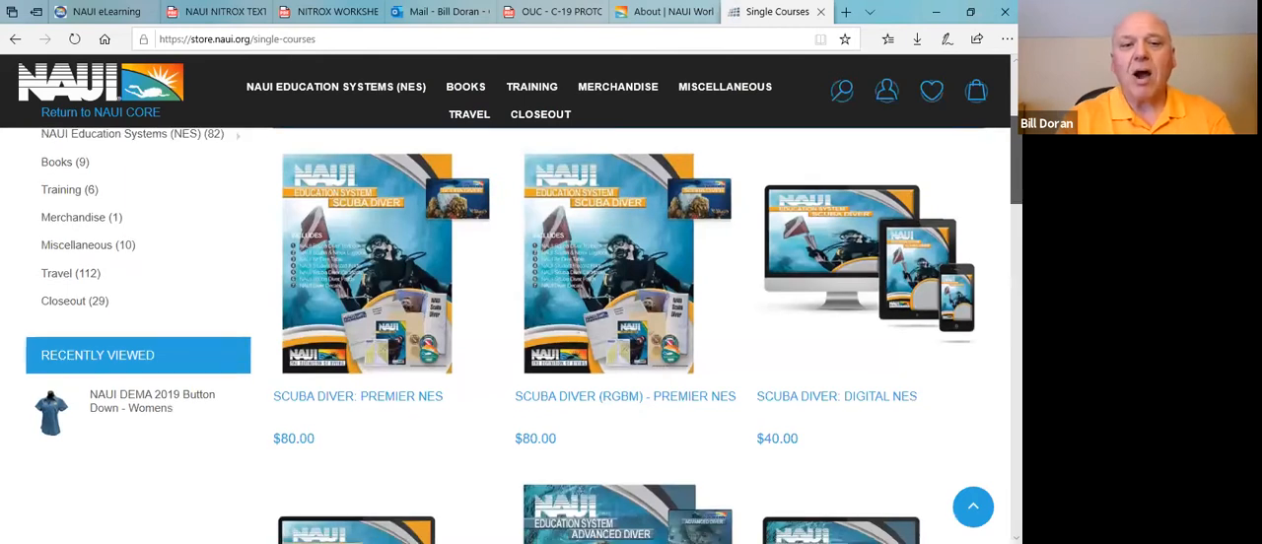
scroll(up, 3)
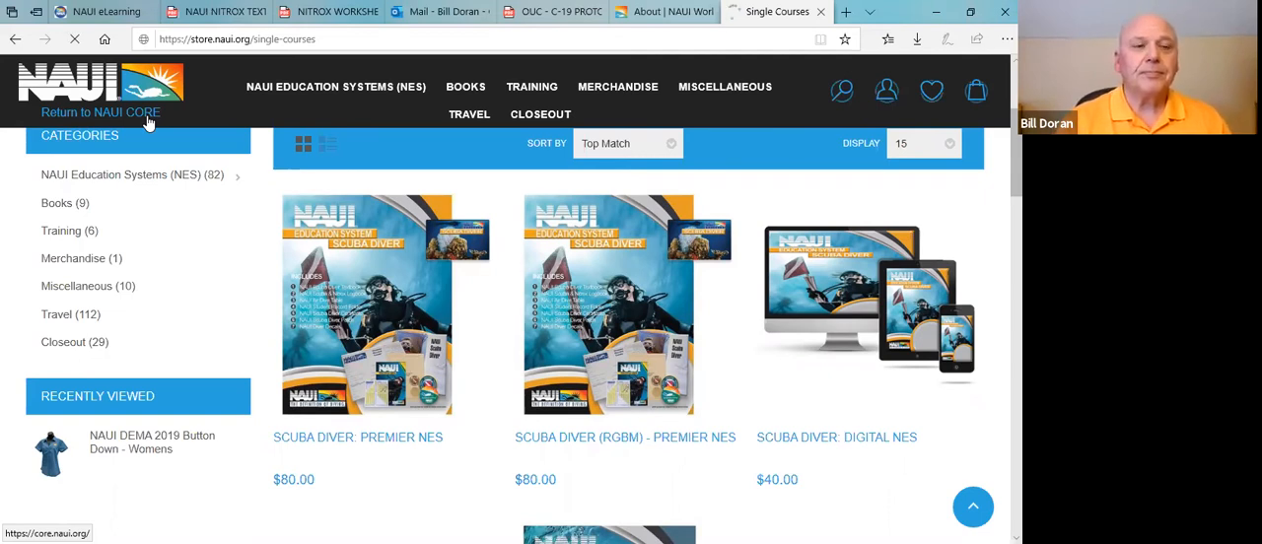
Step: Return from the store to the NAUI CORE Welcome NAUI Member home page
click(100, 113)
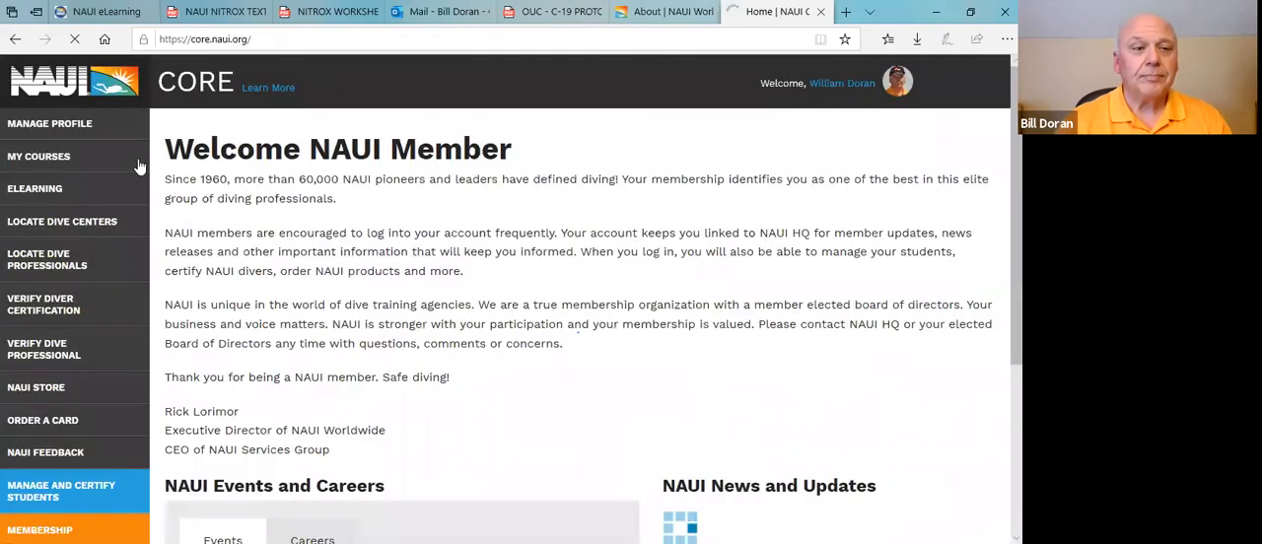
mouse_move(83, 424)
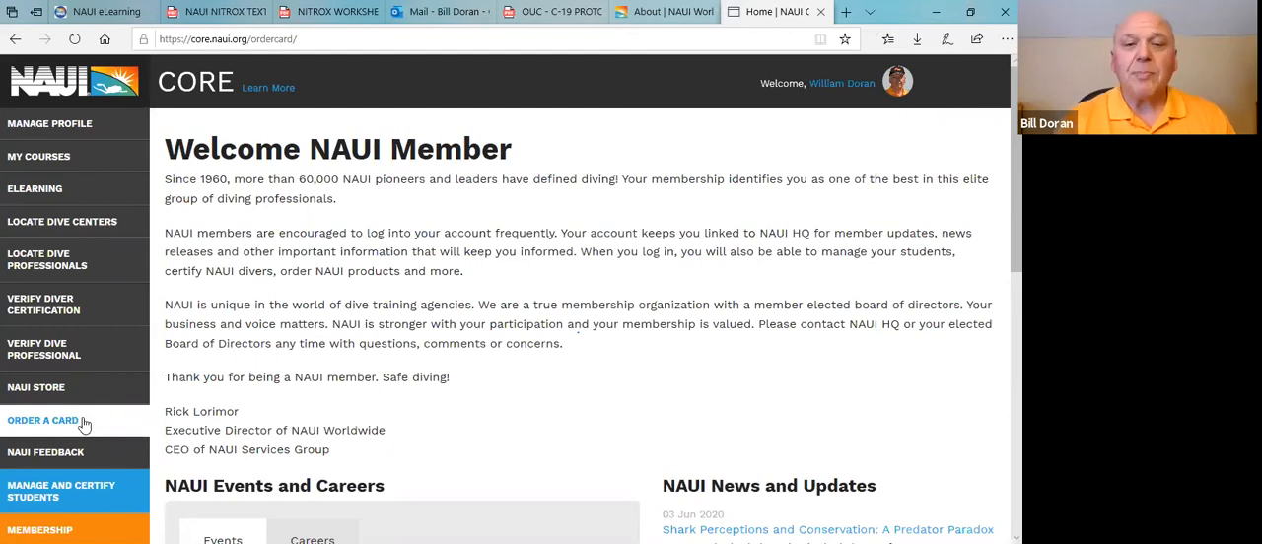
Step: Open Order A Card from the sidebar and review its certification card order form
click(43, 420)
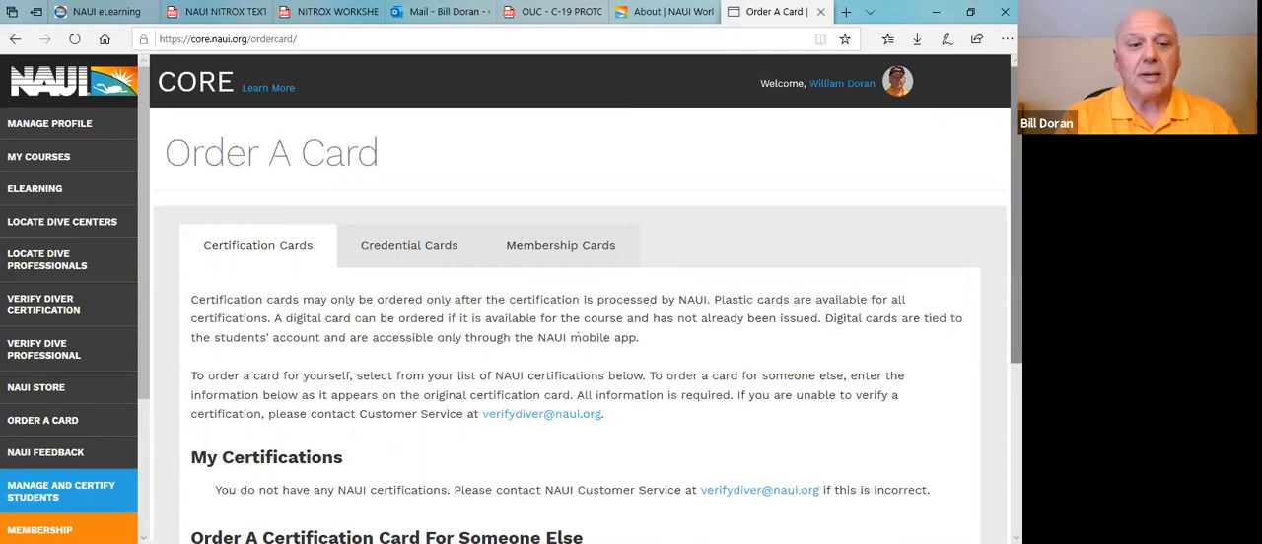
scroll(down, 3)
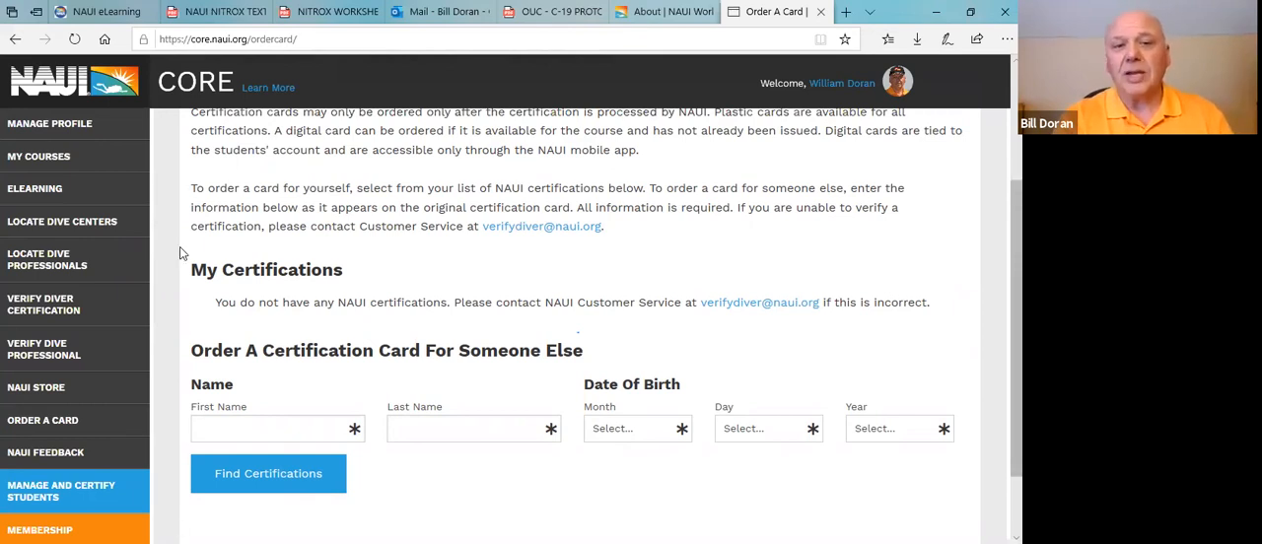
scroll(up, 3)
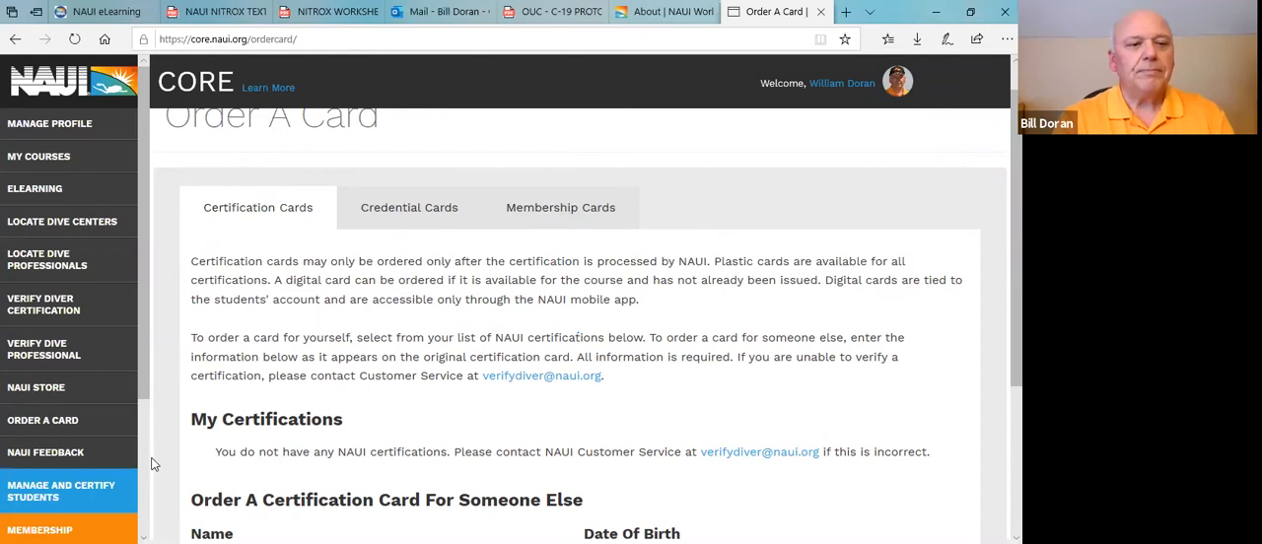
scroll(down, 3)
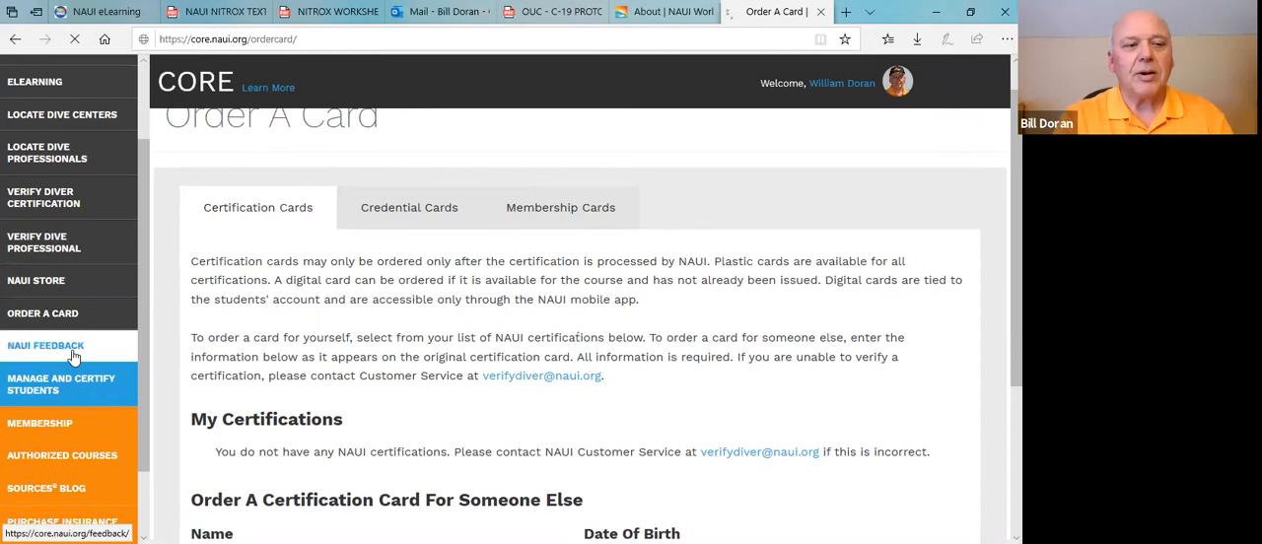
Step: Open NAUI Feedback from the sidebar, then head to Manage and Certify Students
click(45, 345)
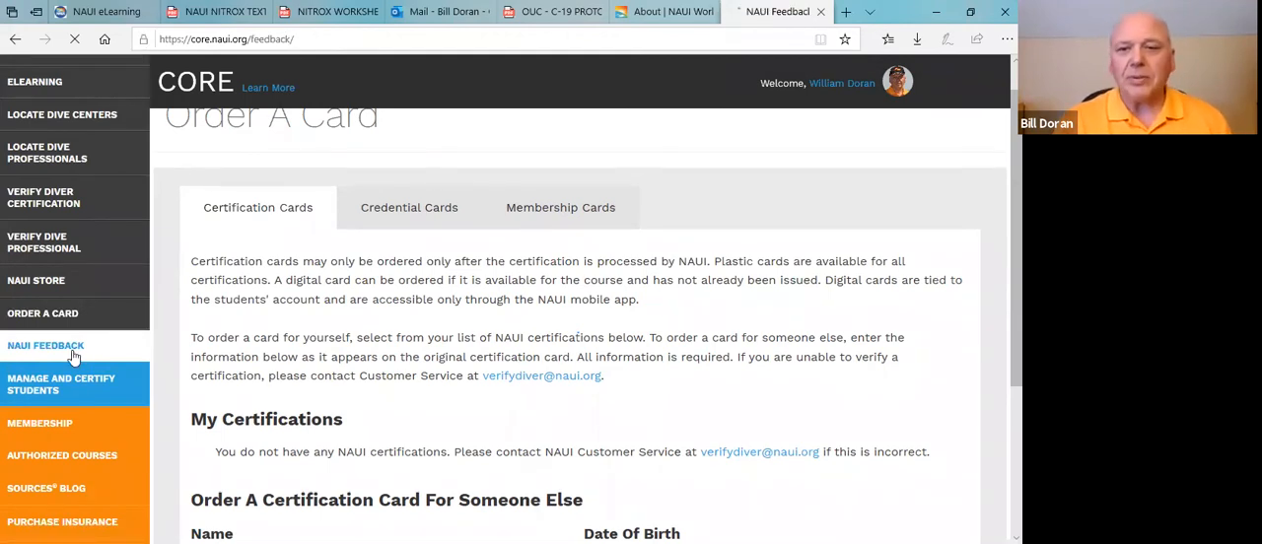
click(45, 345)
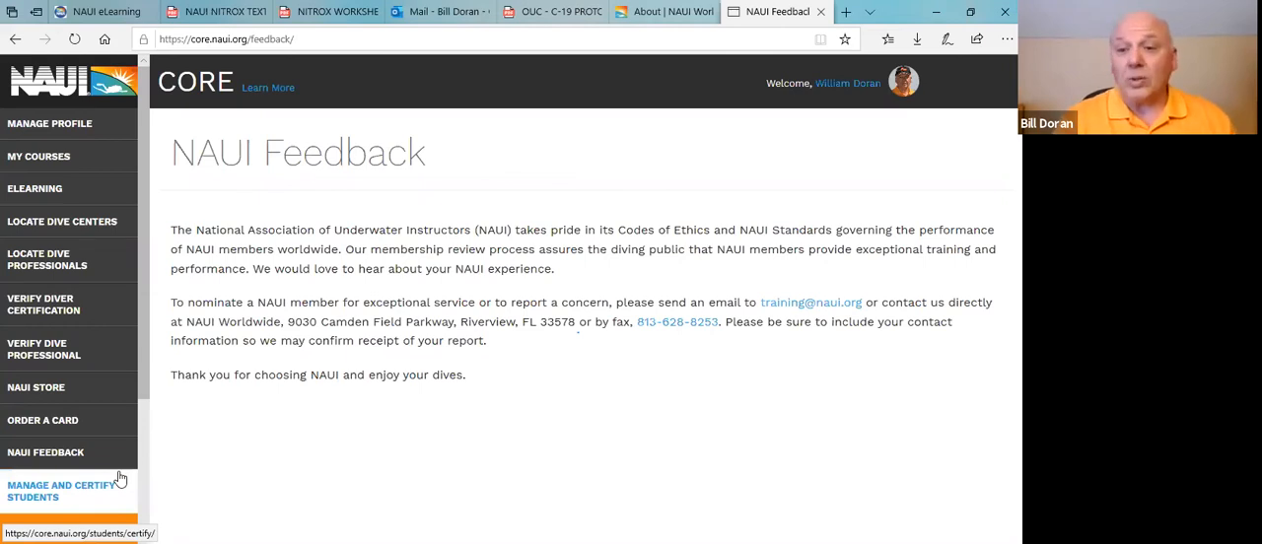
click(61, 491)
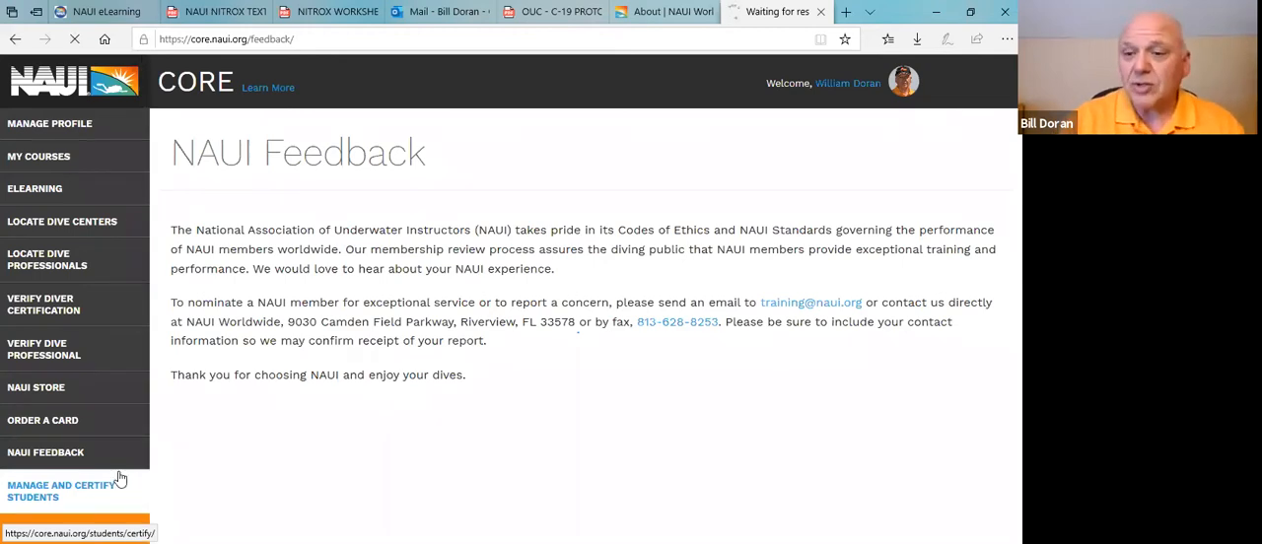
click(61, 491)
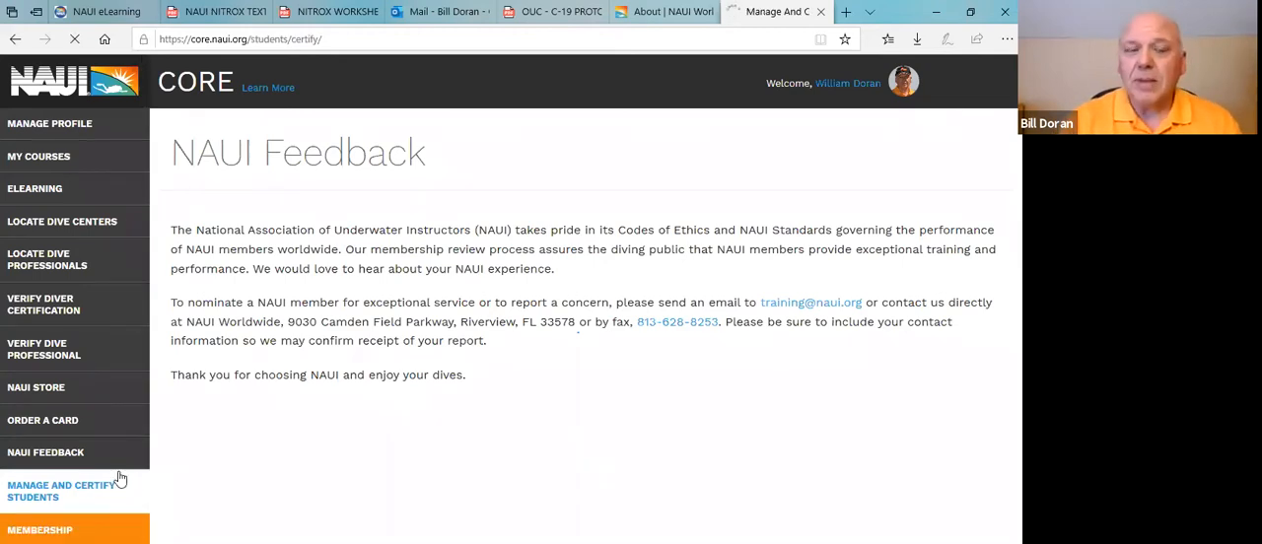
click(61, 491)
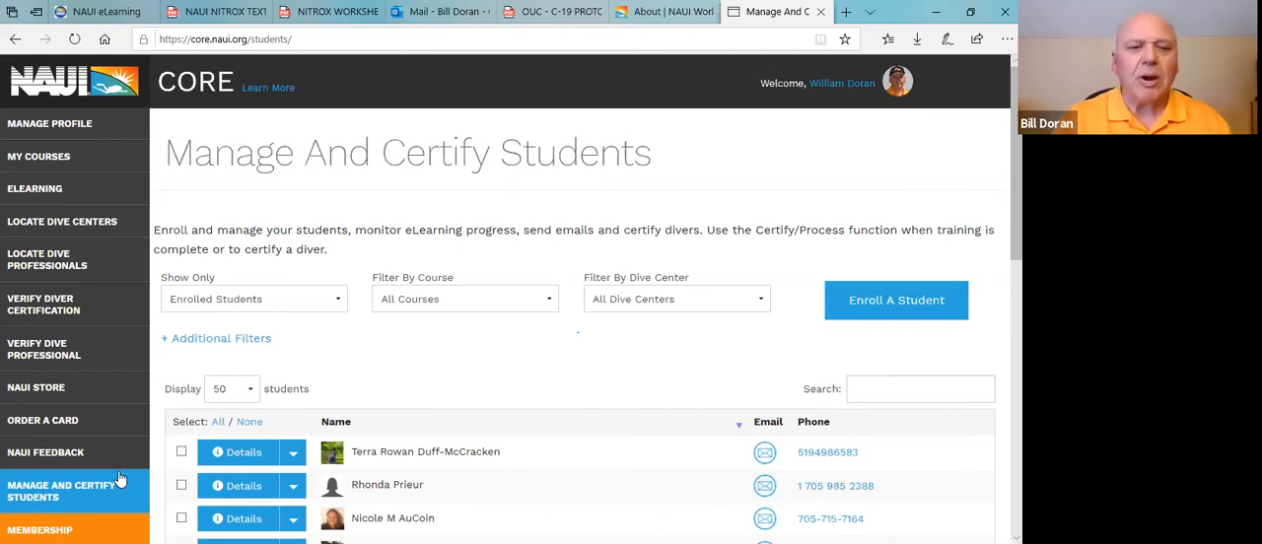
mouse_move(934, 240)
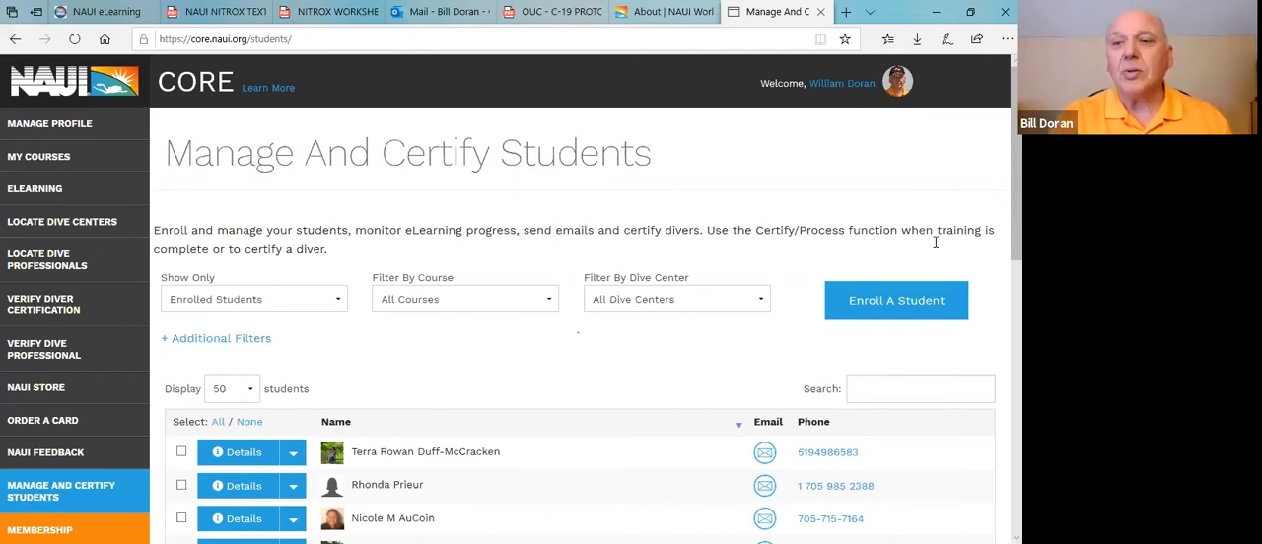
scroll(down, 3)
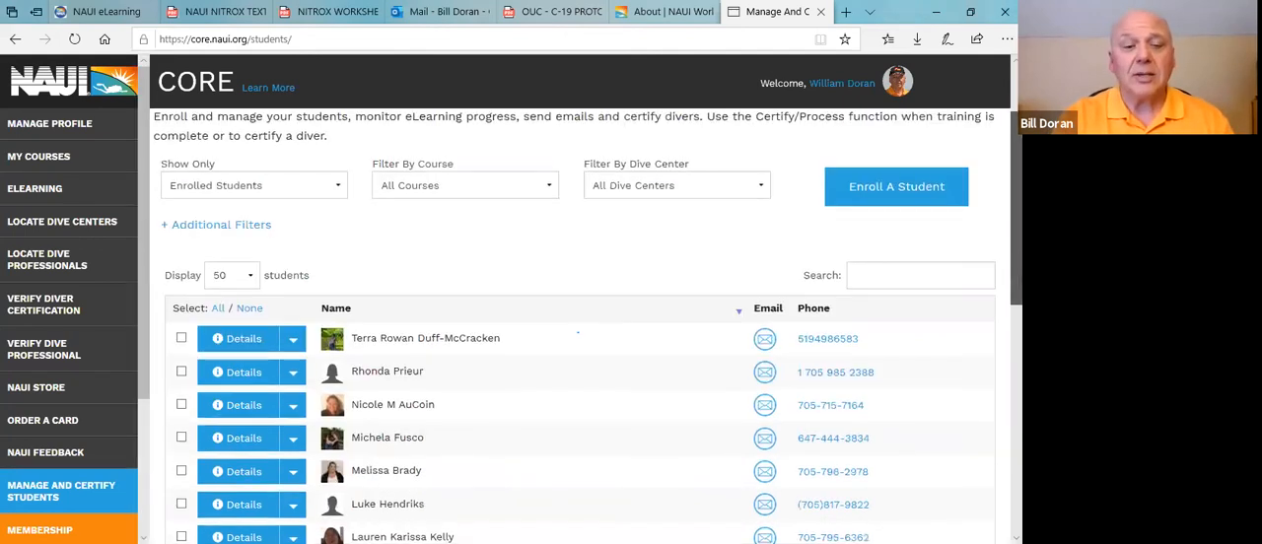
scroll(down, 3)
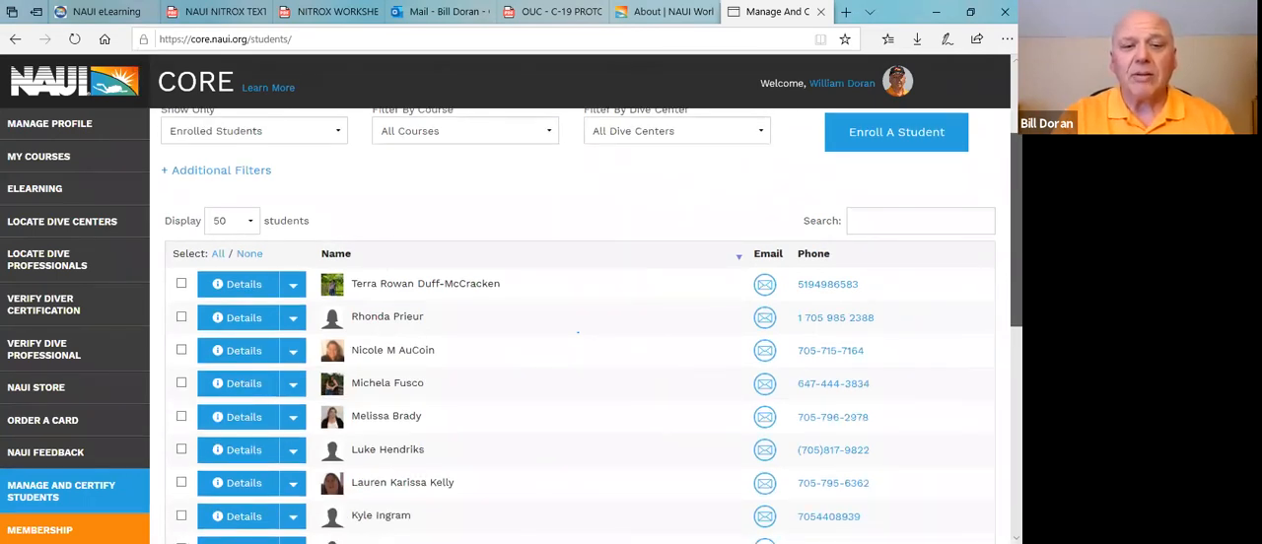
scroll(up, 3)
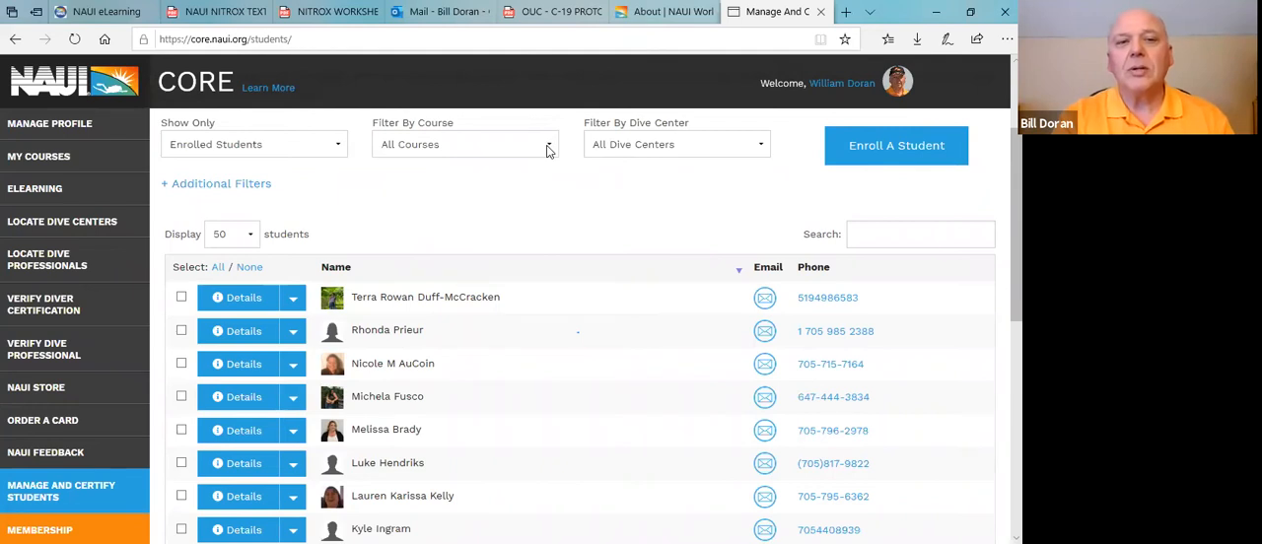
Step: Review the course and Show Only filters, then sort the student list ascending by Name
click(463, 144)
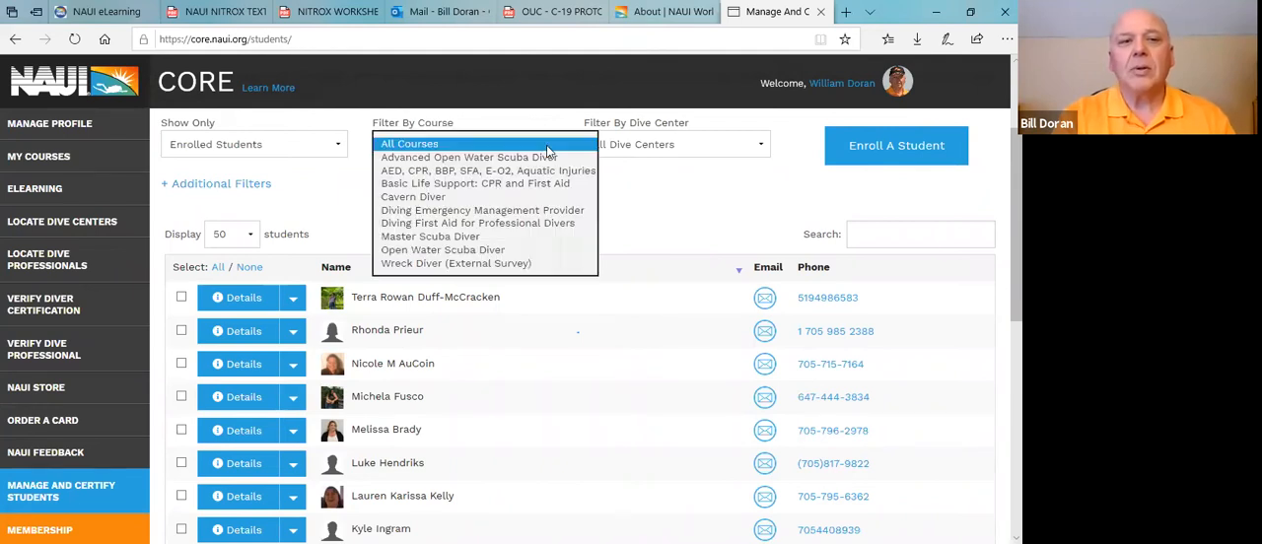
click(411, 143)
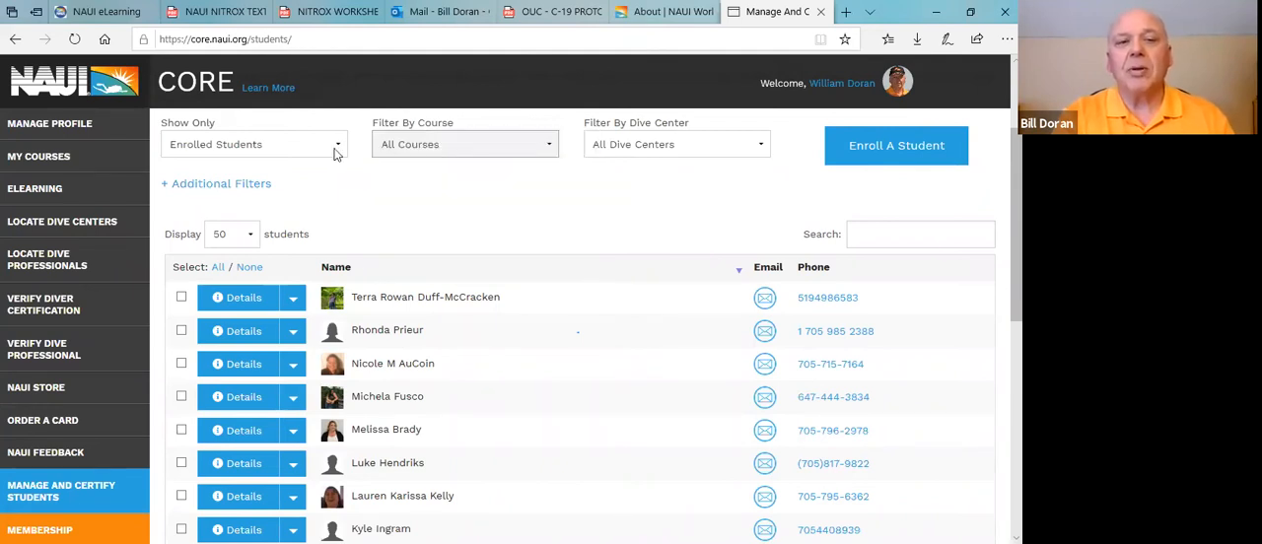
mouse_move(371, 169)
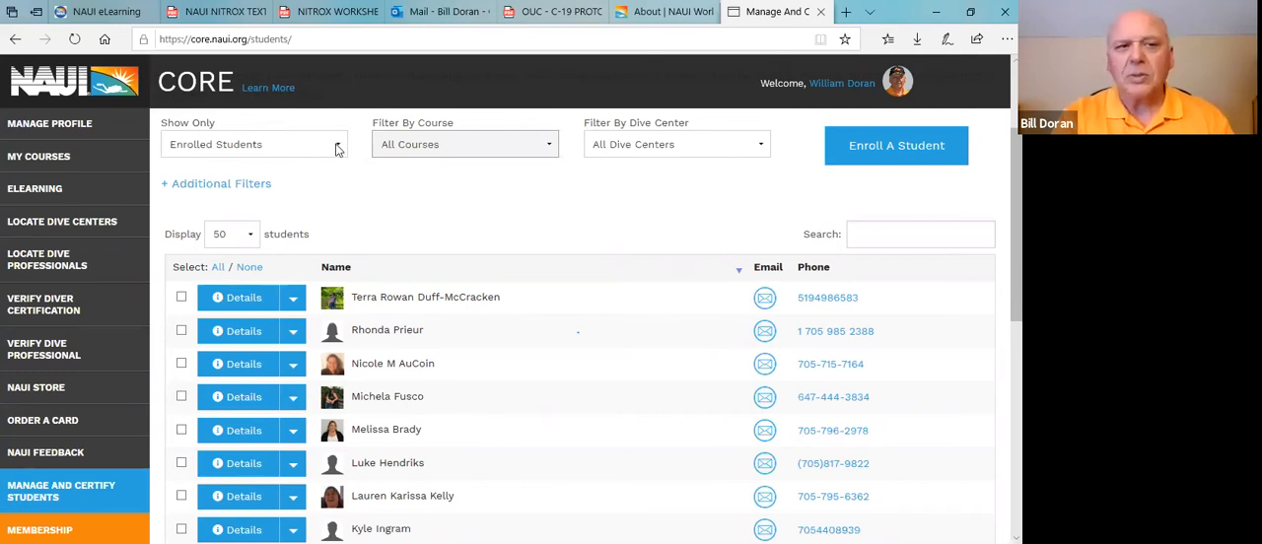
click(255, 143)
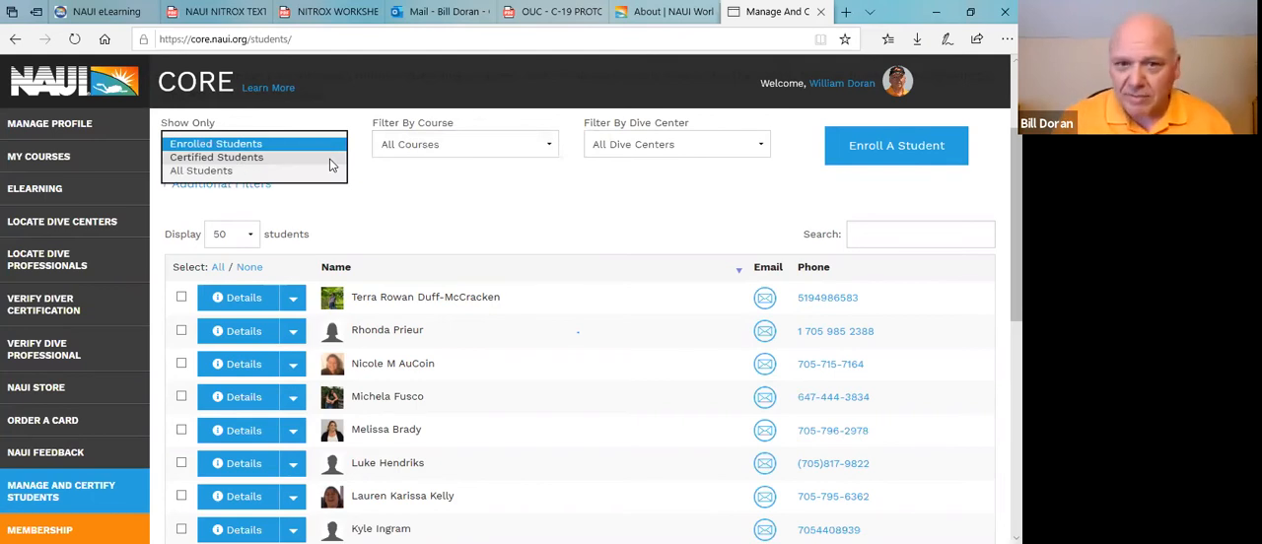
mouse_move(690, 223)
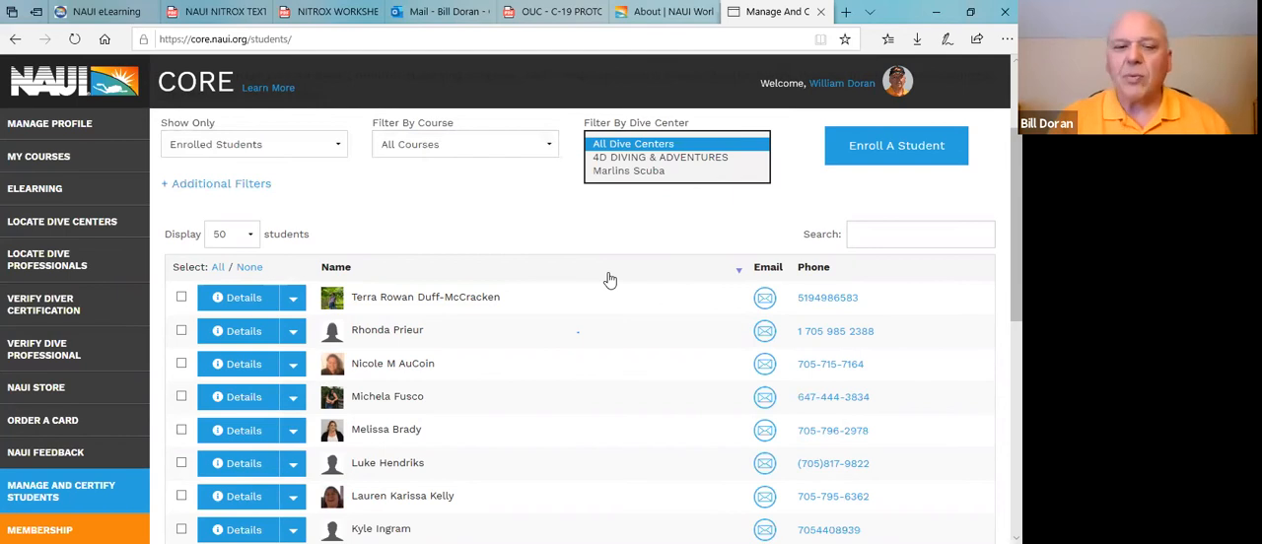
click(633, 142)
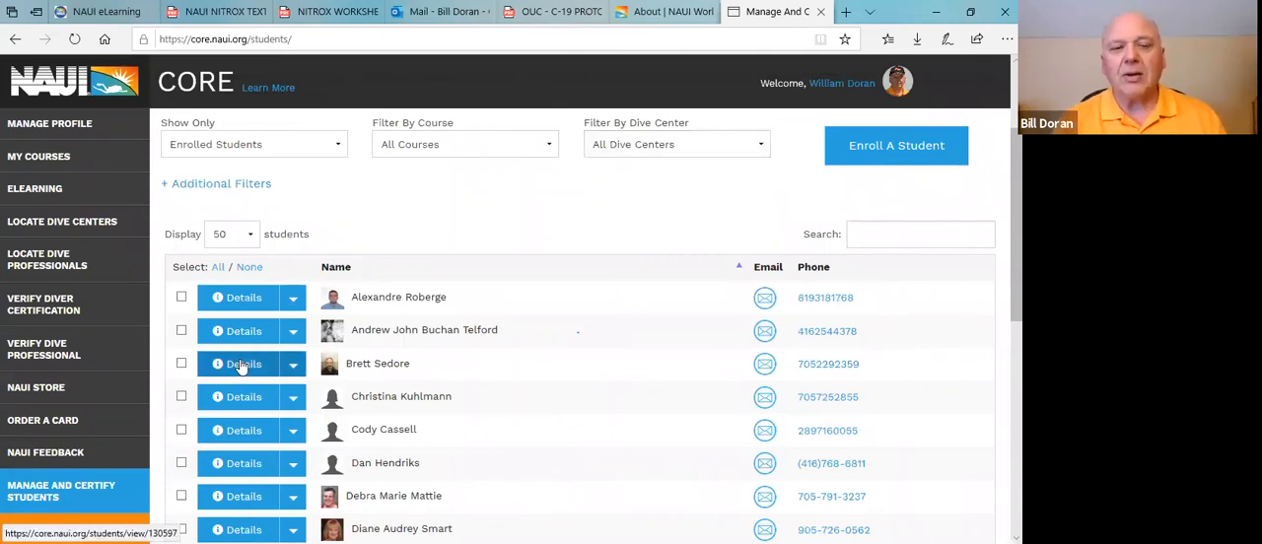
click(243, 363)
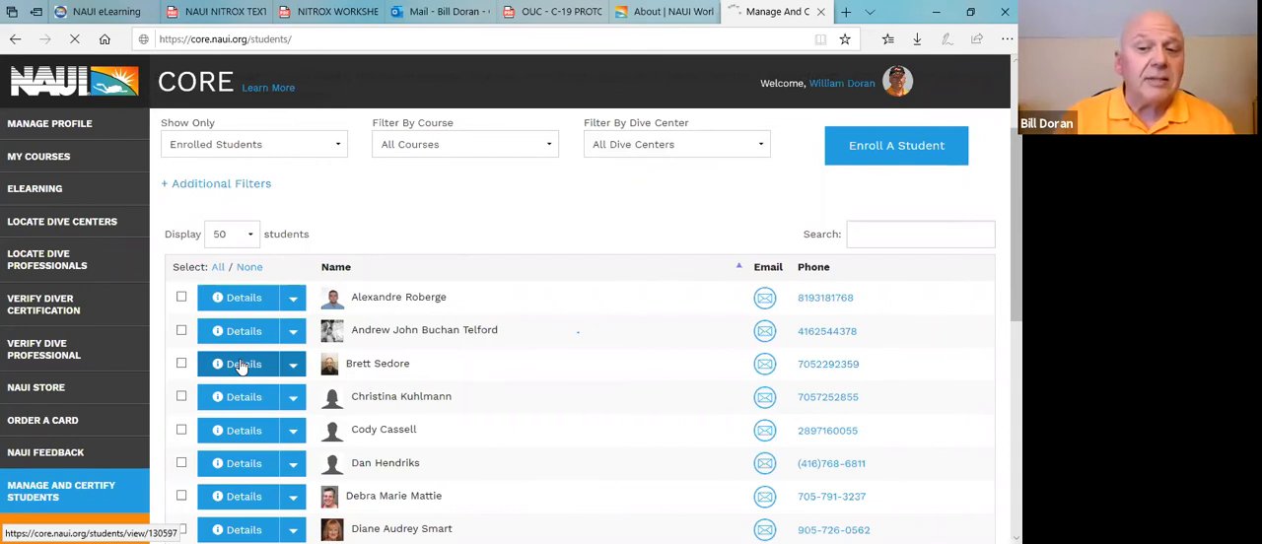
click(244, 363)
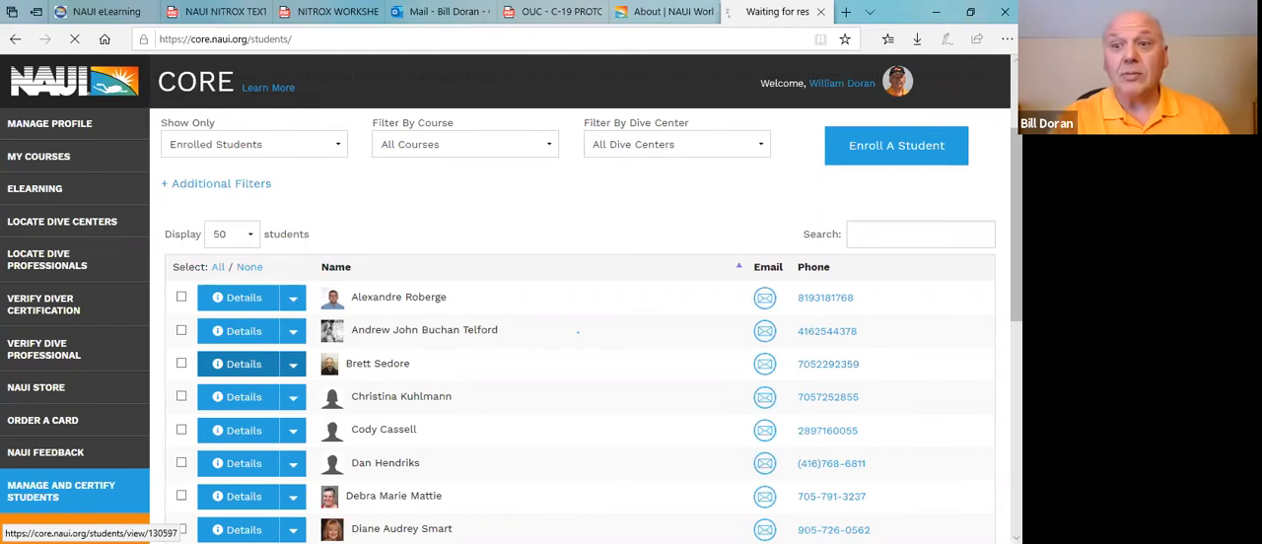
click(244, 363)
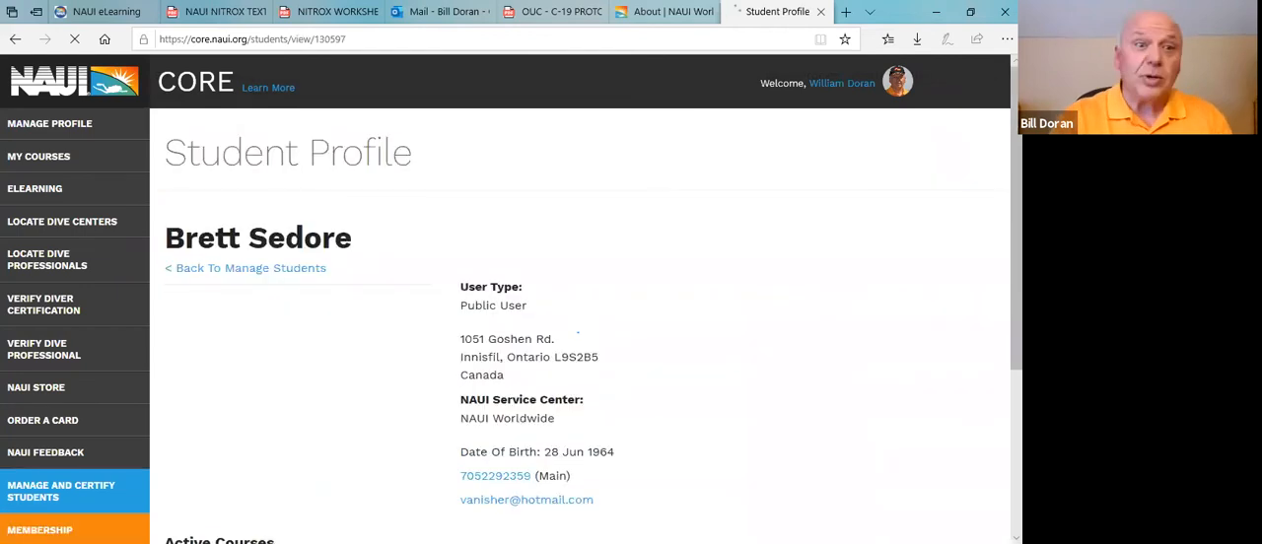
scroll(down, 3)
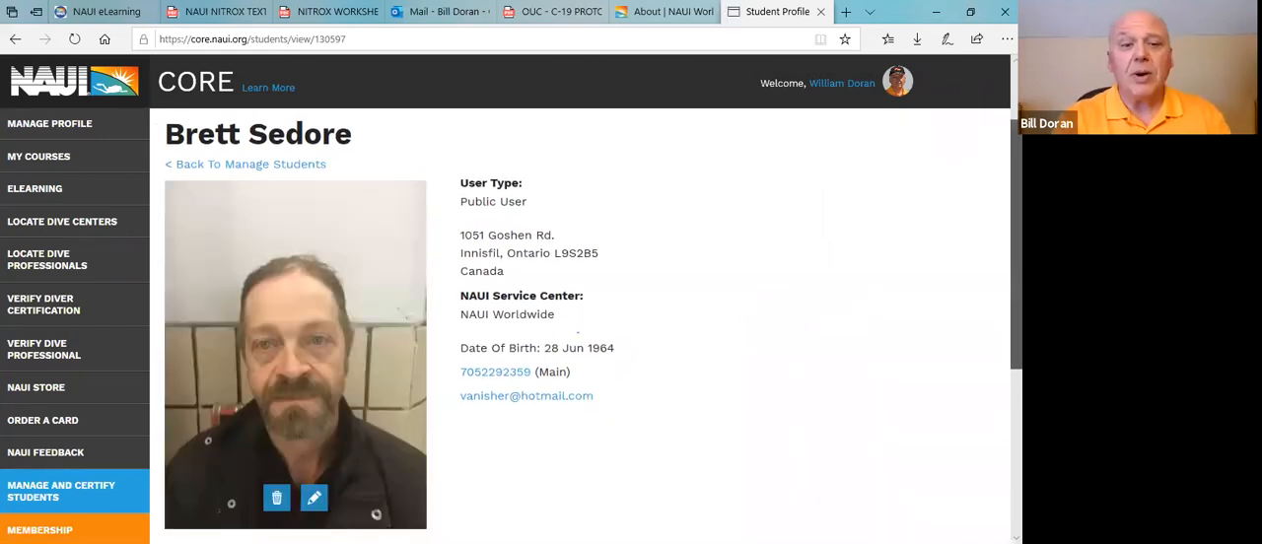
scroll(down, 3)
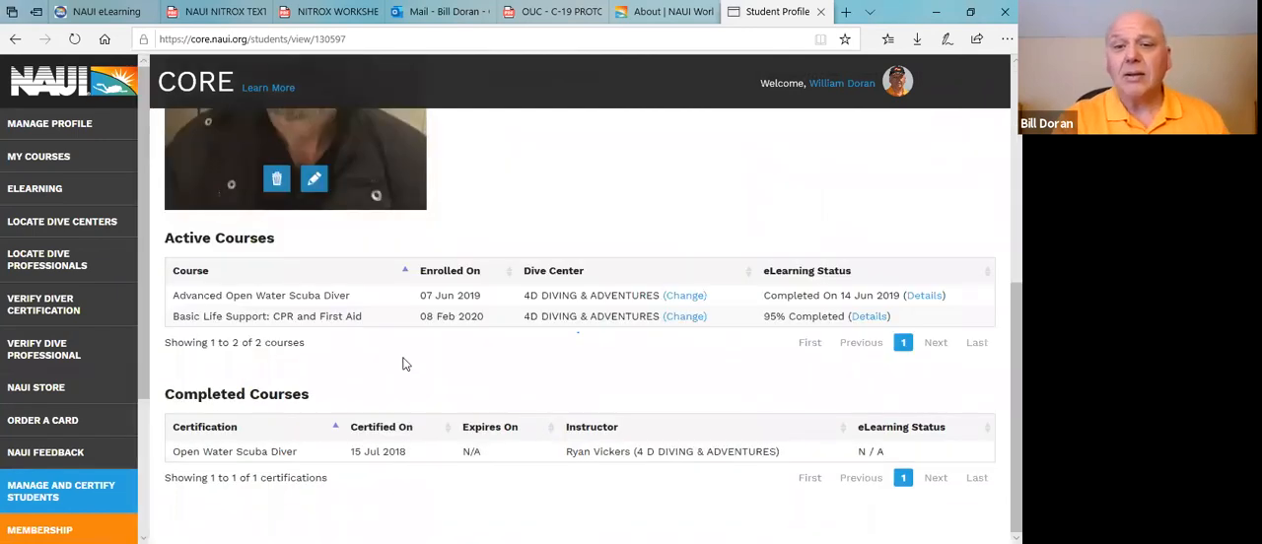
mouse_move(264, 303)
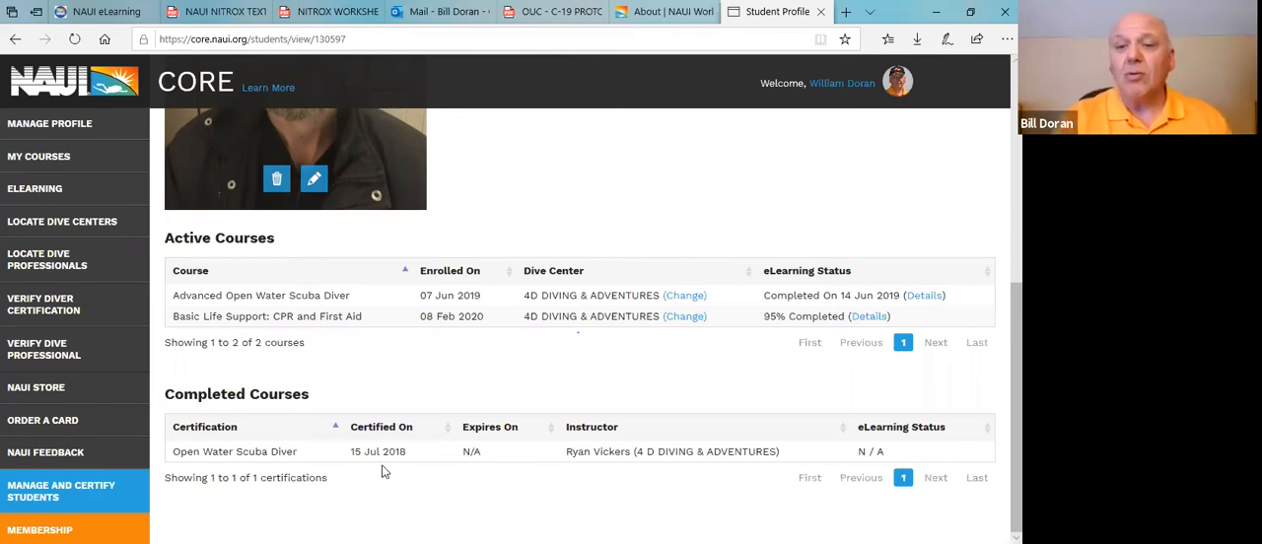
mouse_move(781, 365)
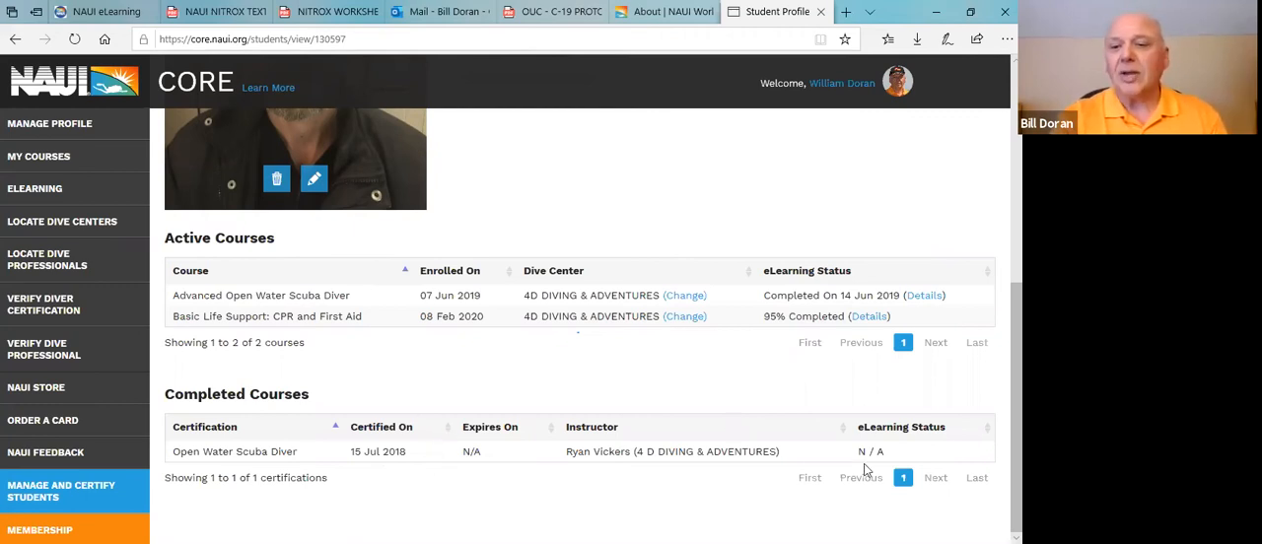
mouse_move(876, 437)
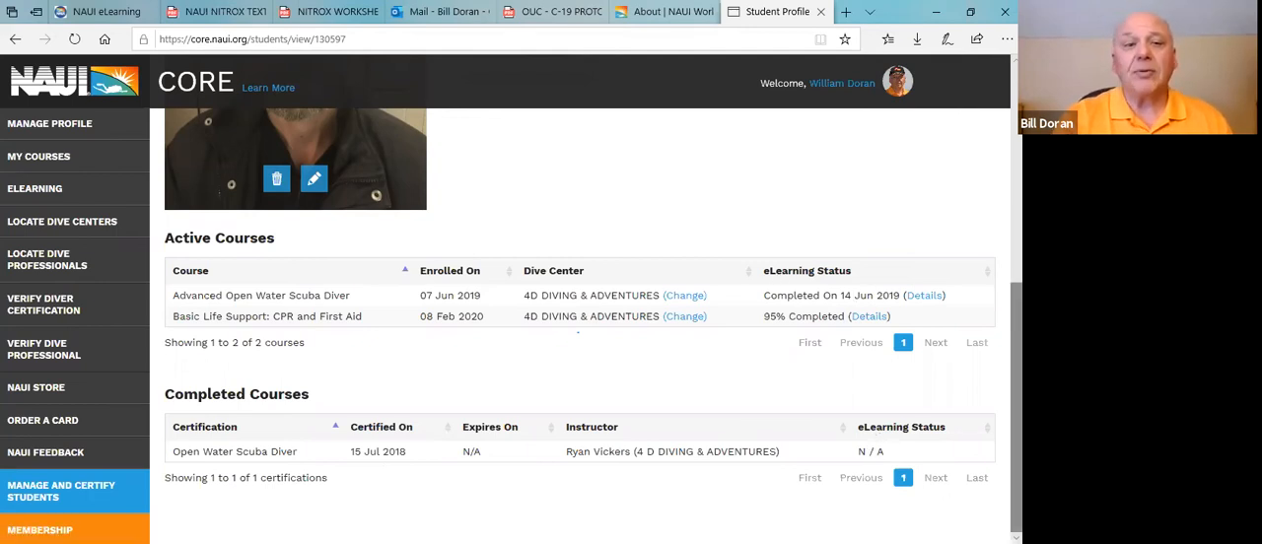
mouse_move(728, 373)
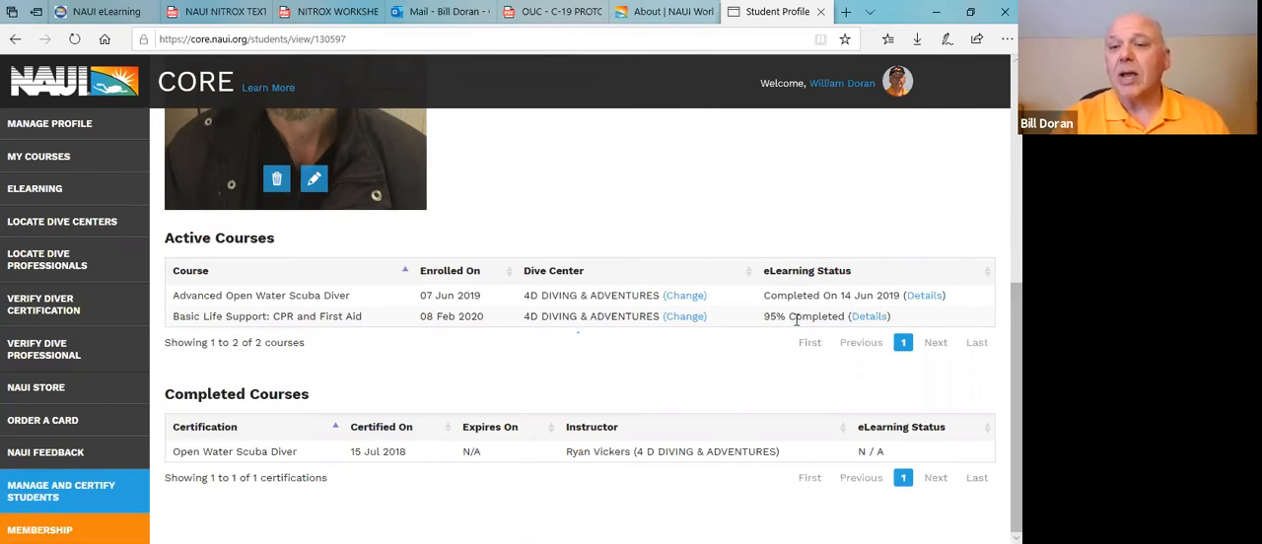
mouse_move(895, 308)
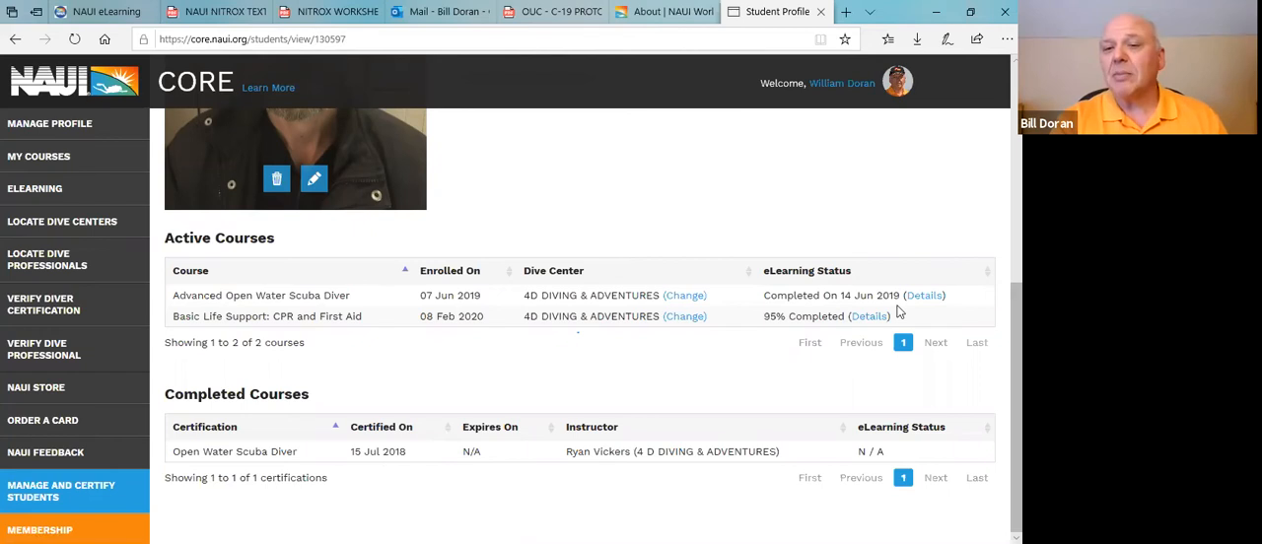
mouse_move(867, 316)
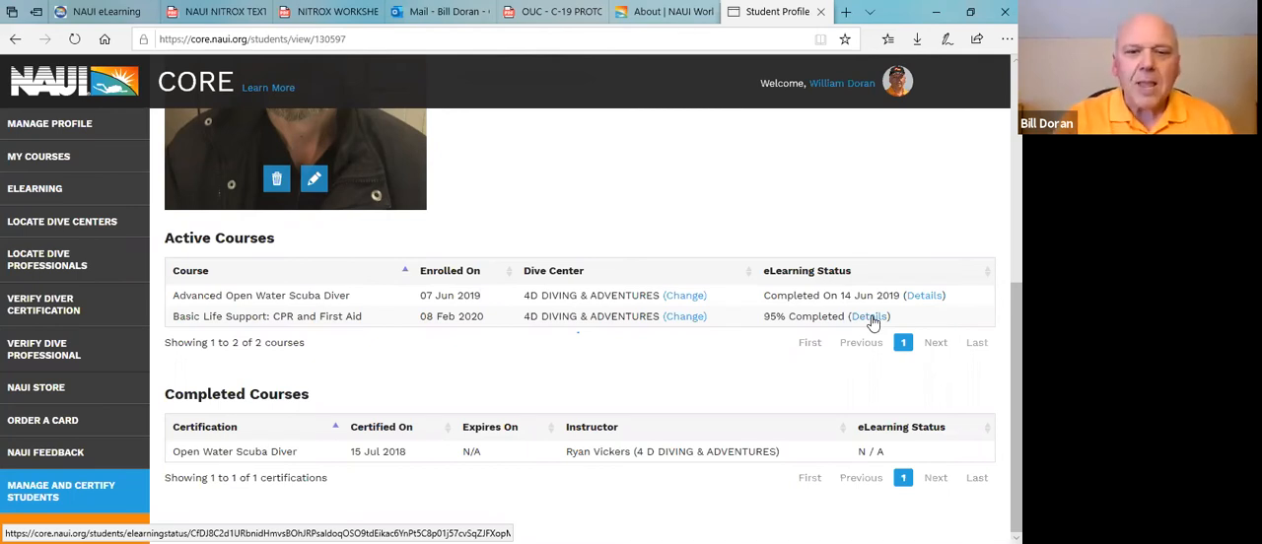
mouse_move(383, 399)
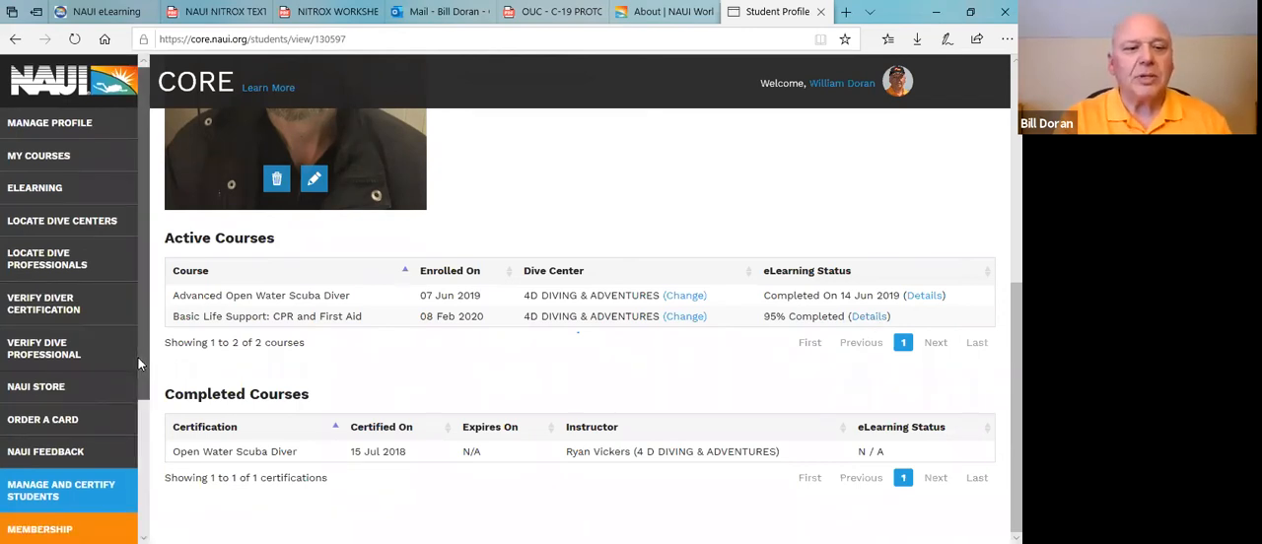
scroll(down, 3)
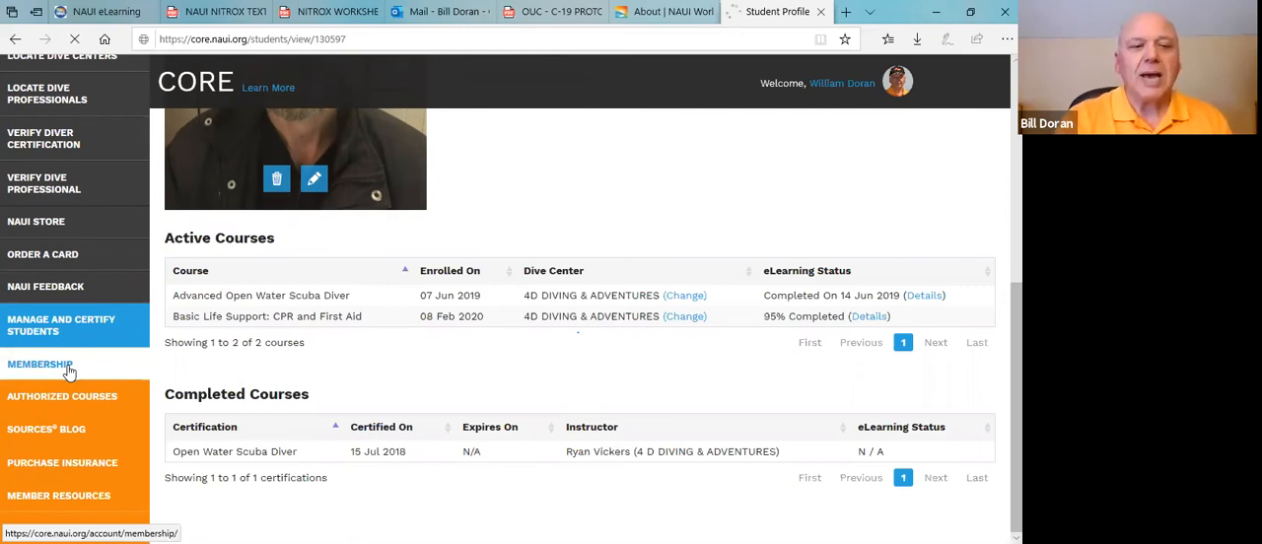
Step: Open Membership from the sidebar and highlight the Insurance Policies heading
click(39, 363)
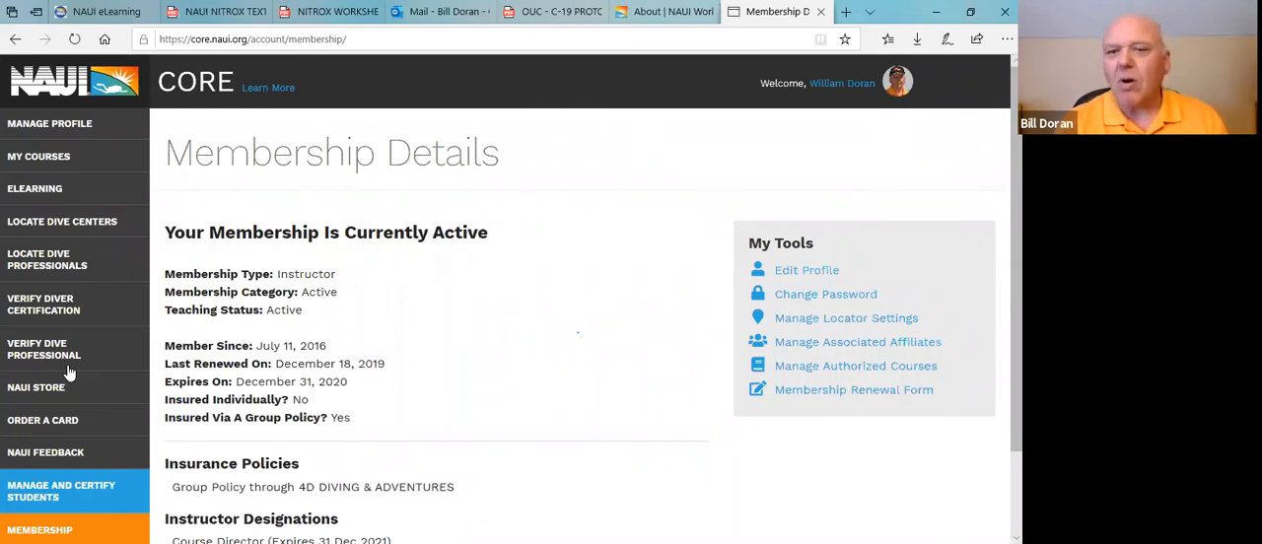
mouse_move(540, 371)
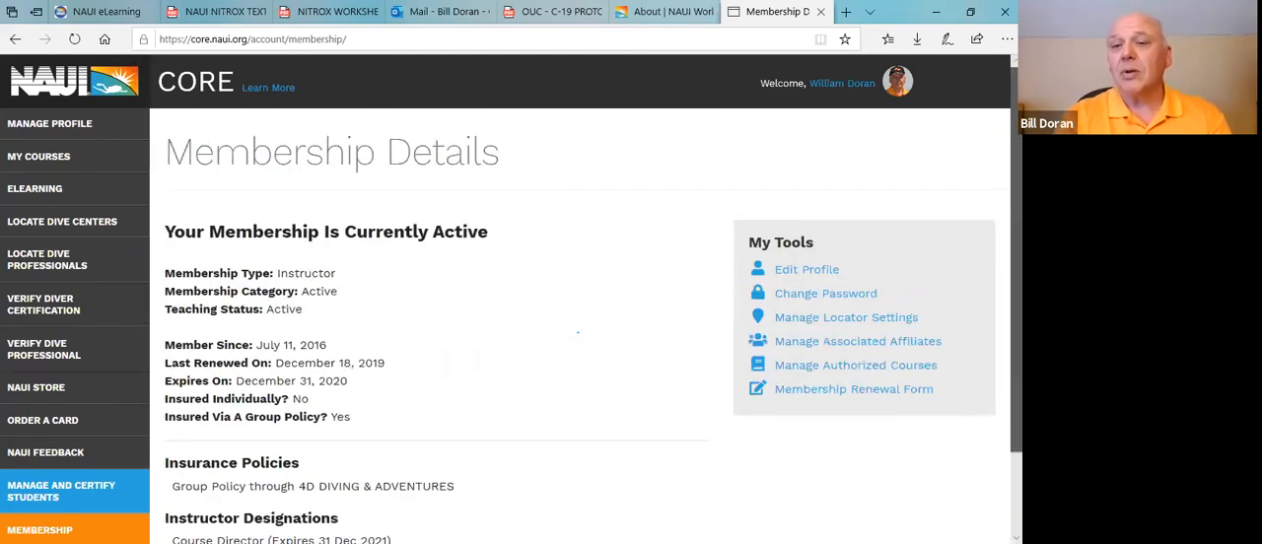
mouse_move(607, 454)
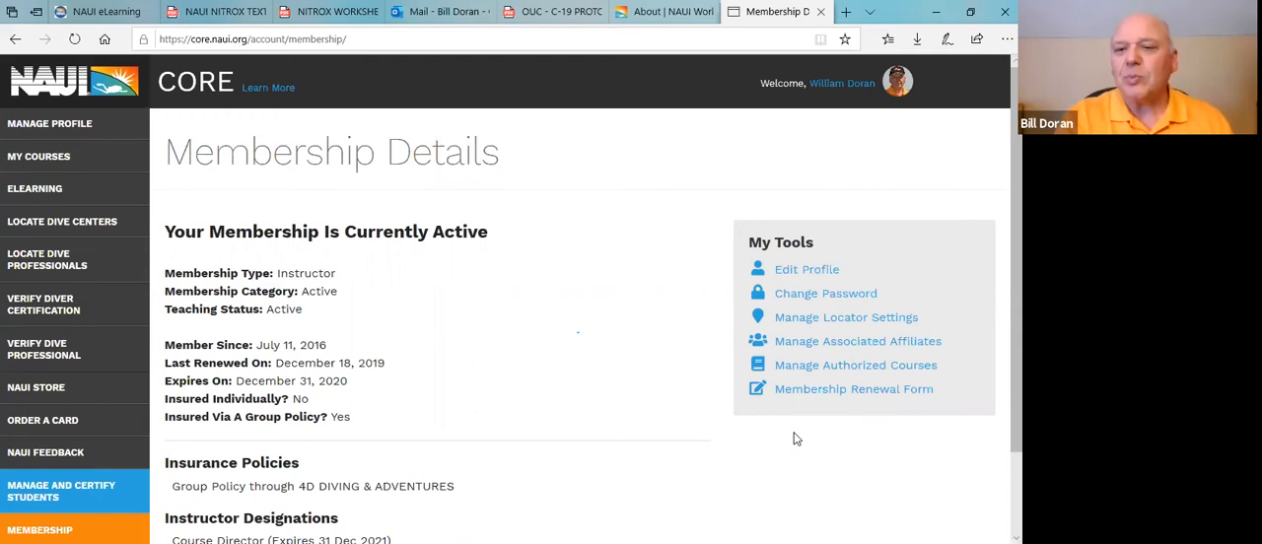
mouse_move(746, 469)
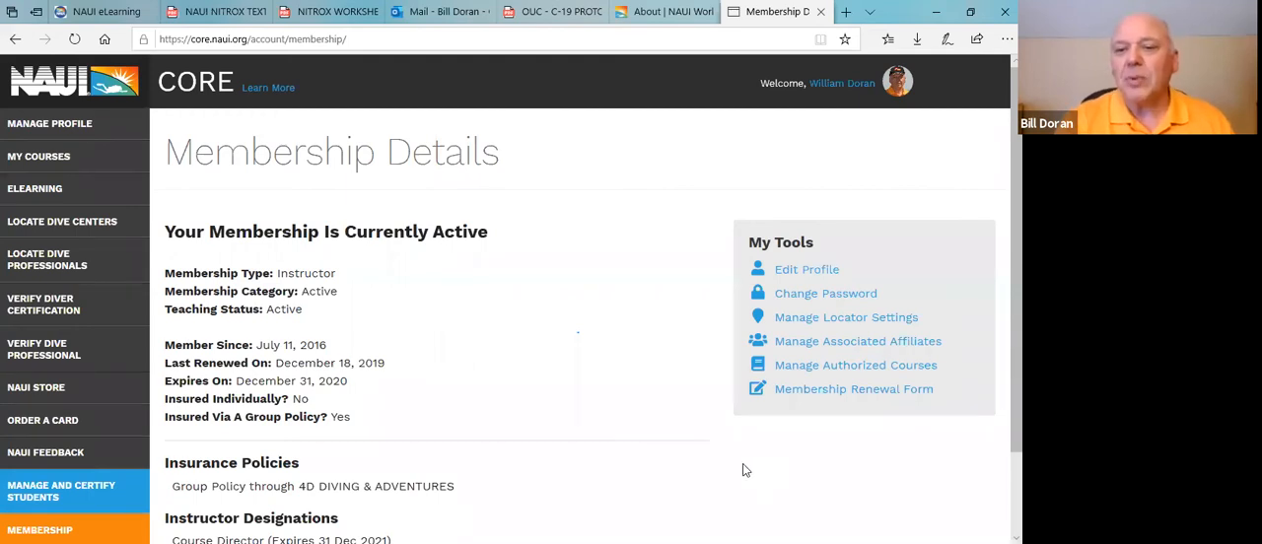
double_click(233, 462)
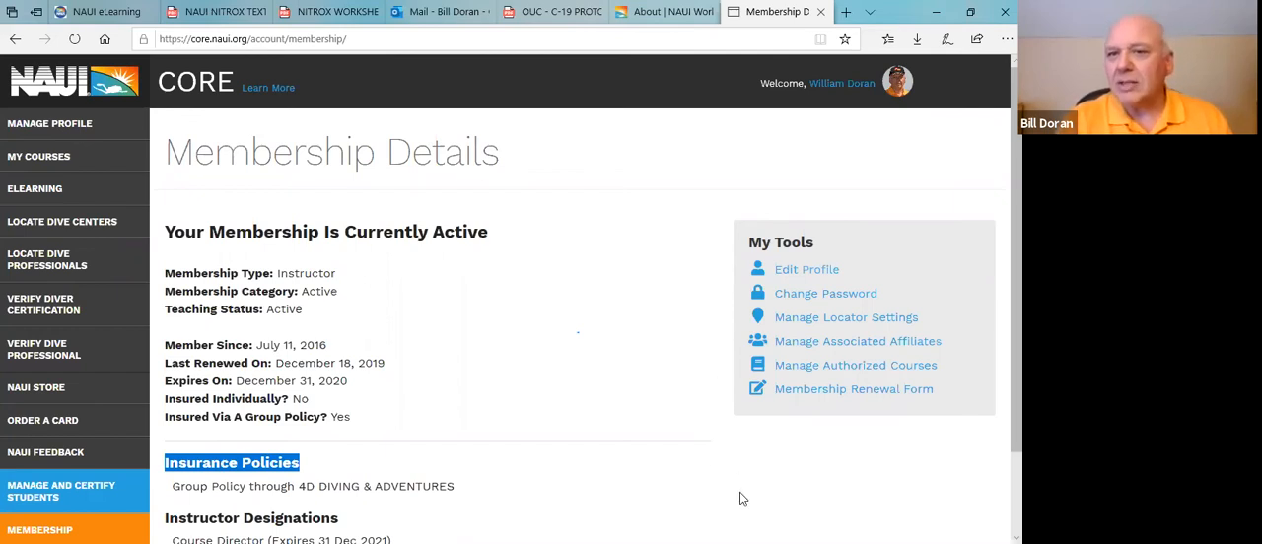
click(895, 83)
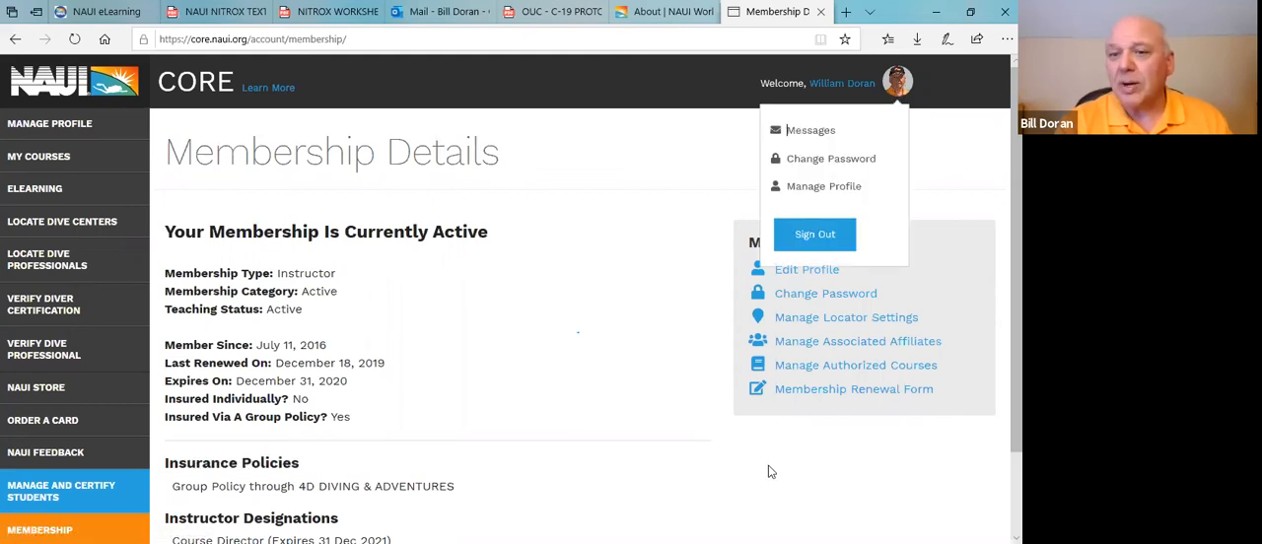
mouse_move(821, 343)
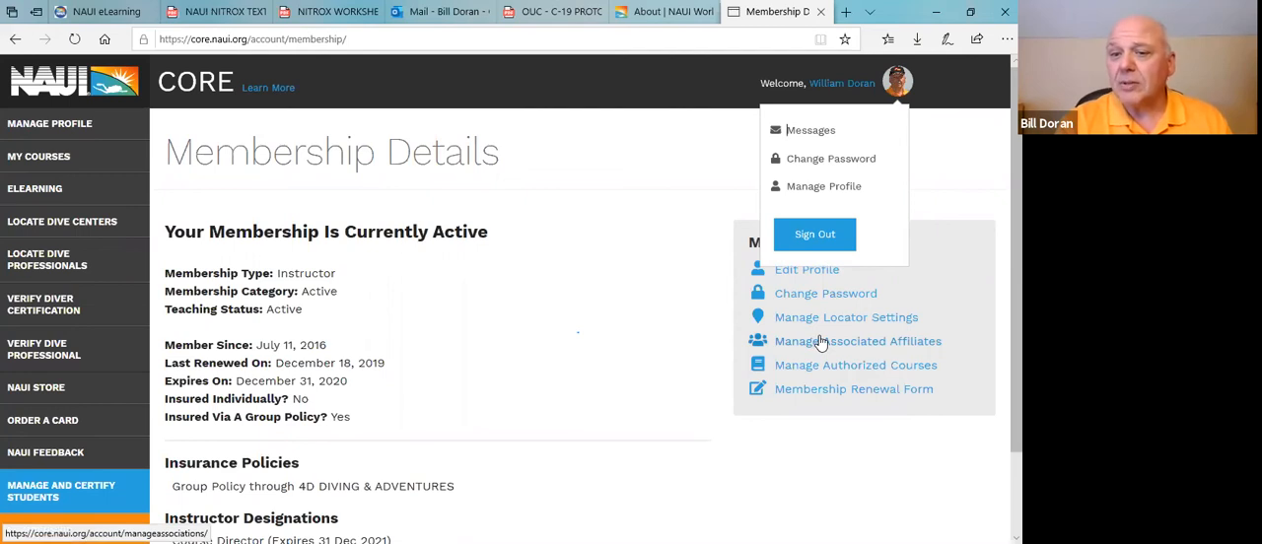
mouse_move(631, 426)
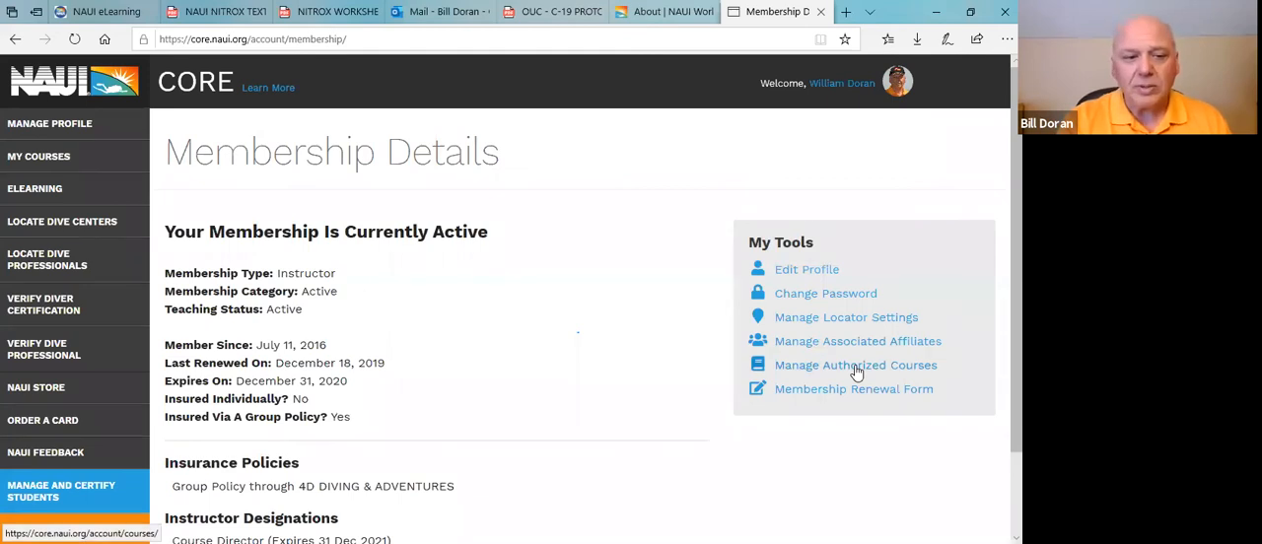
mouse_move(35, 386)
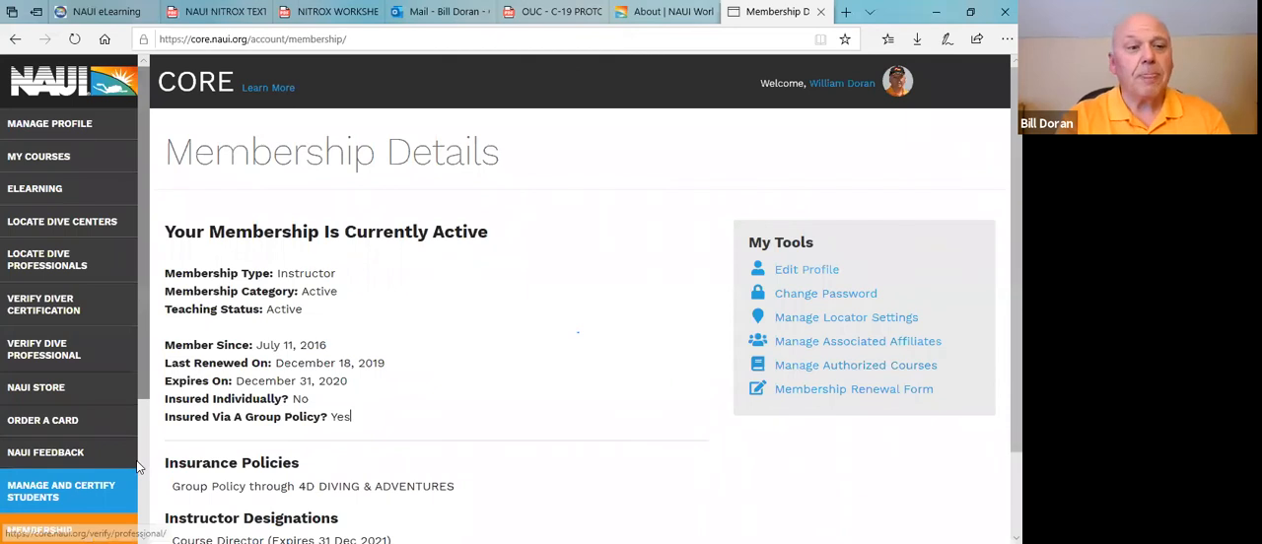
Step: Choose Authorized Courses in the left sidebar
scroll(down, 3)
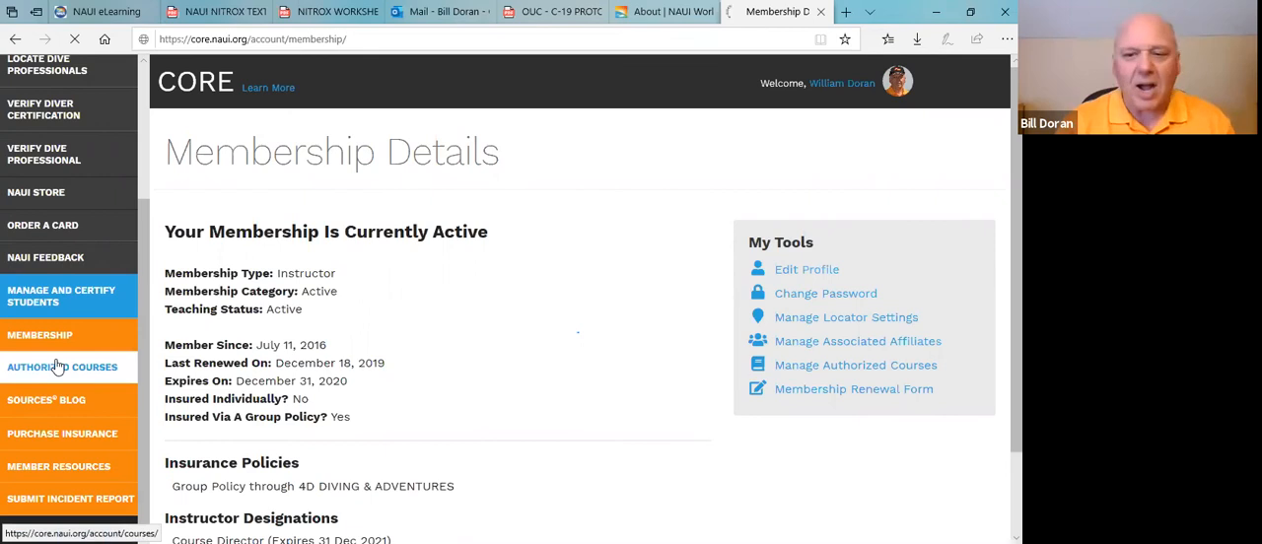
click(63, 367)
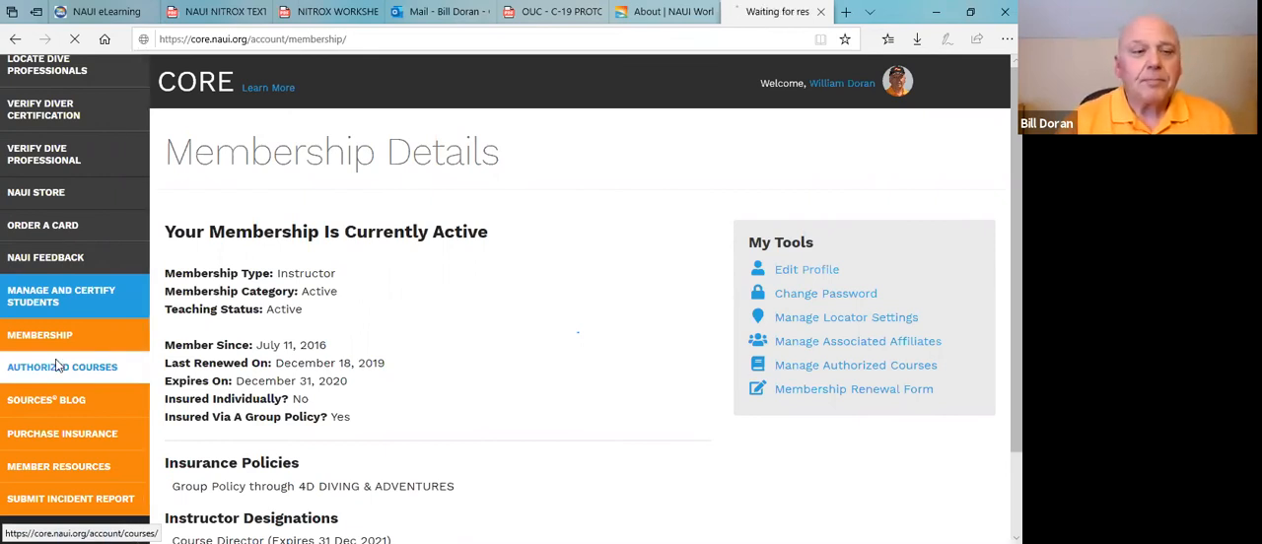
click(61, 366)
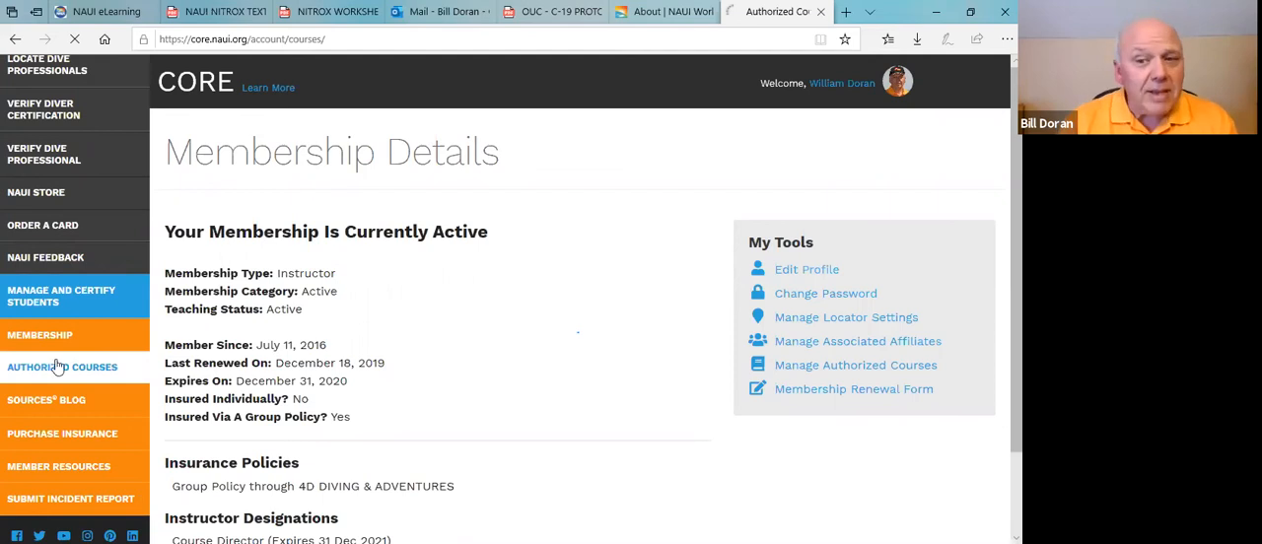
Step: Close the account menu and scroll the sidebar down to the member links near SOURCES BLOG
click(63, 366)
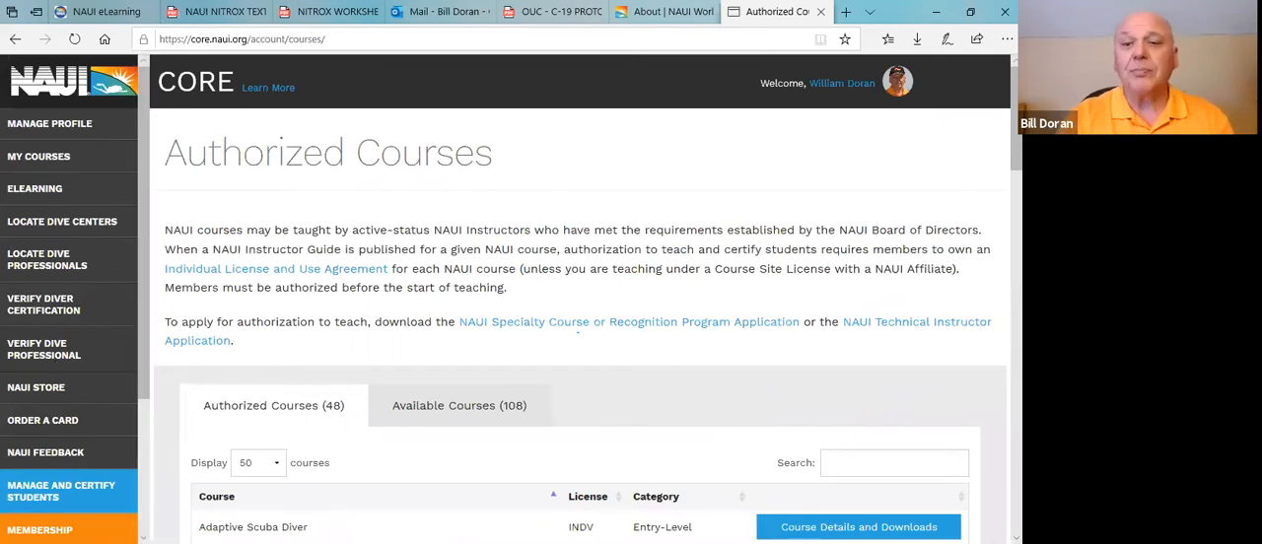
scroll(down, 3)
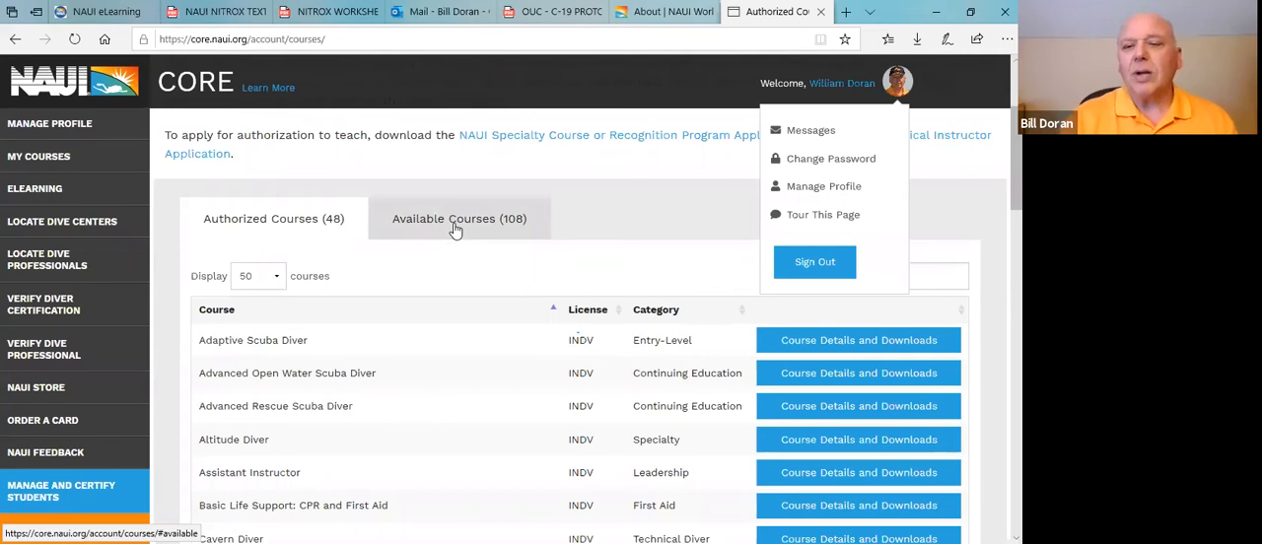
mouse_move(592, 300)
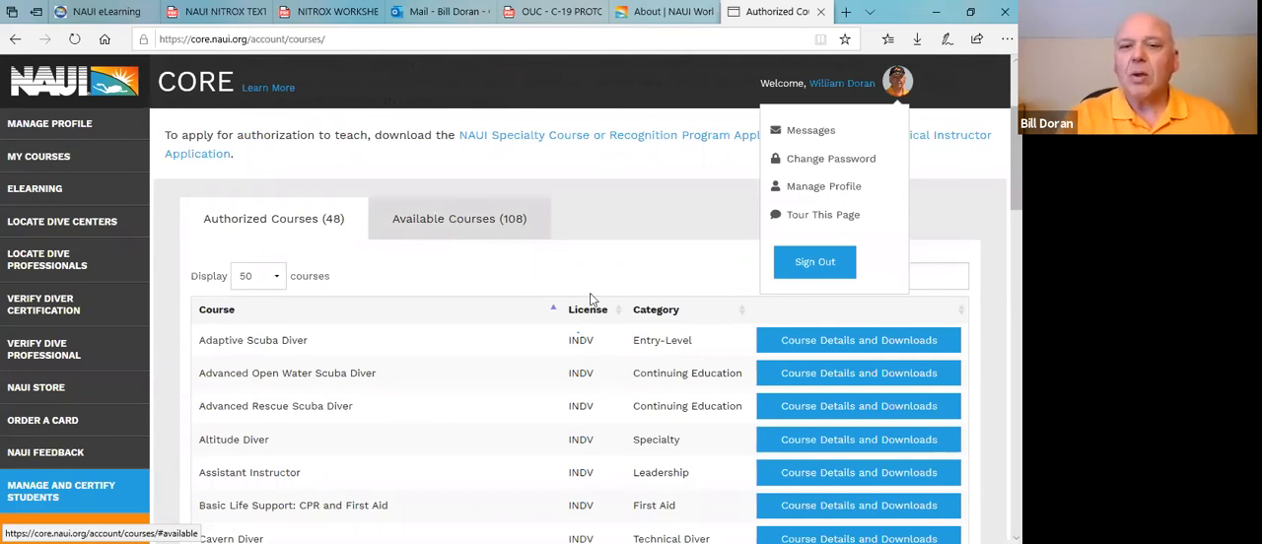
mouse_move(805, 351)
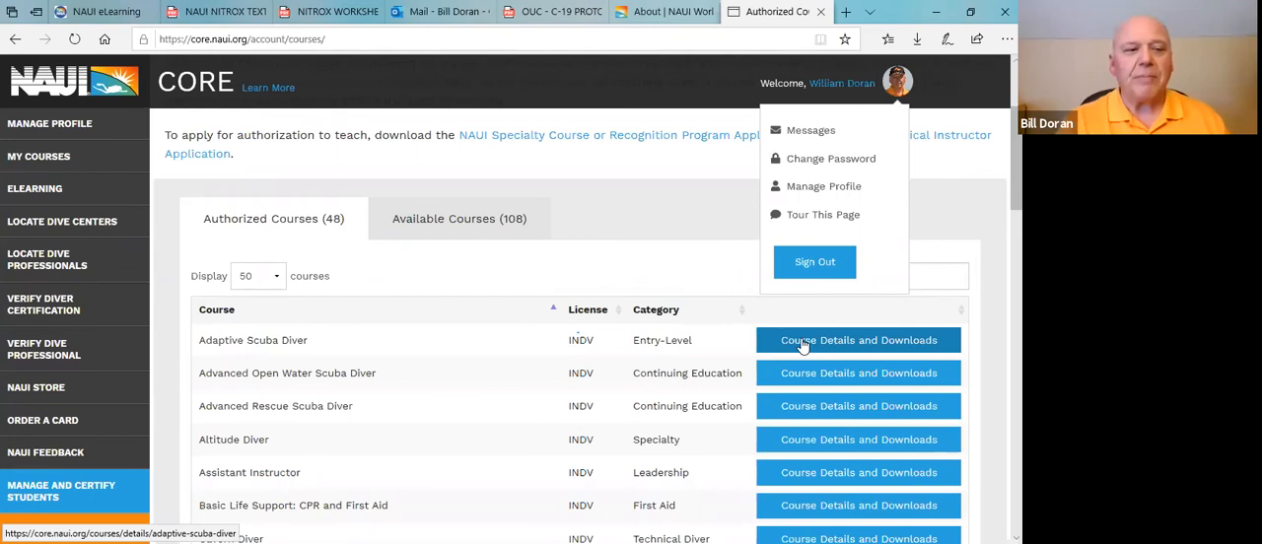
mouse_move(174, 384)
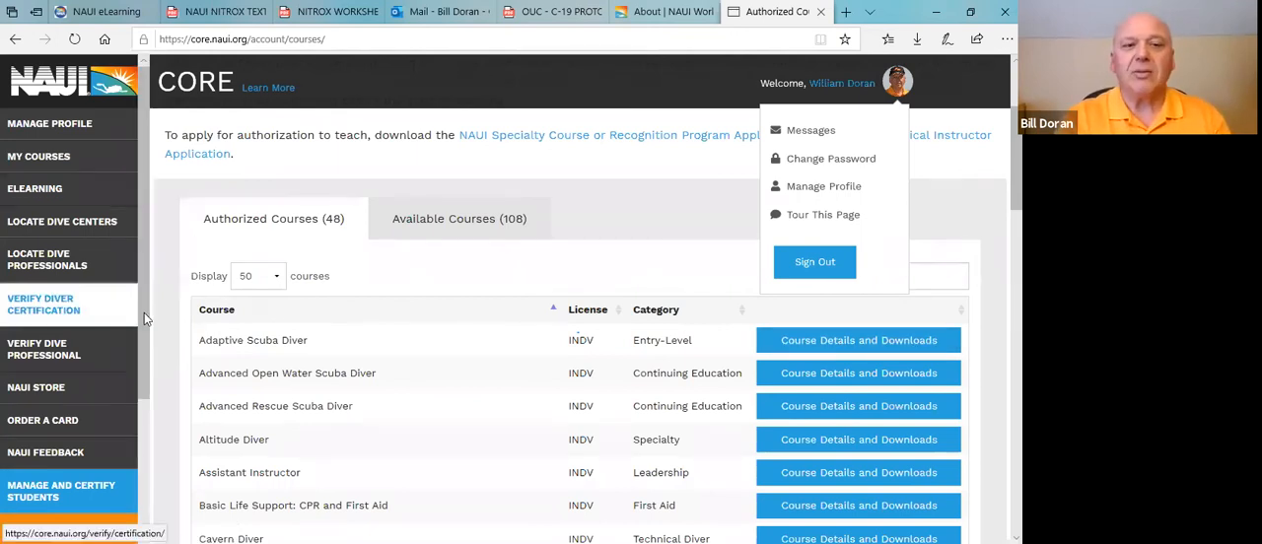
scroll(down, 3)
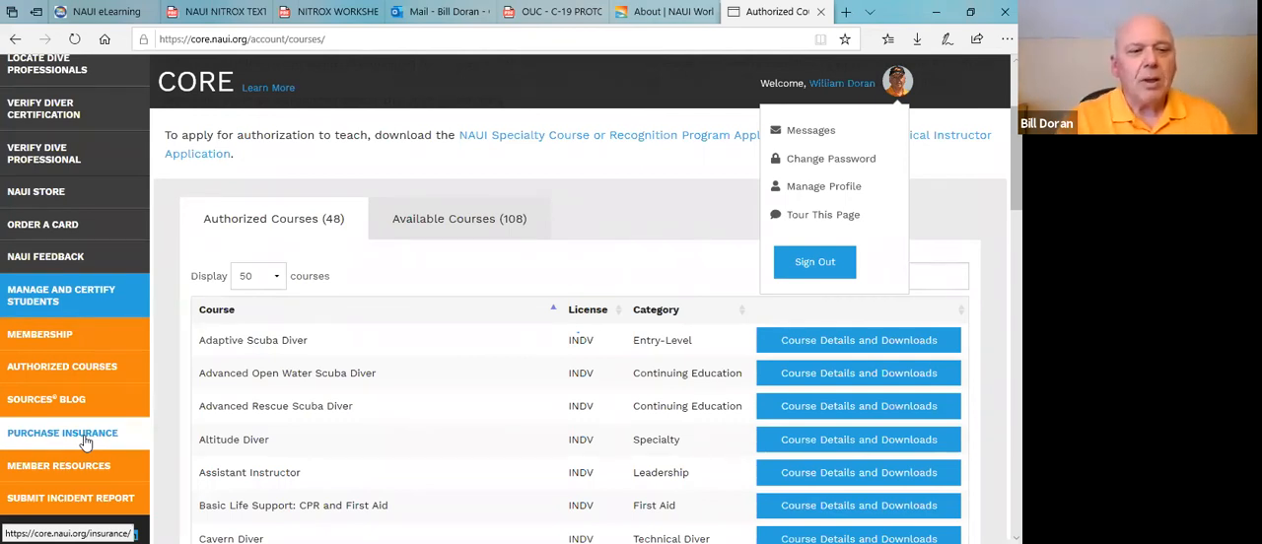
mouse_move(56, 406)
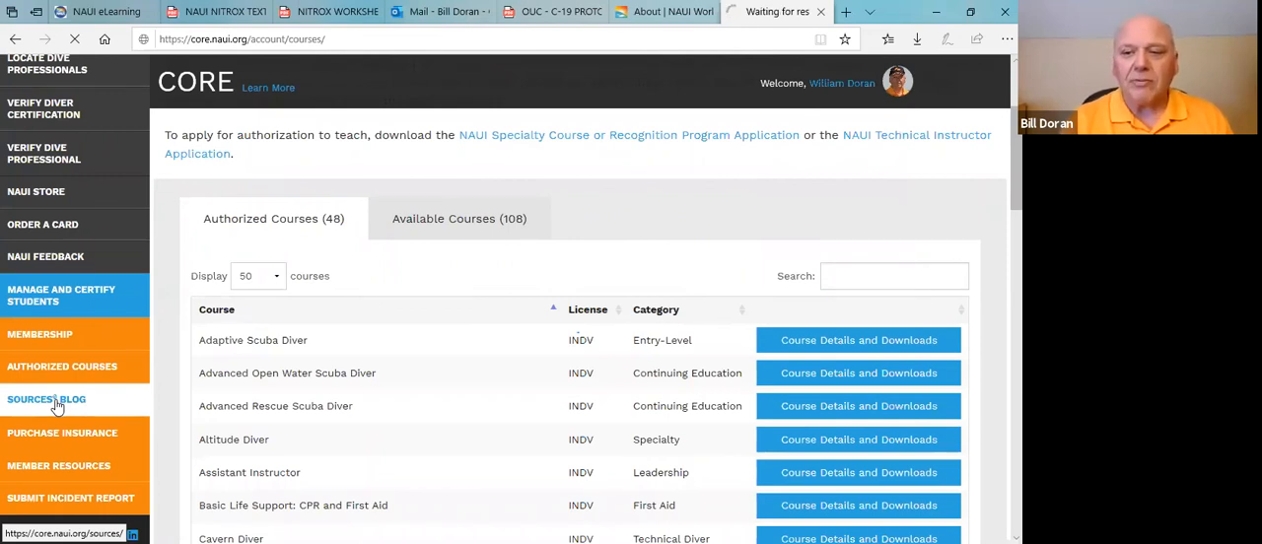
Step: Load the Sources blog and scroll through its Of Interest, Diver Spotlight, Latest News and Features articles
click(46, 398)
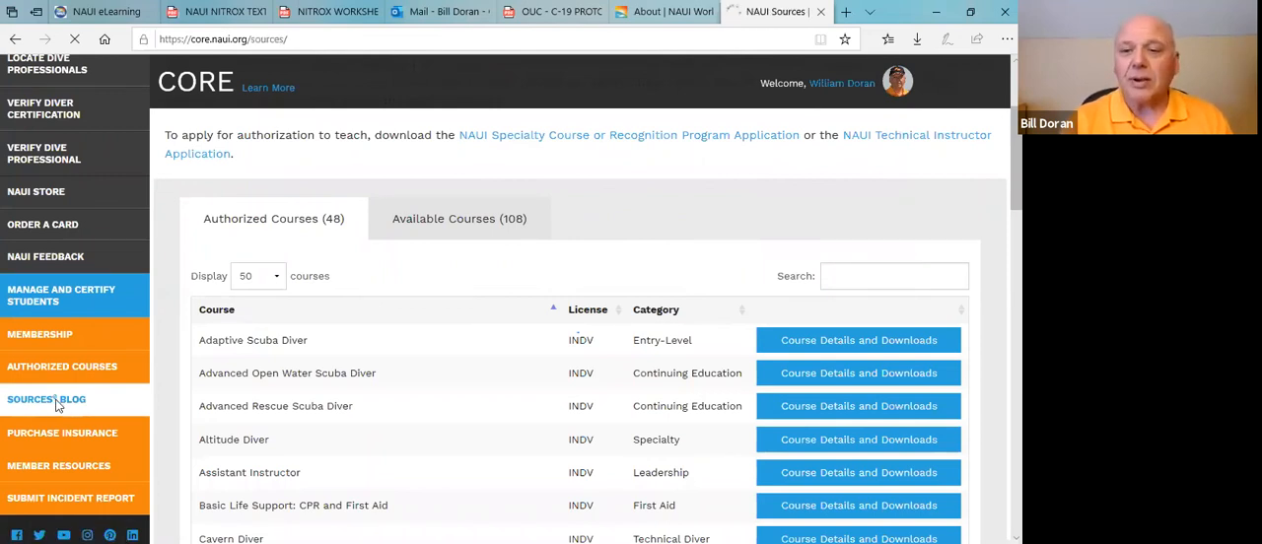
click(46, 399)
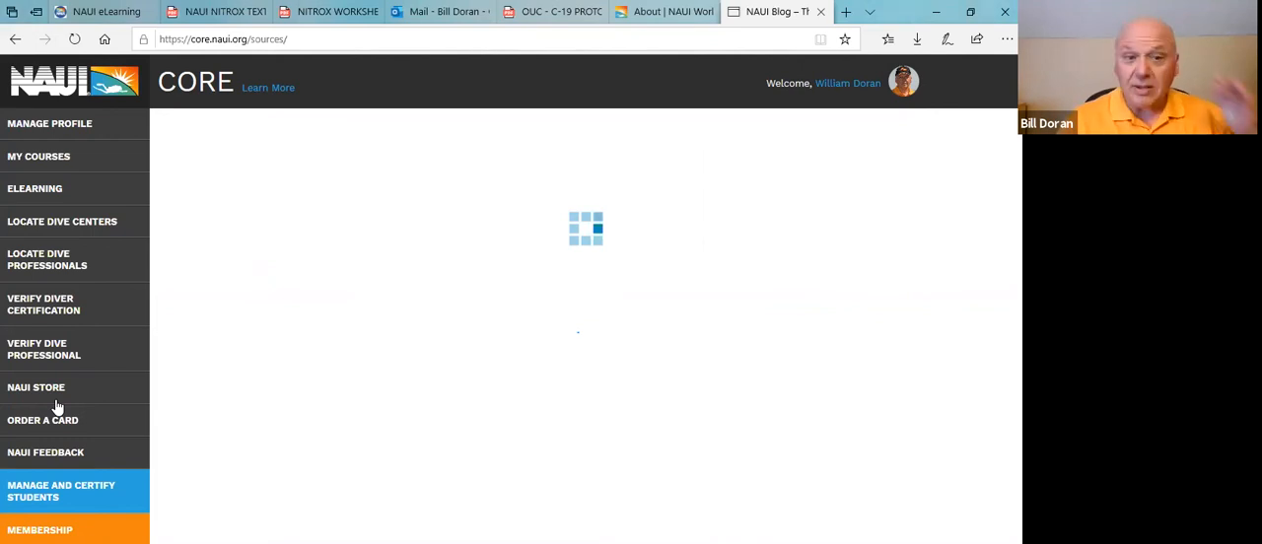
mouse_move(785, 299)
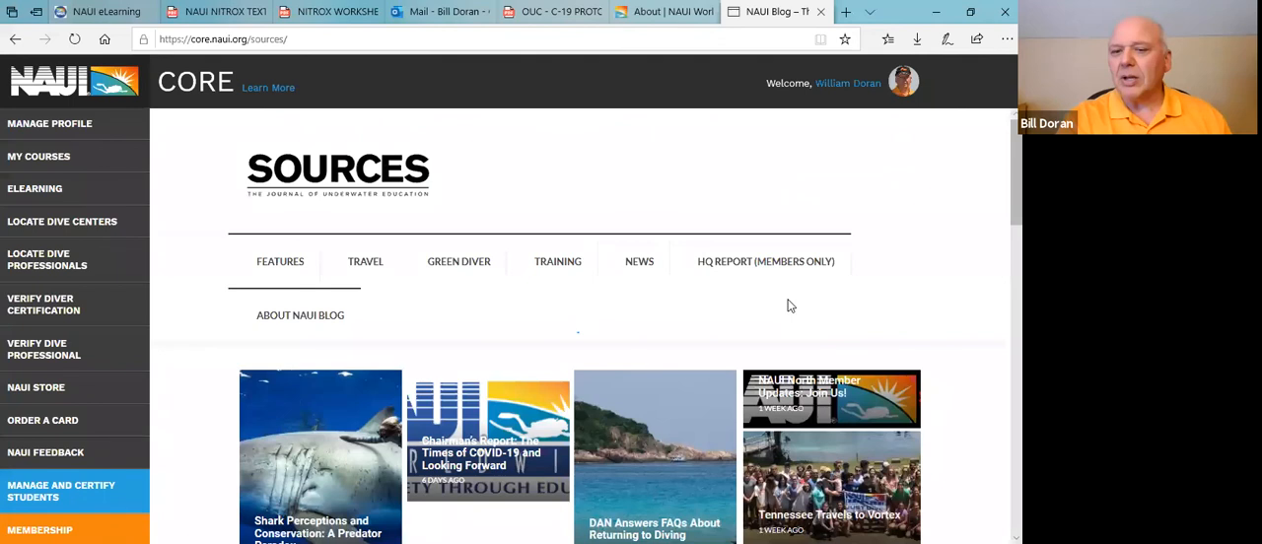
scroll(down, 3)
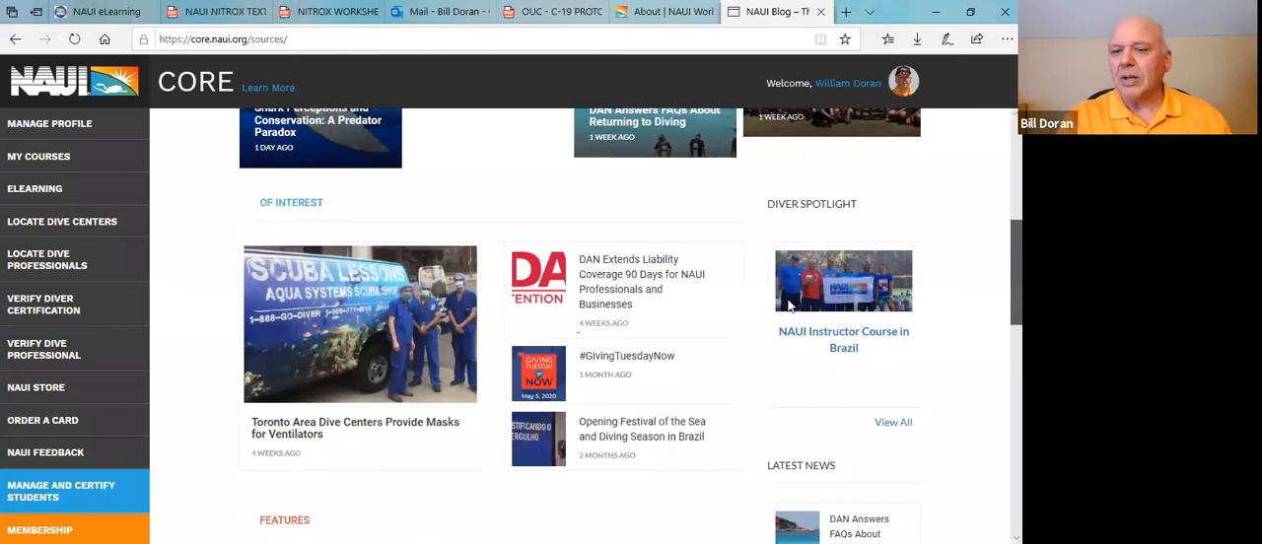
mouse_move(165, 369)
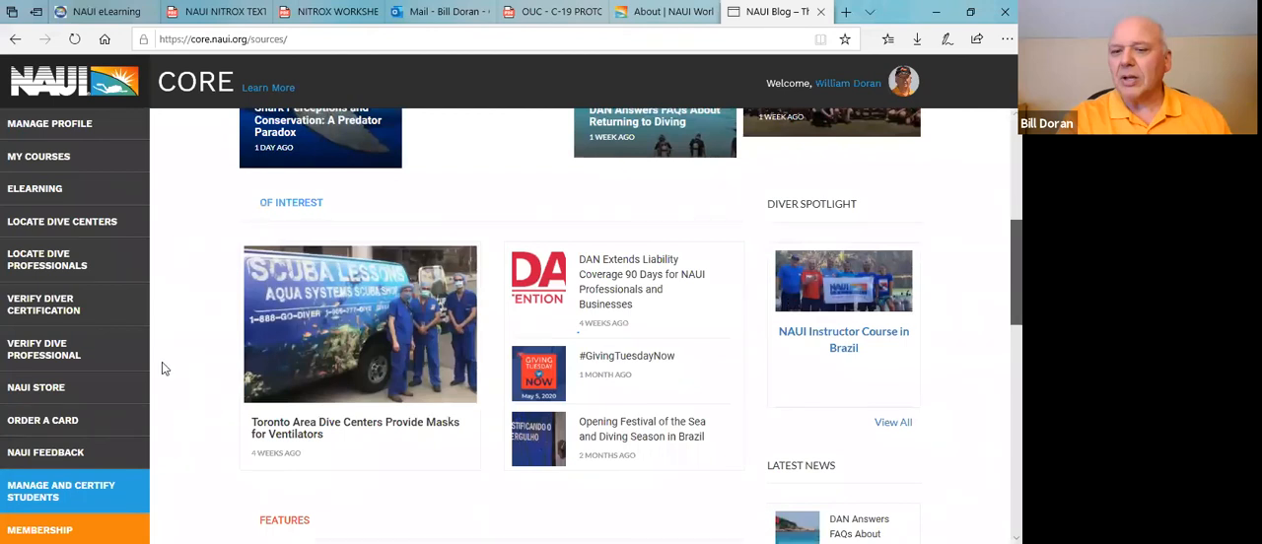
mouse_move(146, 507)
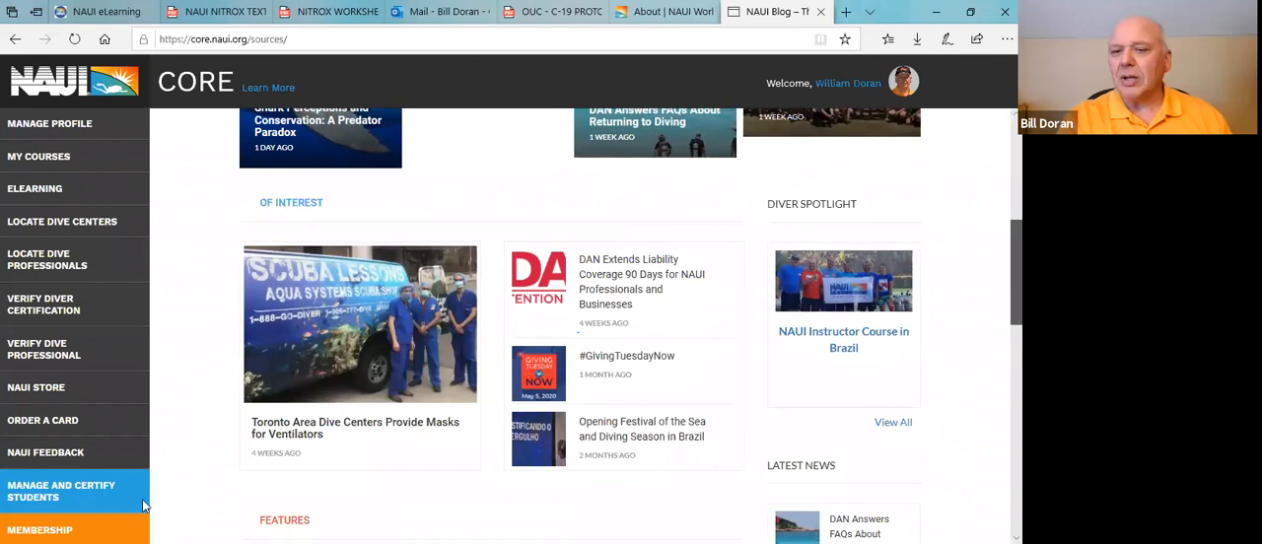
scroll(down, 3)
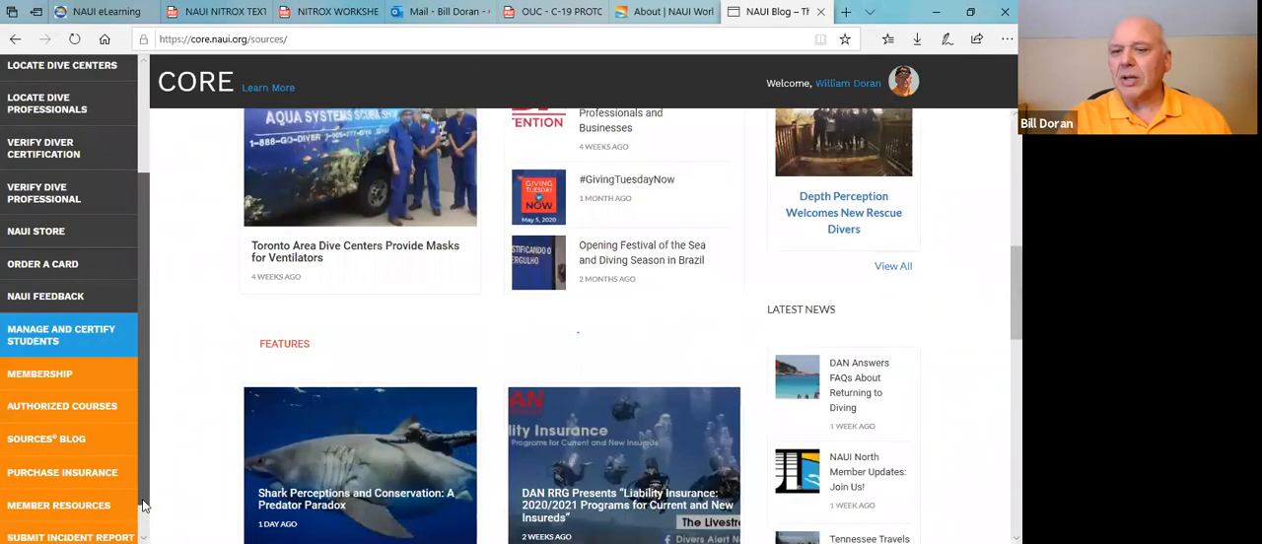
scroll(down, 3)
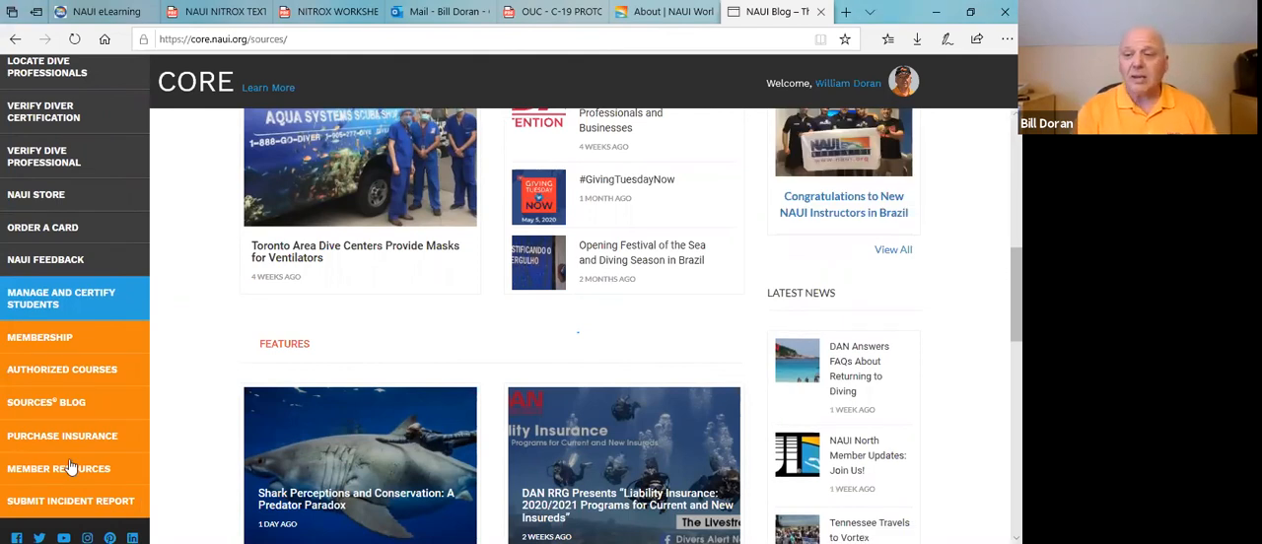
Step: Load the Member Resources file library and start opening its 2020 standards and policies document
click(59, 469)
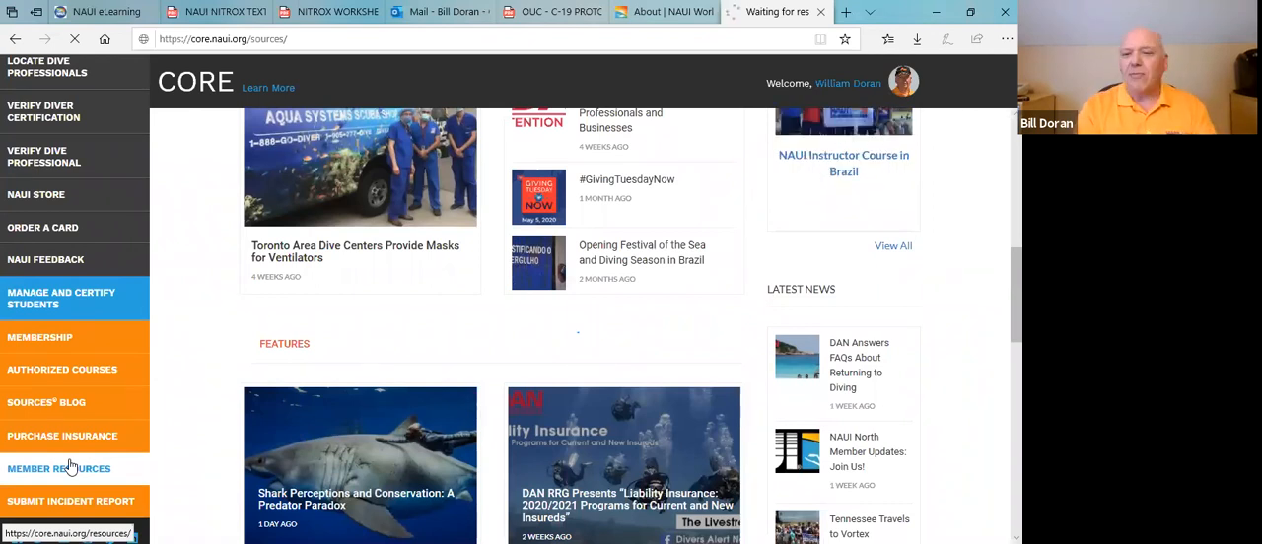
click(59, 470)
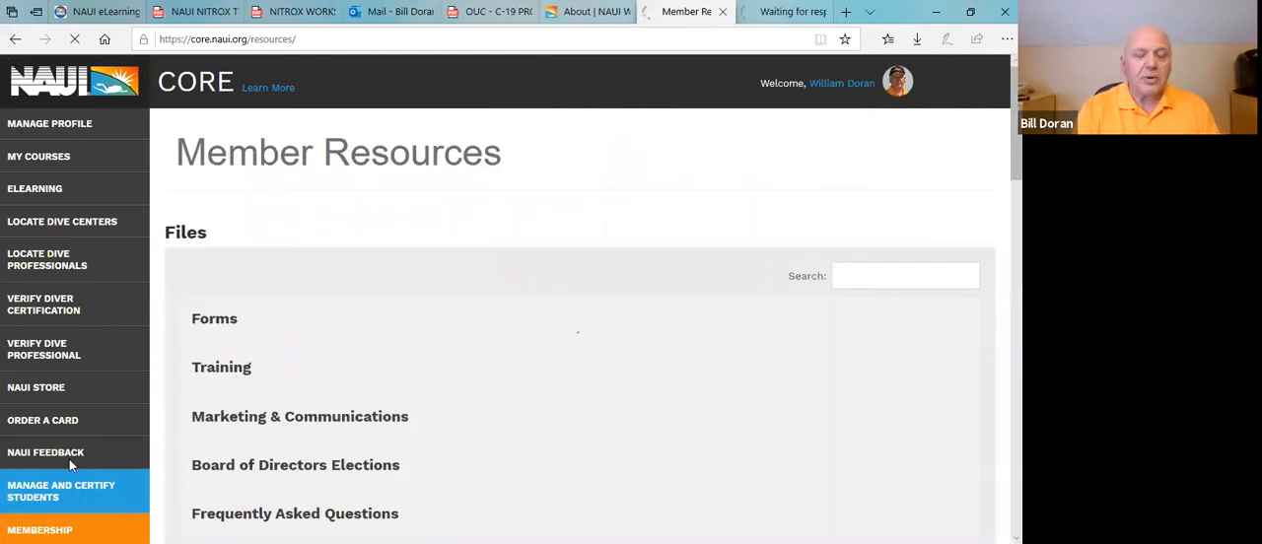
click(220, 367)
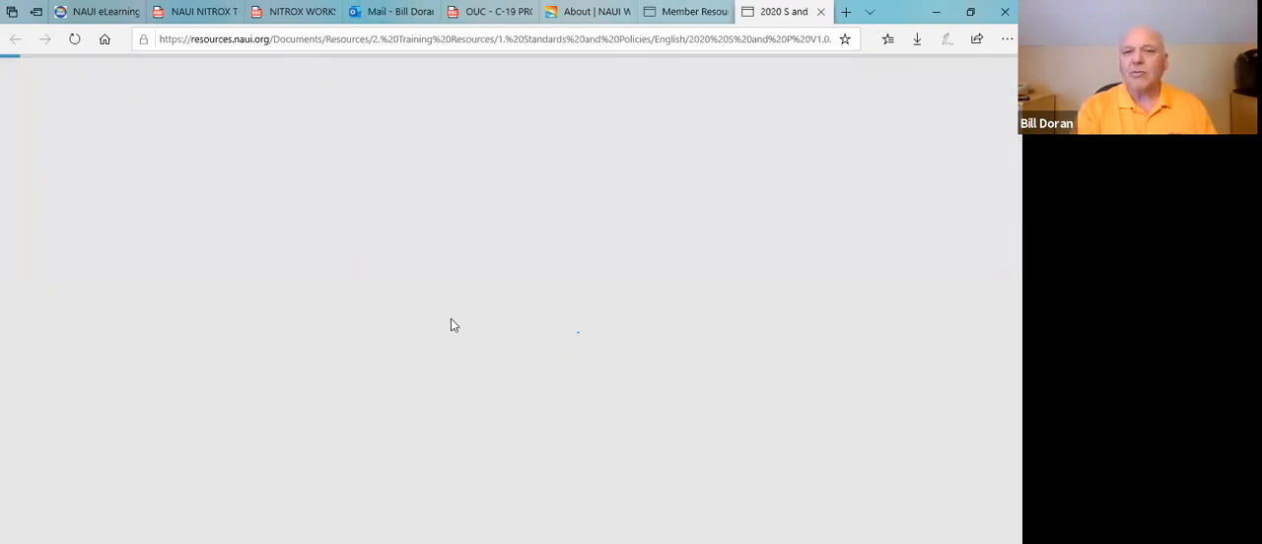
mouse_move(310, 177)
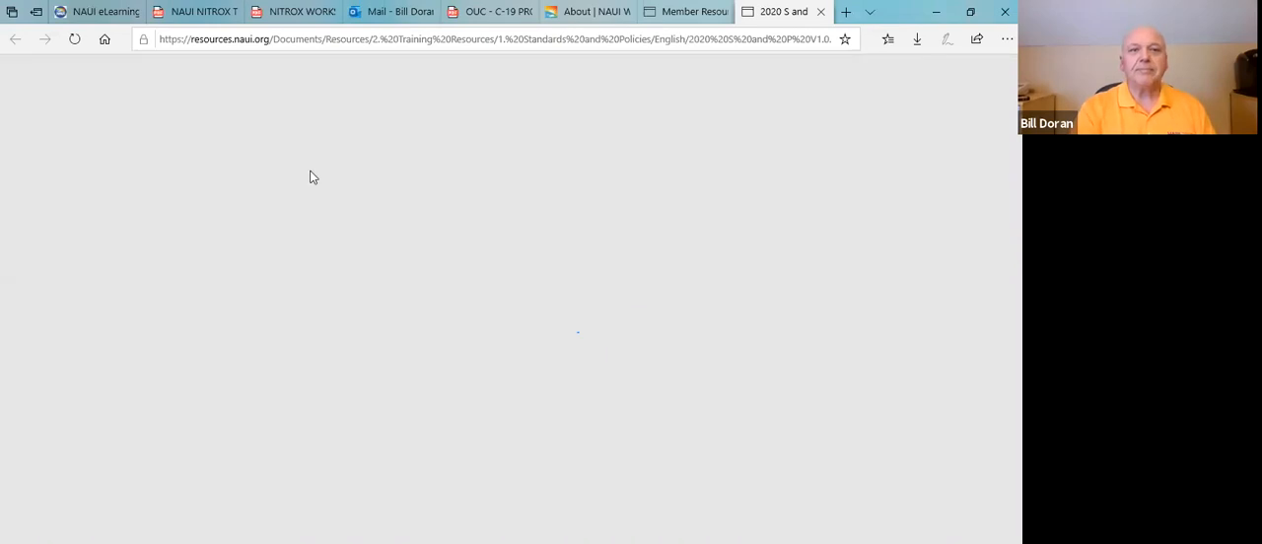
mouse_move(446, 410)
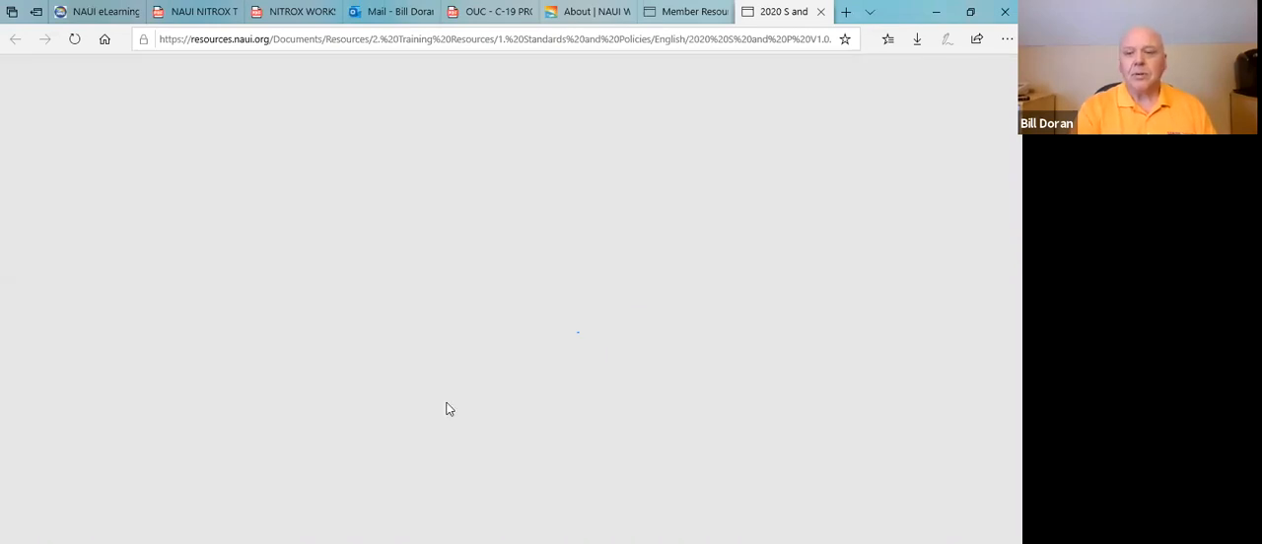
mouse_move(185, 467)
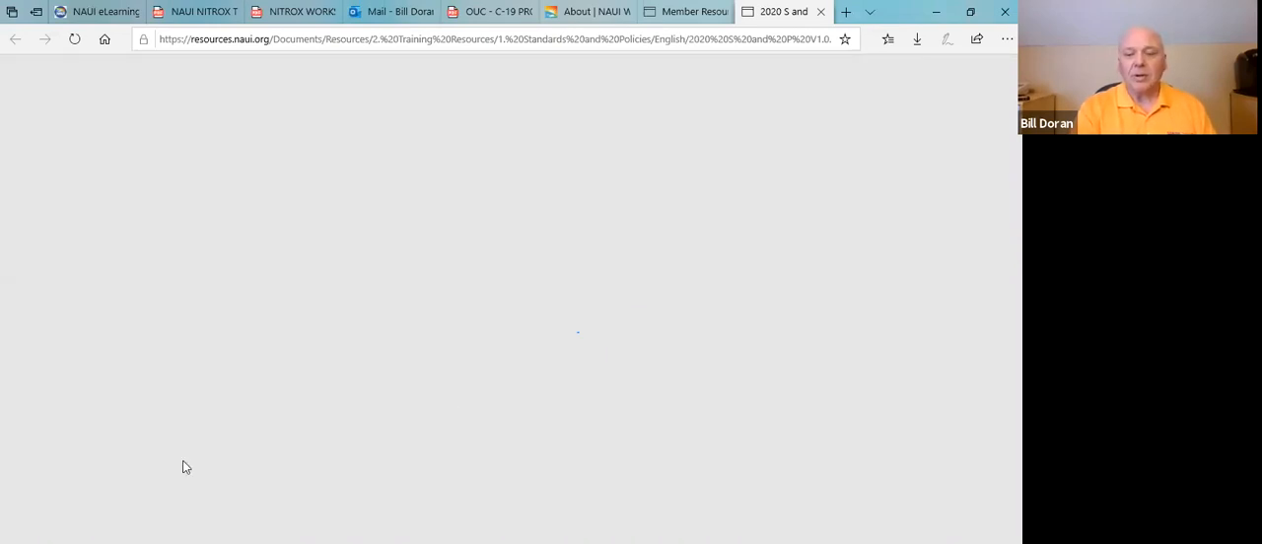
mouse_move(274, 327)
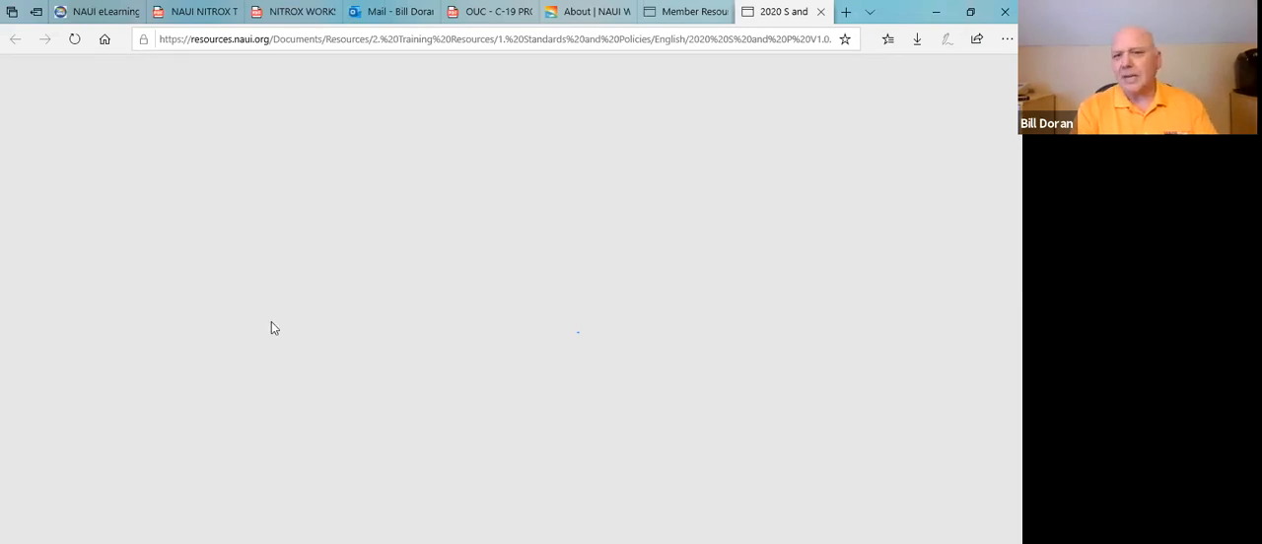
mouse_move(138, 355)
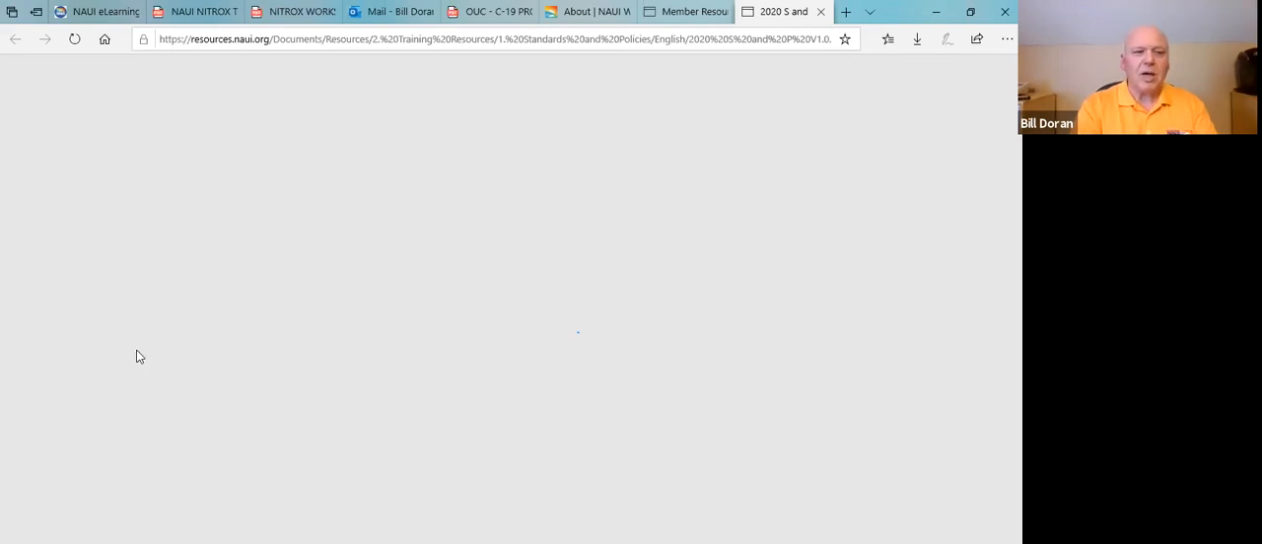
mouse_move(142, 505)
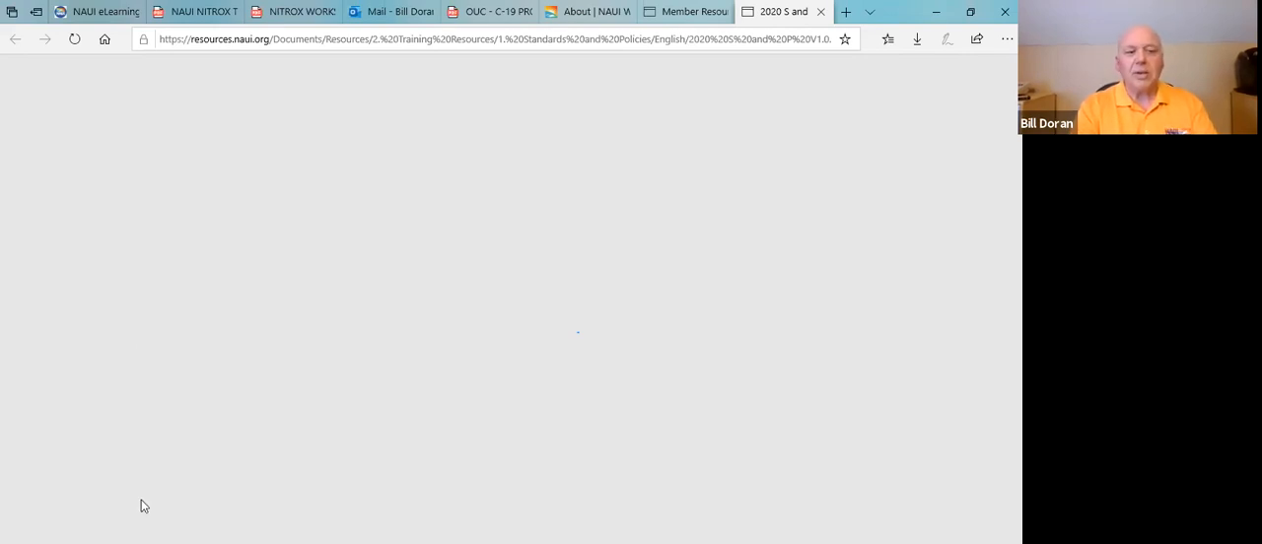
Step: Return from the document to the Member Resources file categories list
click(686, 10)
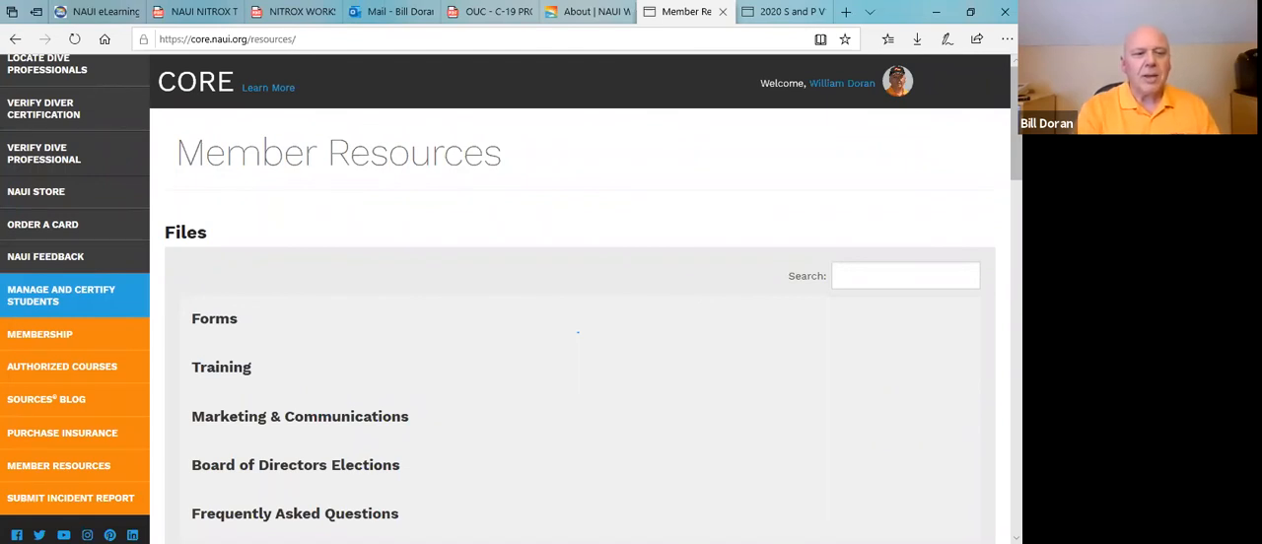
mouse_move(71, 497)
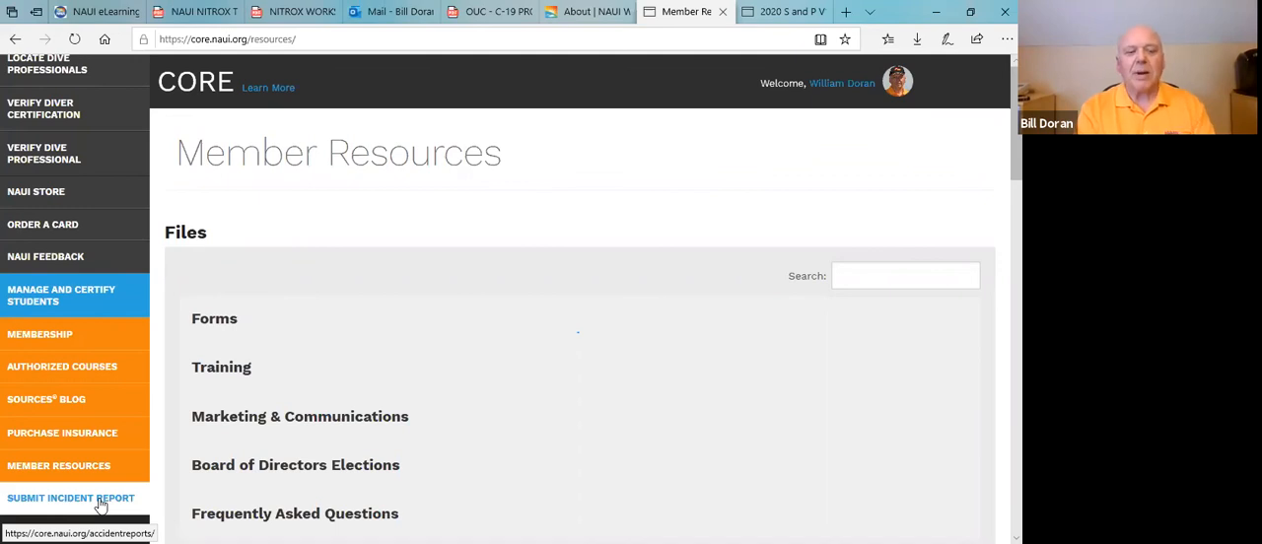
Step: Load the Submit An Incident Report page and review its download-and-email instructions
click(71, 497)
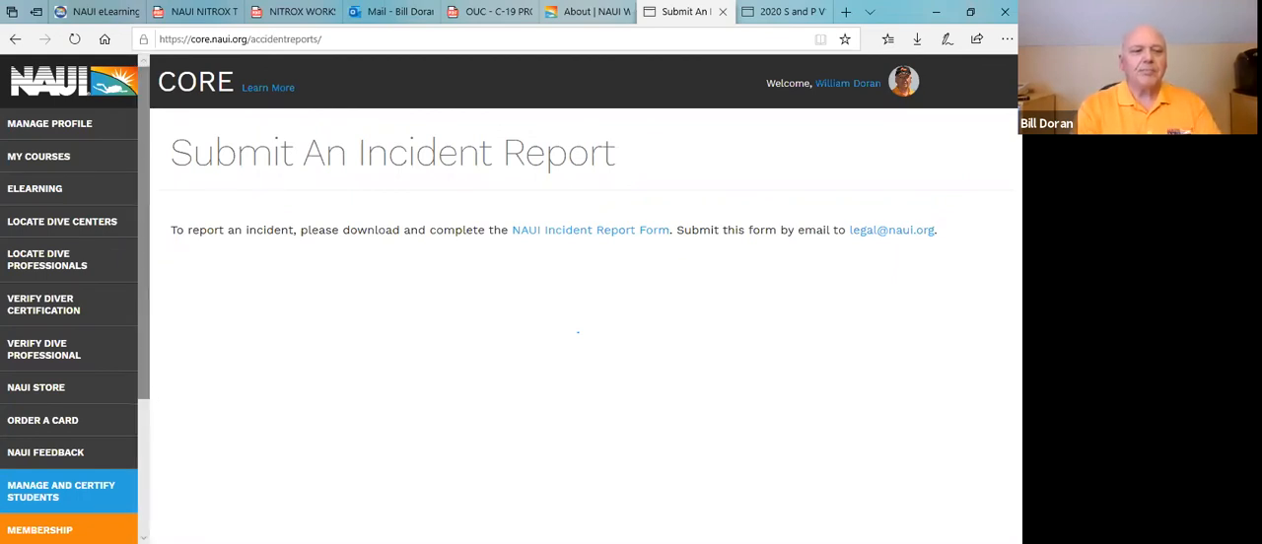
scroll(down, 3)
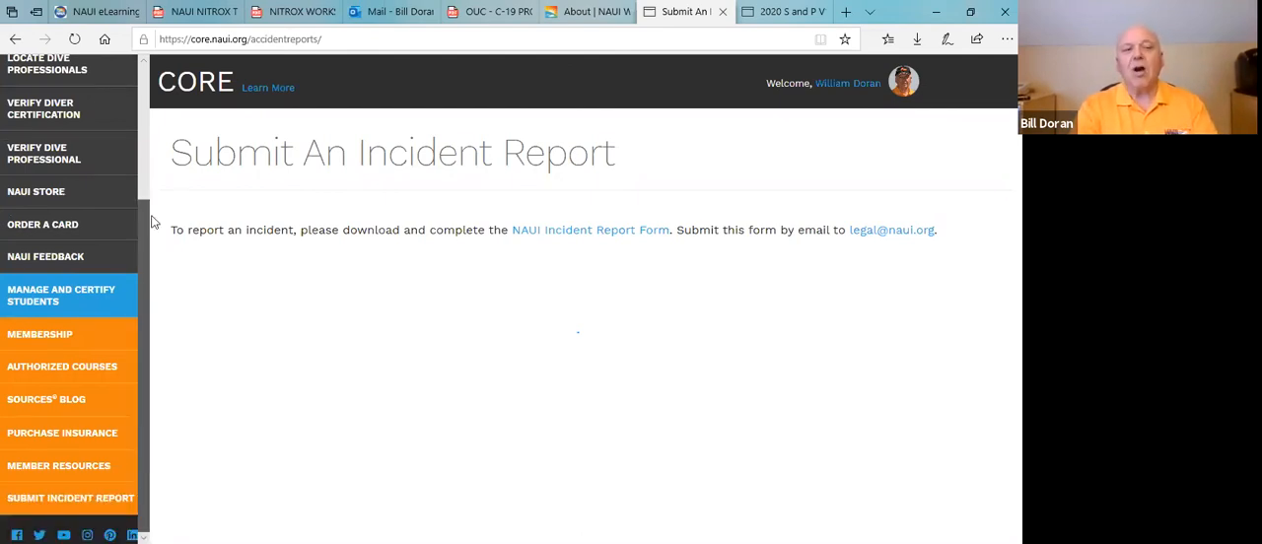
scroll(up, 3)
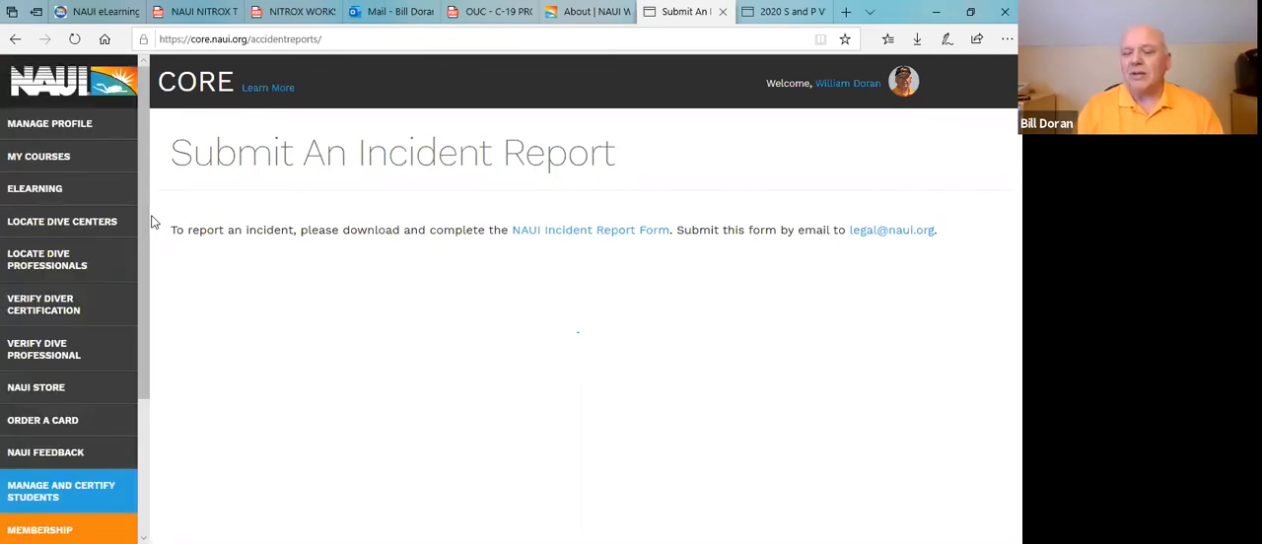